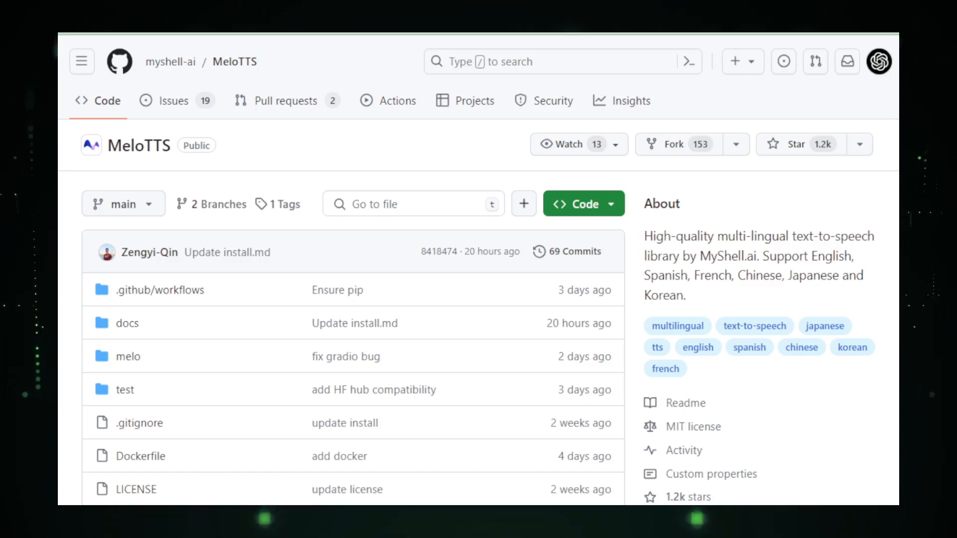
- Scroll the MeloTTS repo page past the file list to the README Introduction and supported-languages table
scroll(down, 3)
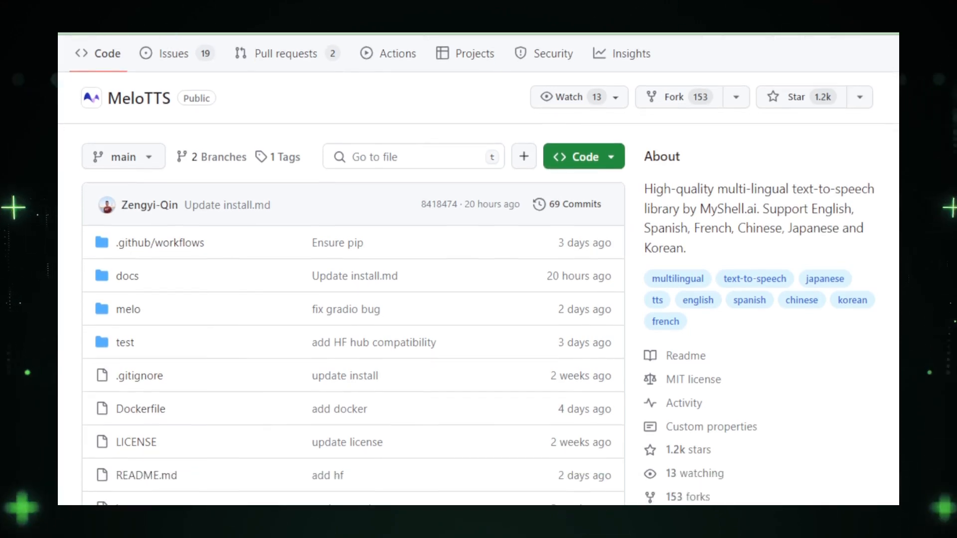
scroll(down, 3)
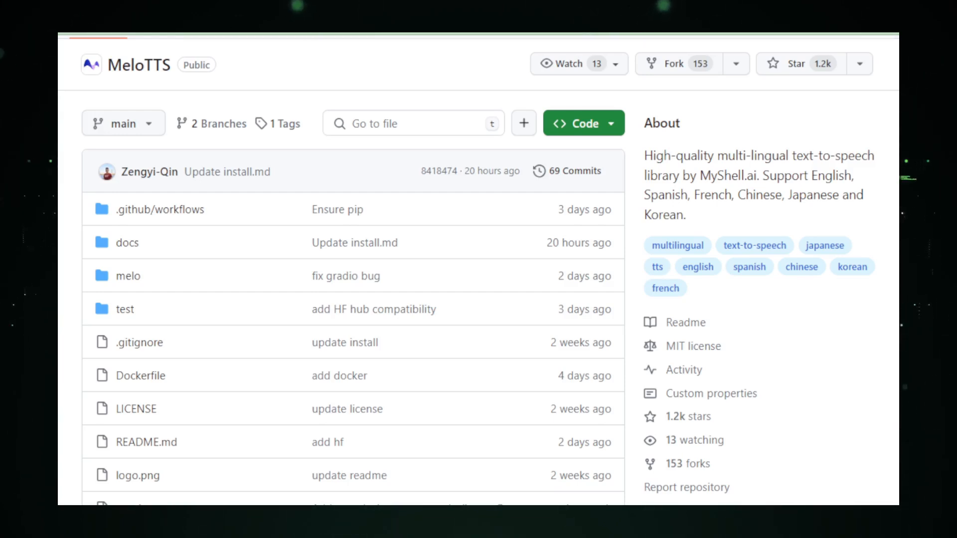
scroll(down, 3)
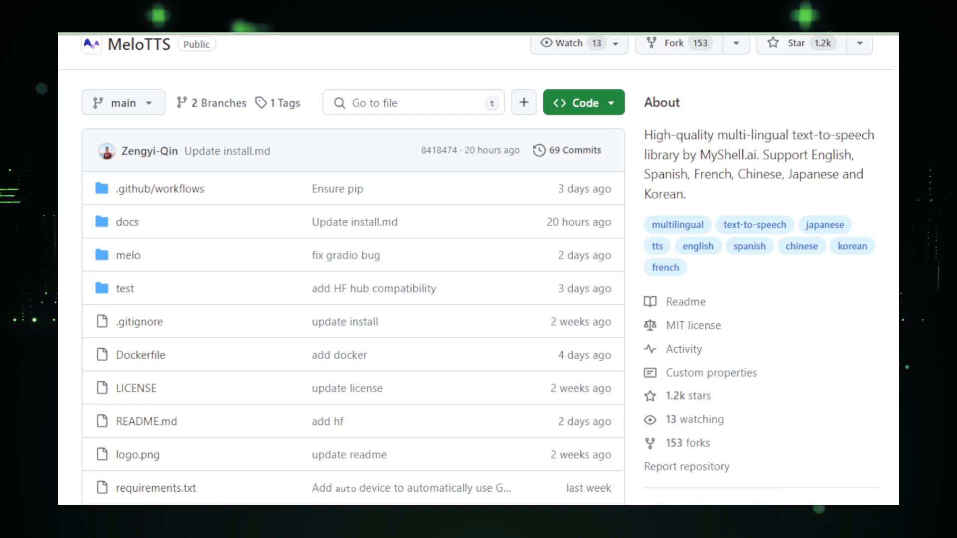
scroll(down, 3)
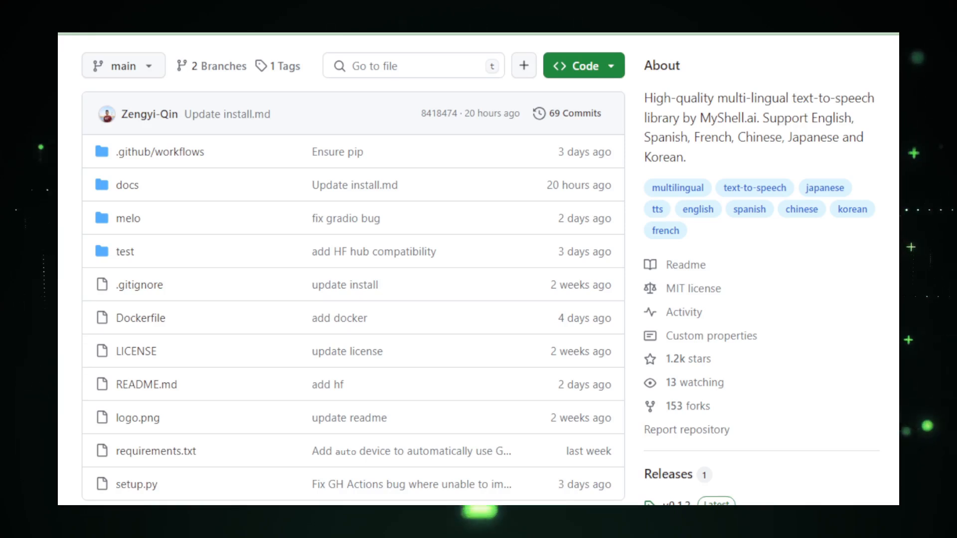
scroll(down, 3)
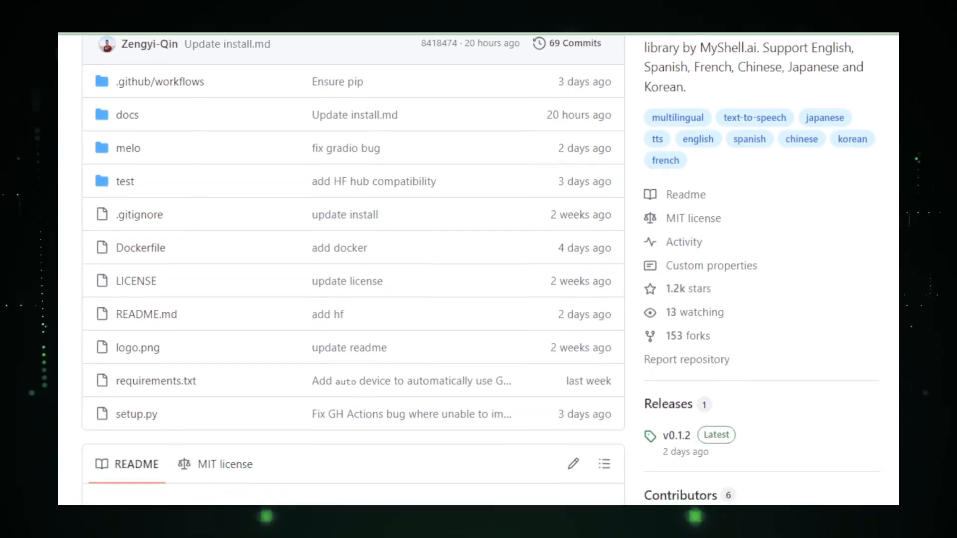
scroll(down, 3)
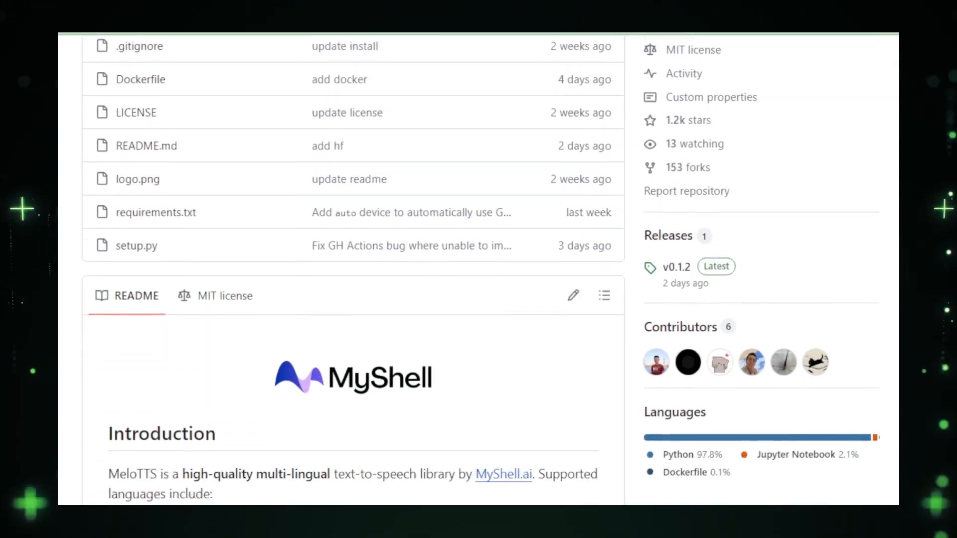
scroll(down, 3)
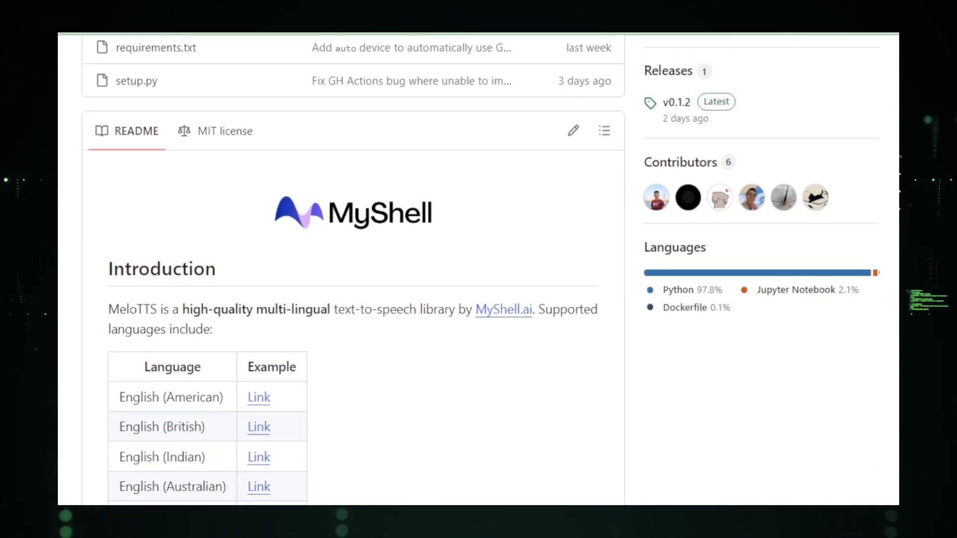
scroll(down, 3)
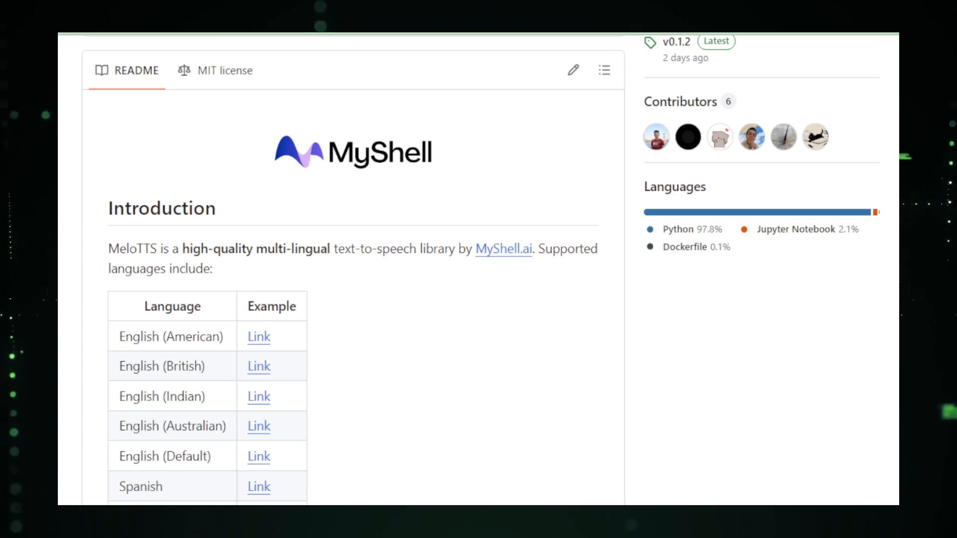
- Scroll the MeloTTS README down through its Usage and Join the Community sections
scroll(down, 3)
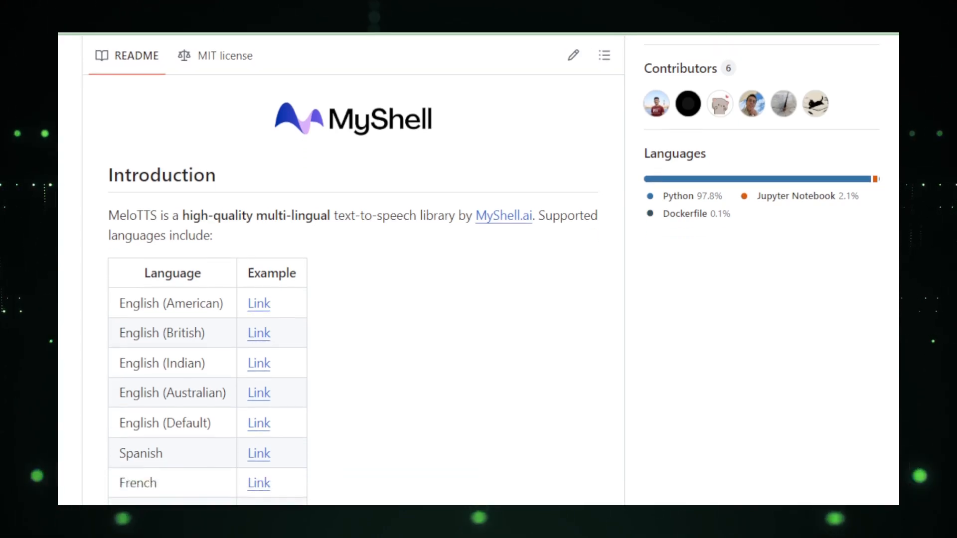
scroll(down, 3)
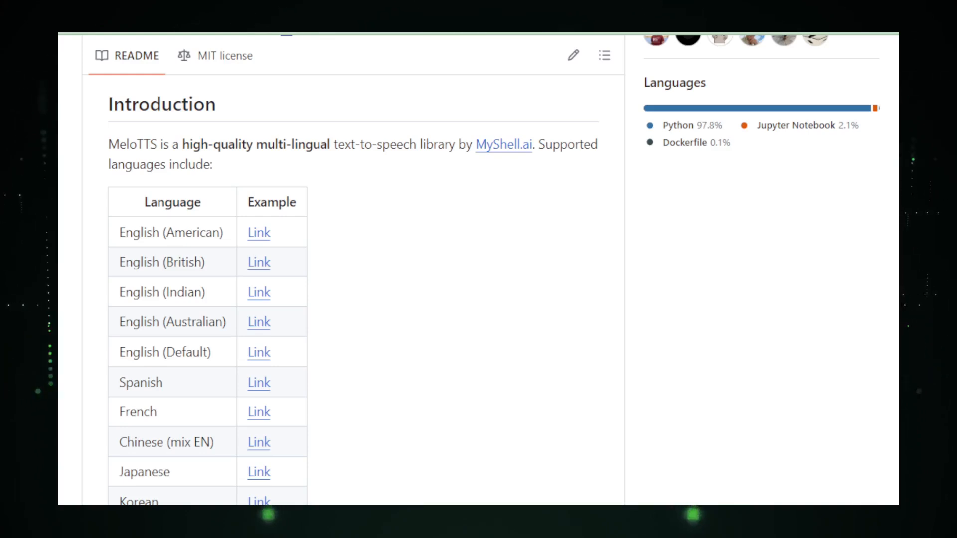
scroll(down, 3)
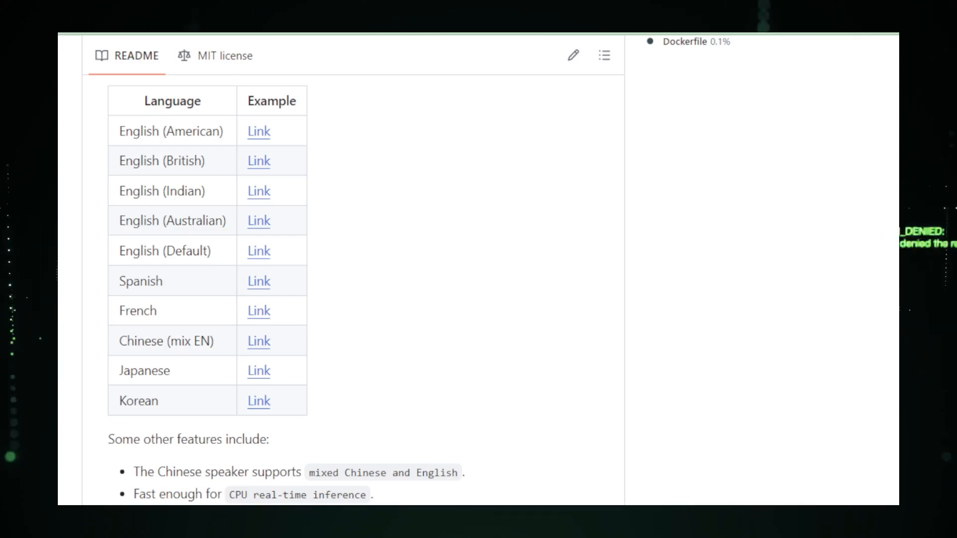
scroll(down, 3)
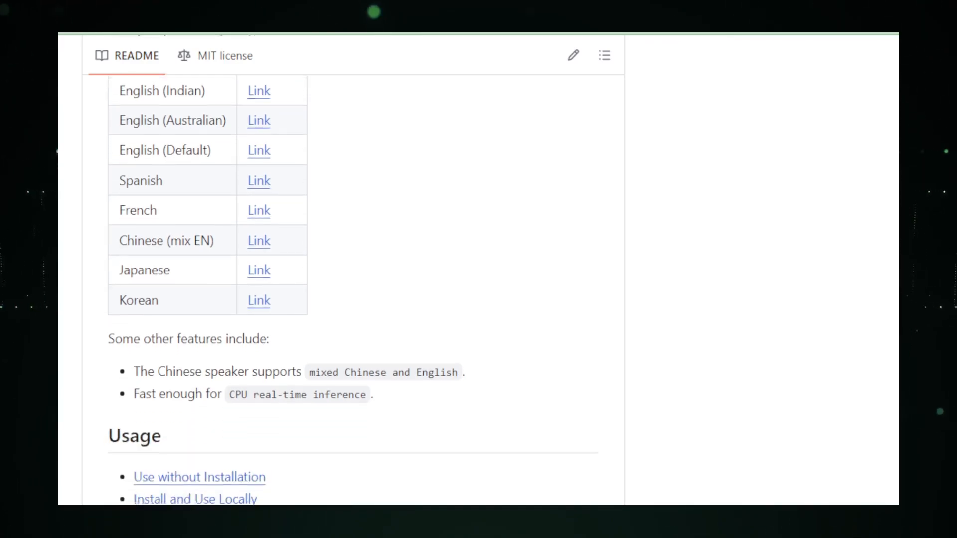
scroll(down, 3)
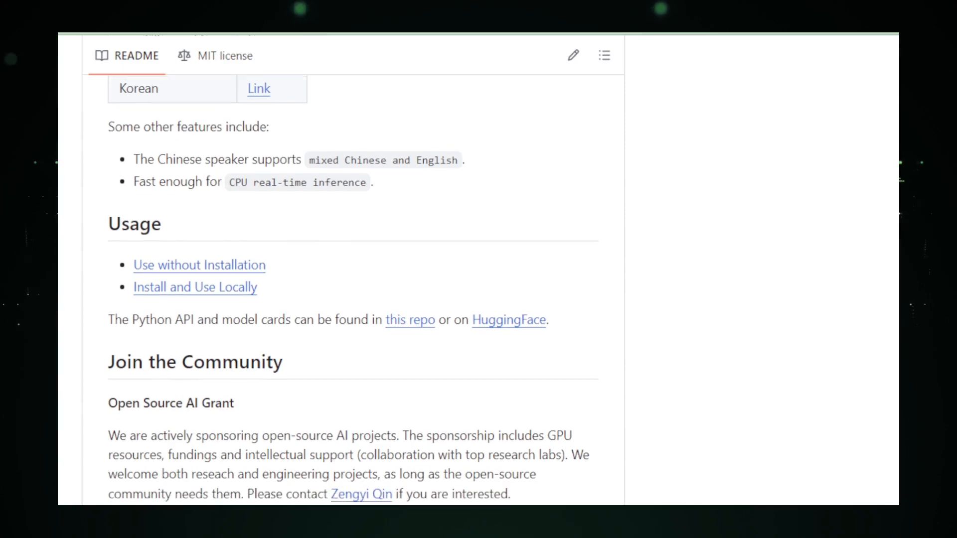
scroll(down, 3)
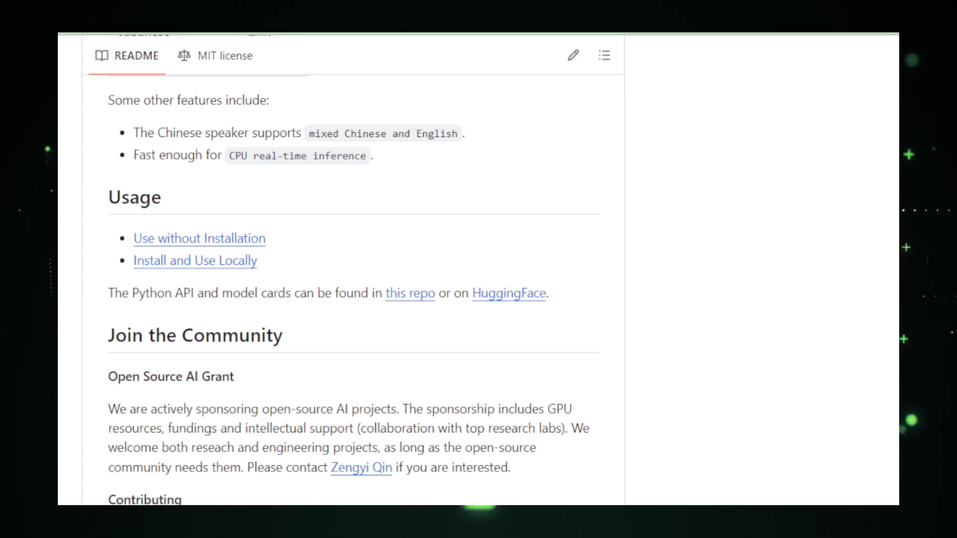
- Continue to the MeloTTS License and Acknowledgements, then move on to the evo-design/evo repository
scroll(down, 3)
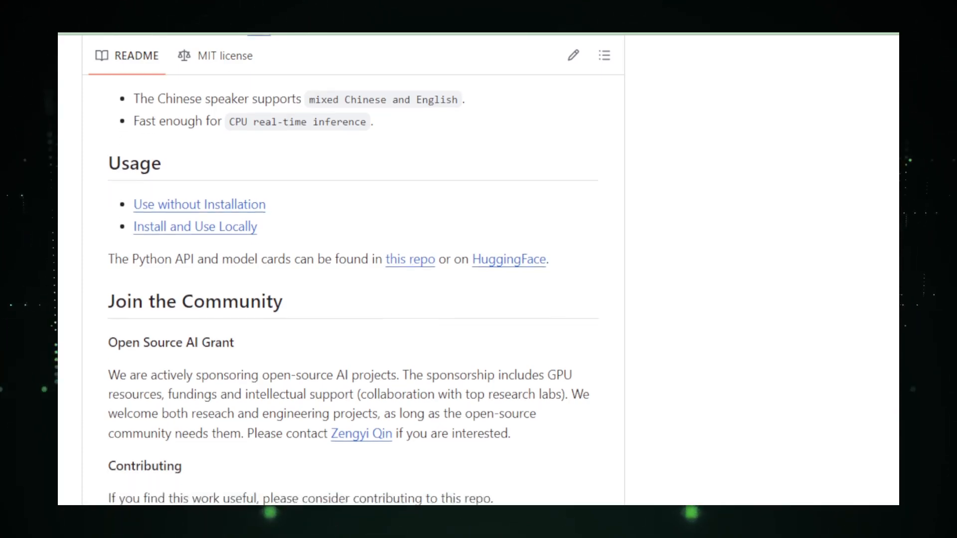
scroll(down, 3)
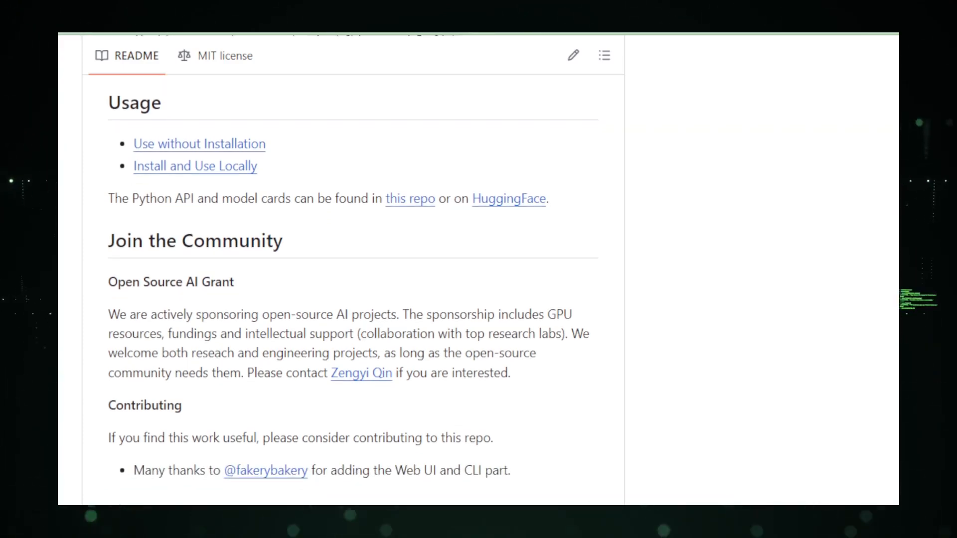
scroll(down, 3)
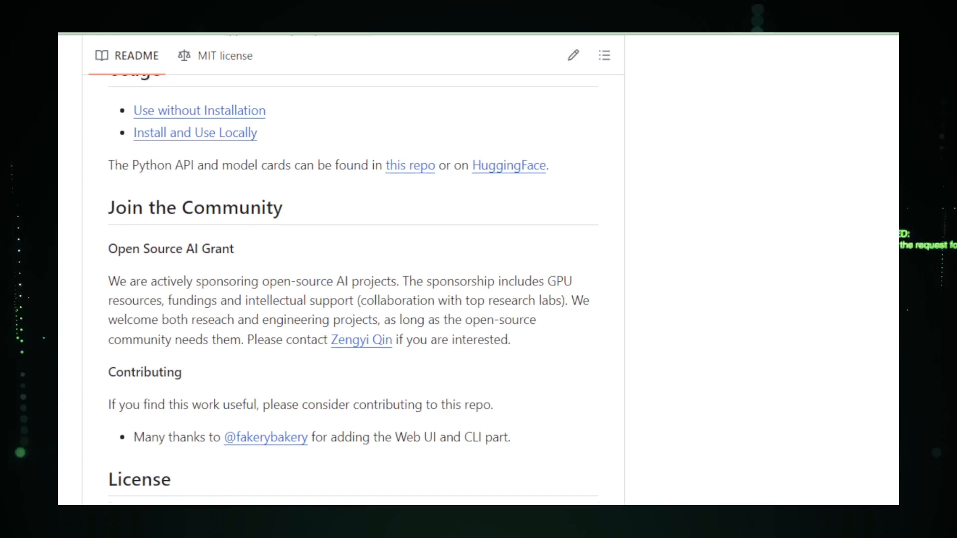
scroll(down, 3)
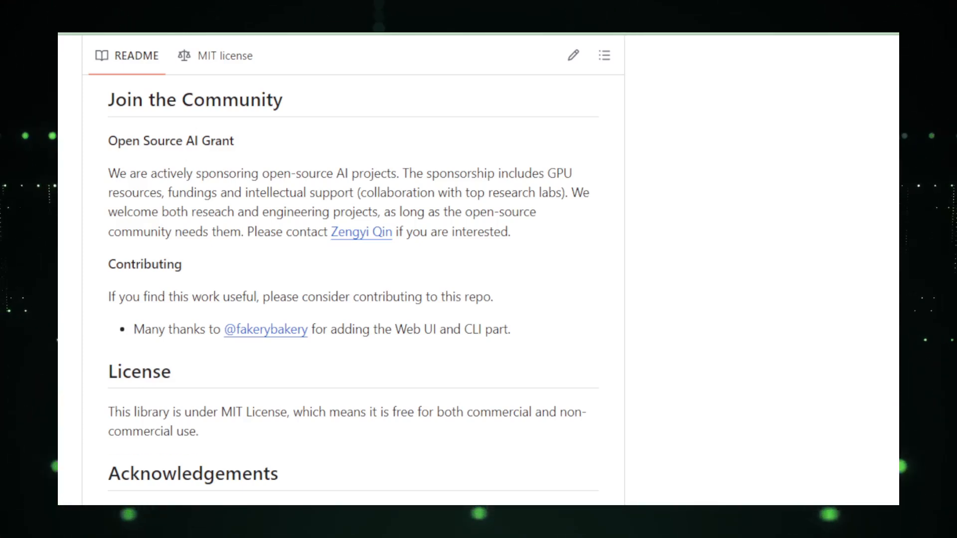
scroll(down, 3)
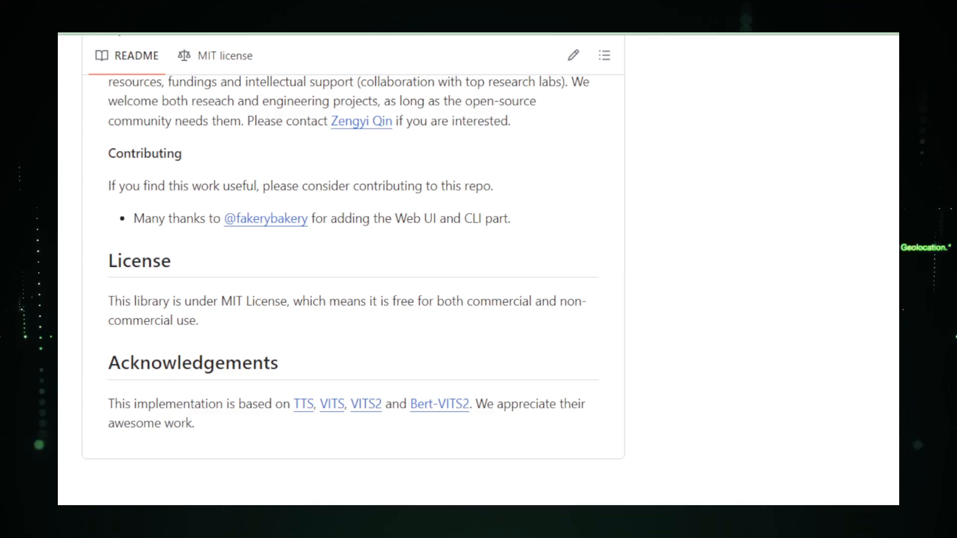
click(224, 56)
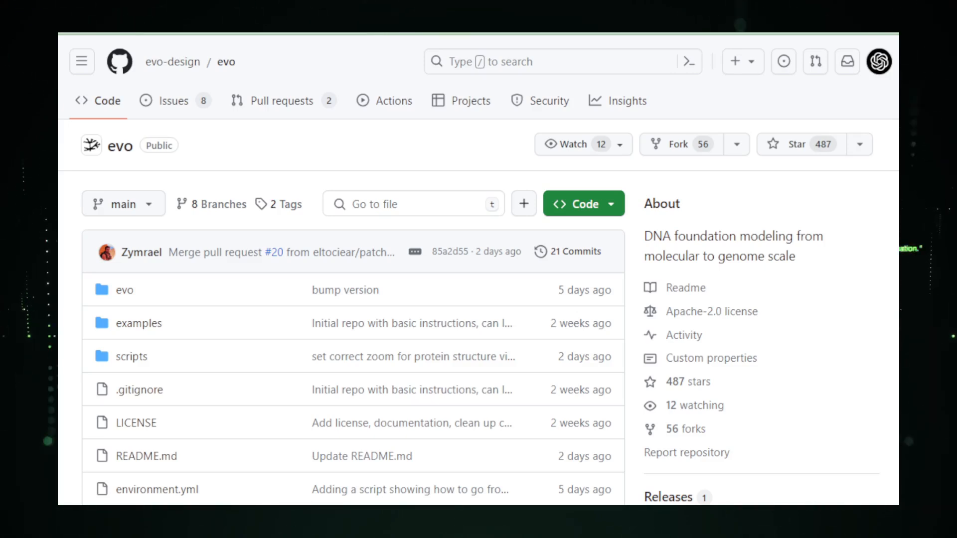
- Scroll the evo repo page past the file list to the README title and DNA banner image
scroll(down, 3)
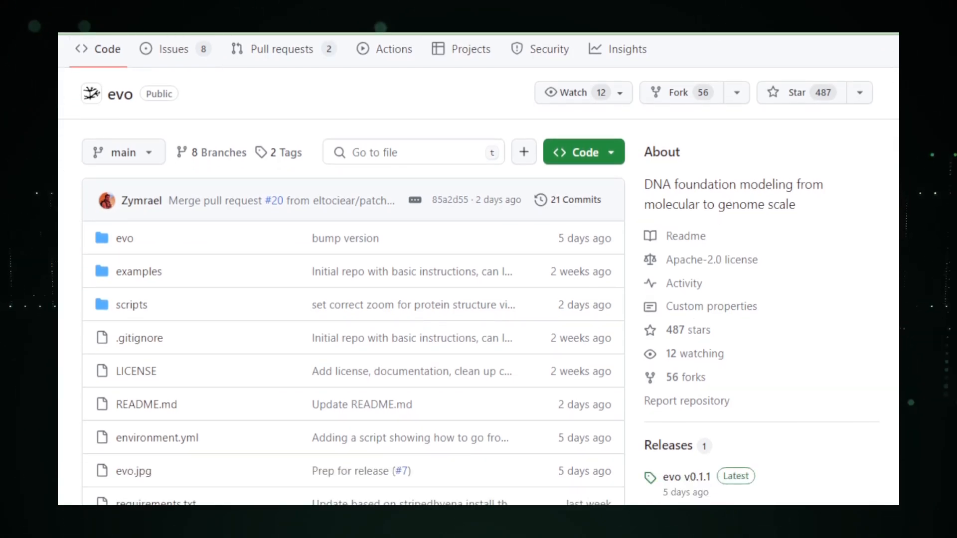
scroll(down, 3)
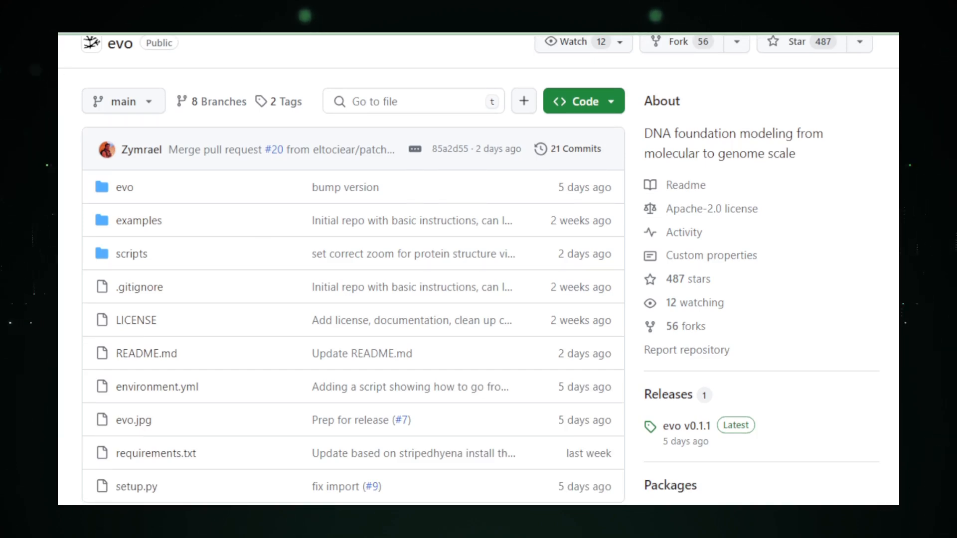
scroll(down, 3)
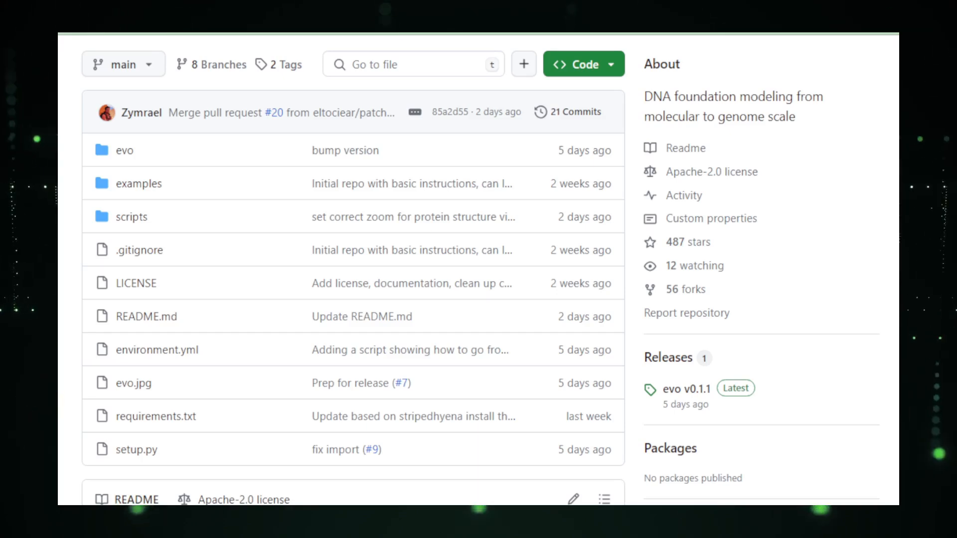
scroll(down, 3)
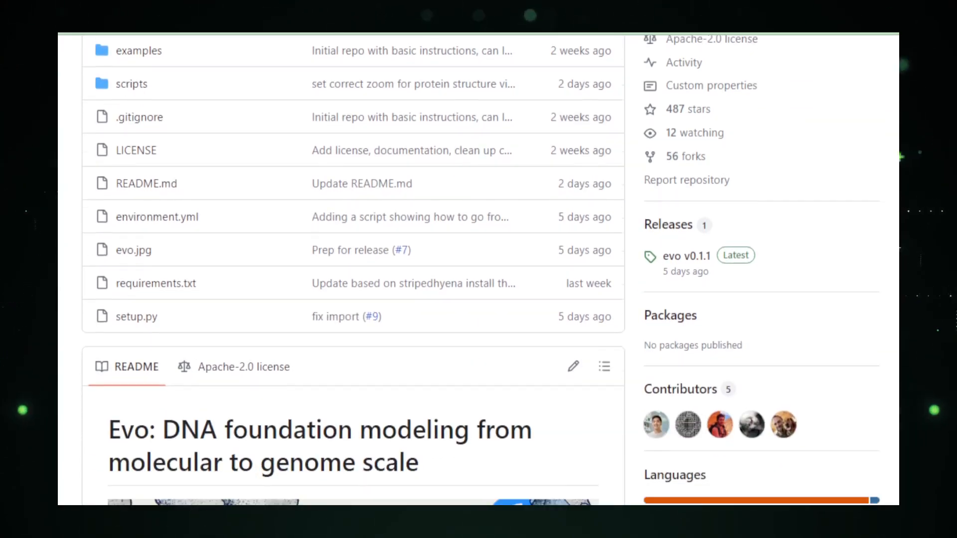
scroll(down, 3)
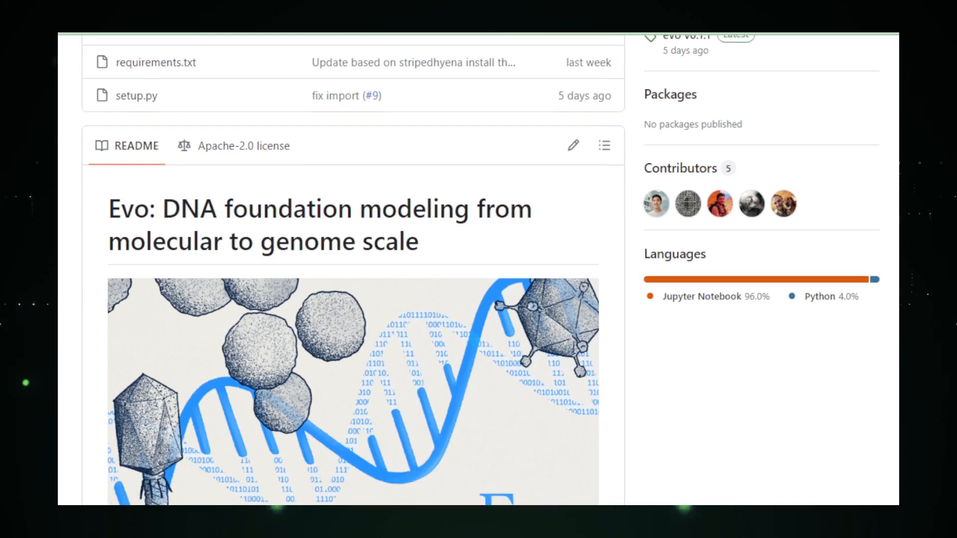
scroll(down, 3)
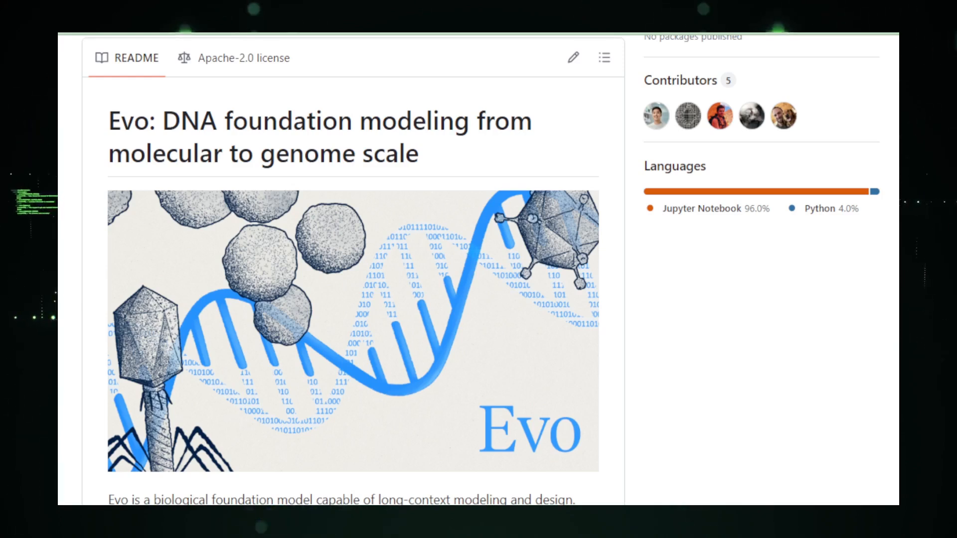
- Scroll the Evo README through the model checkpoints table to the Contents list and Setup heading
scroll(down, 3)
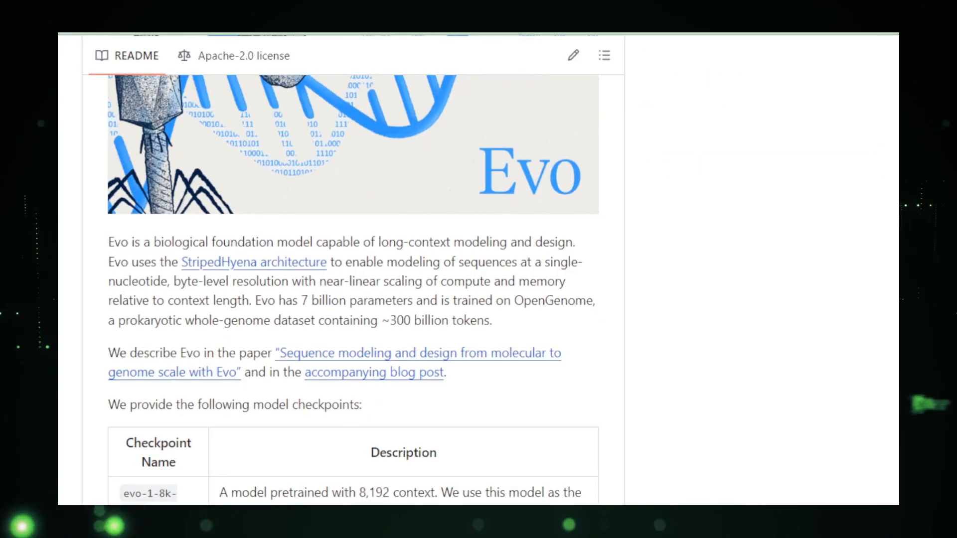
scroll(down, 3)
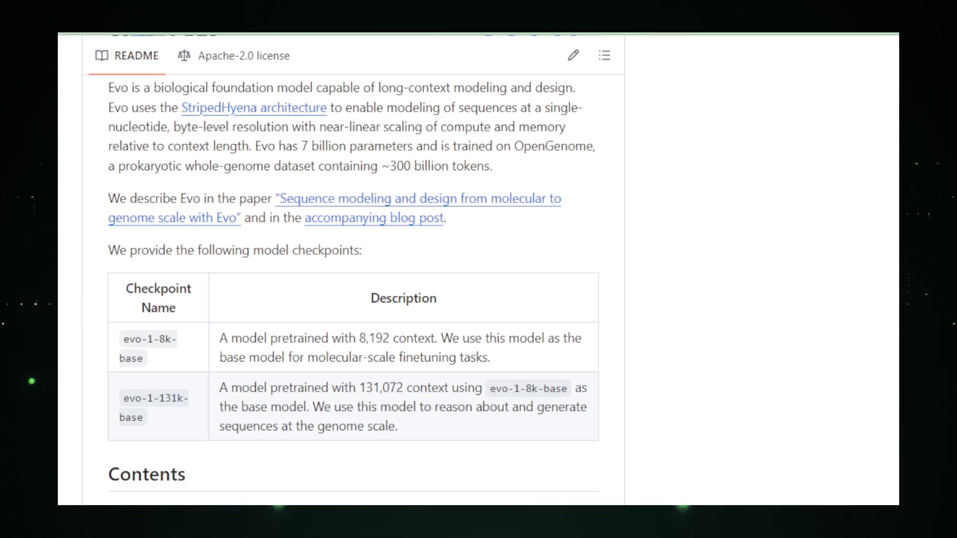
scroll(down, 3)
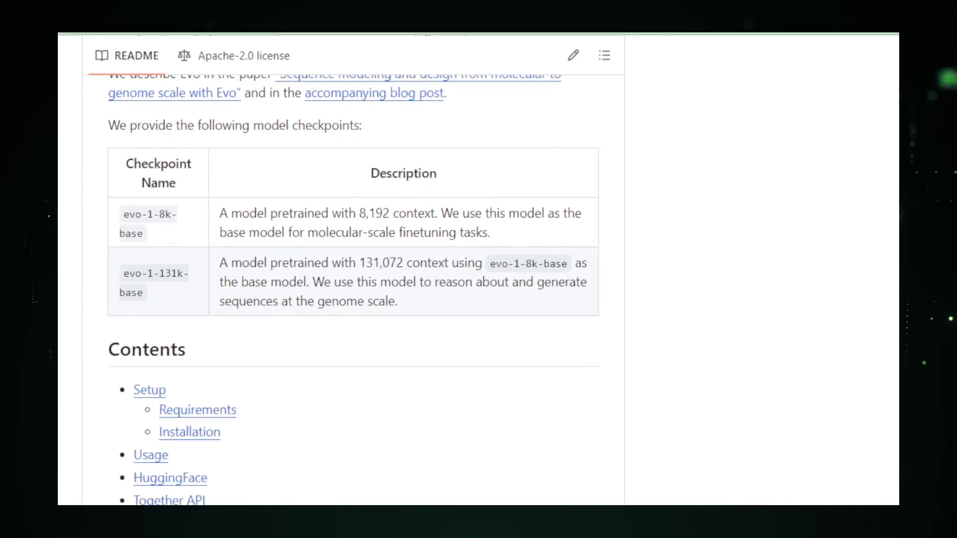
scroll(down, 3)
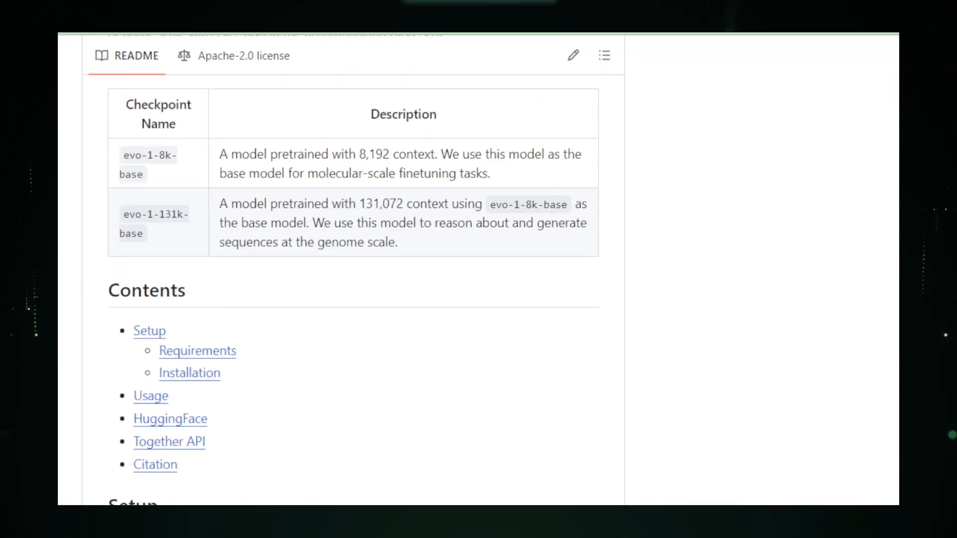
scroll(down, 3)
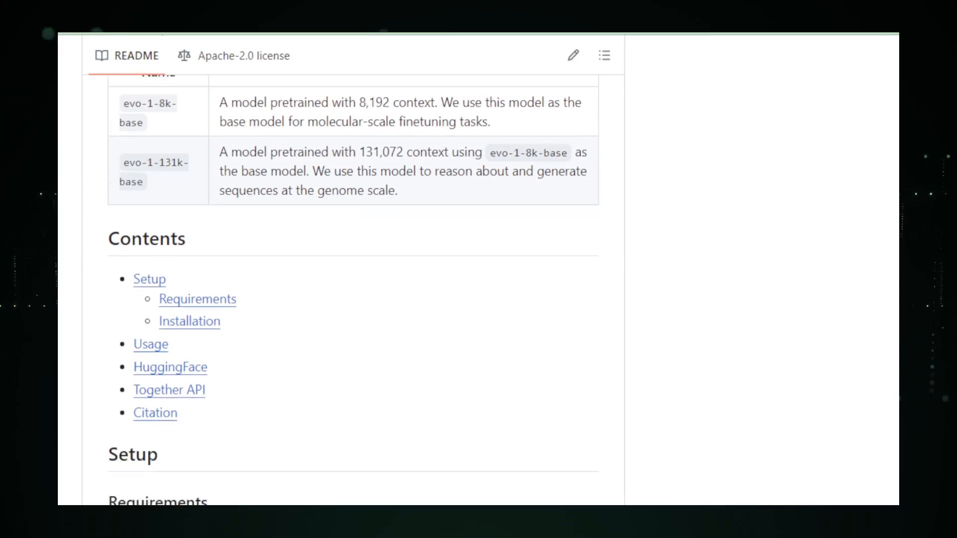
scroll(down, 3)
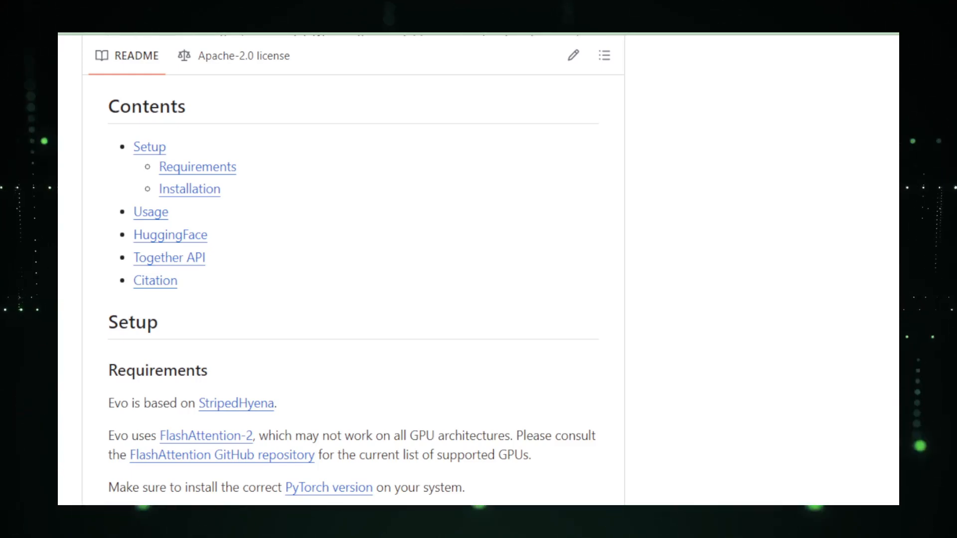
- Scroll the Evo README through the Setup, Installation and Usage instructions
scroll(down, 3)
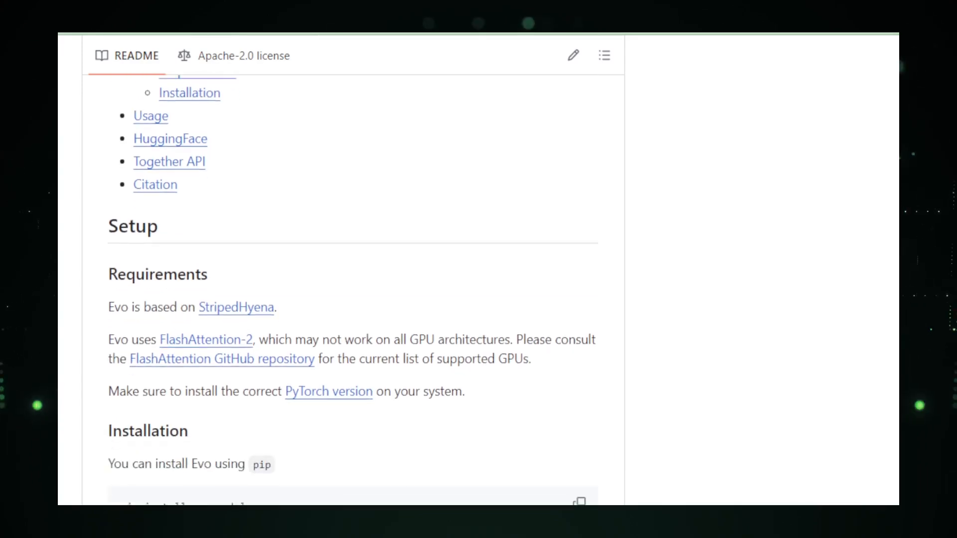
scroll(down, 3)
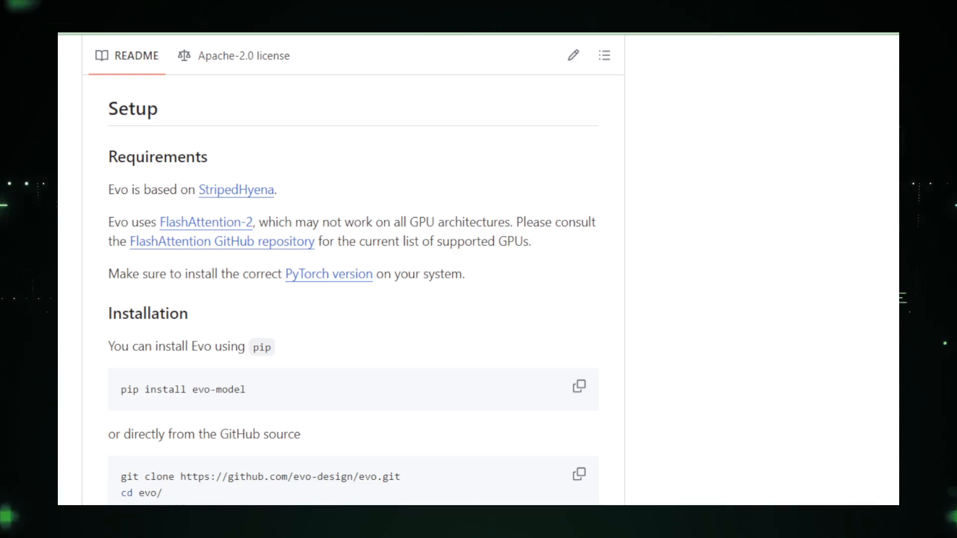
scroll(down, 3)
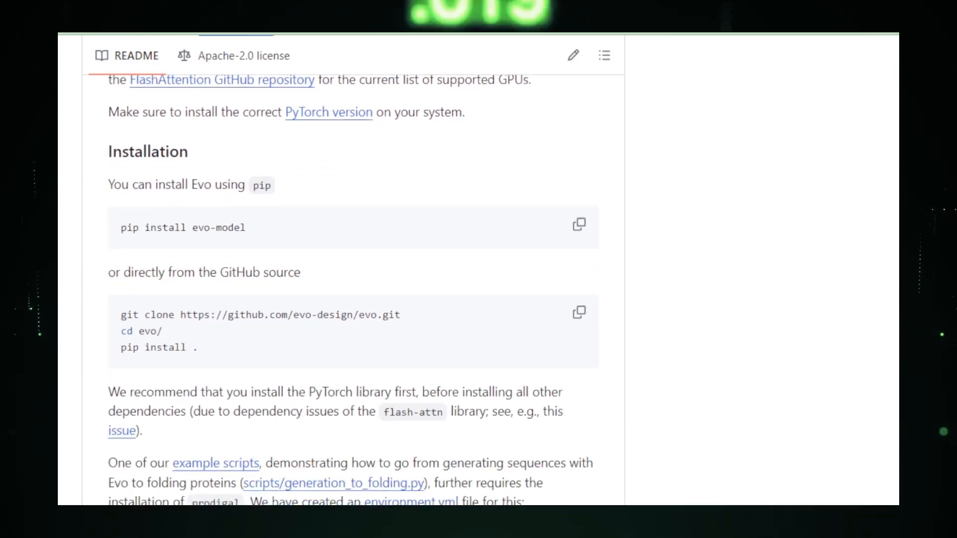
scroll(down, 3)
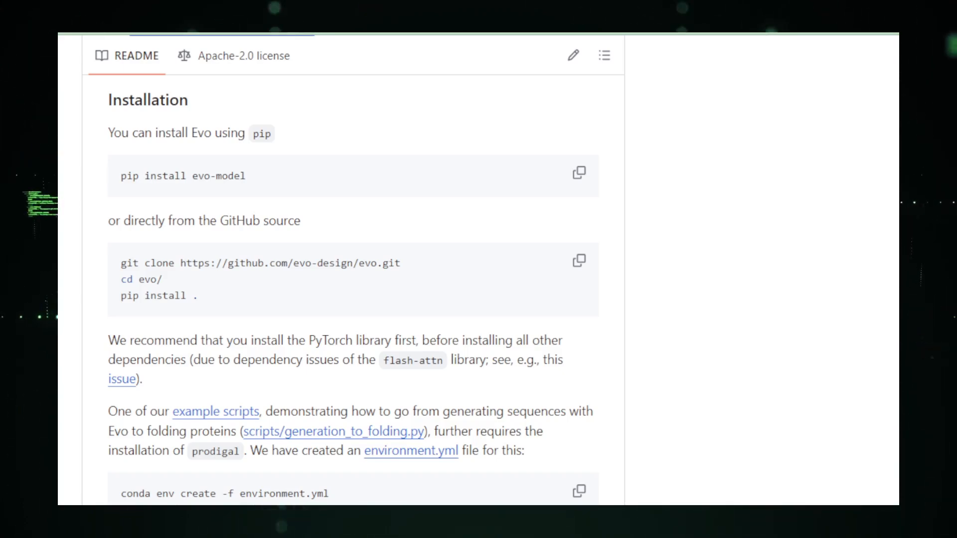
scroll(down, 3)
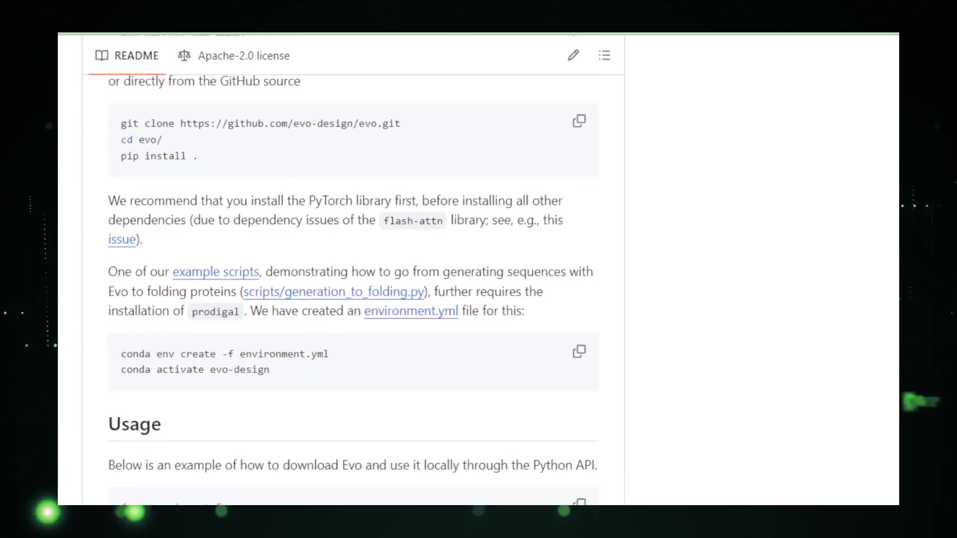
scroll(down, 3)
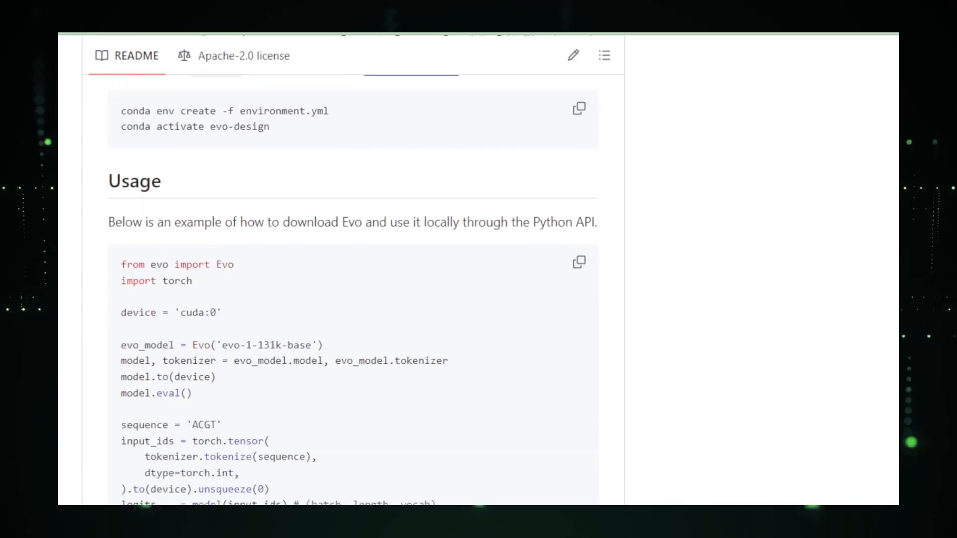
scroll(down, 3)
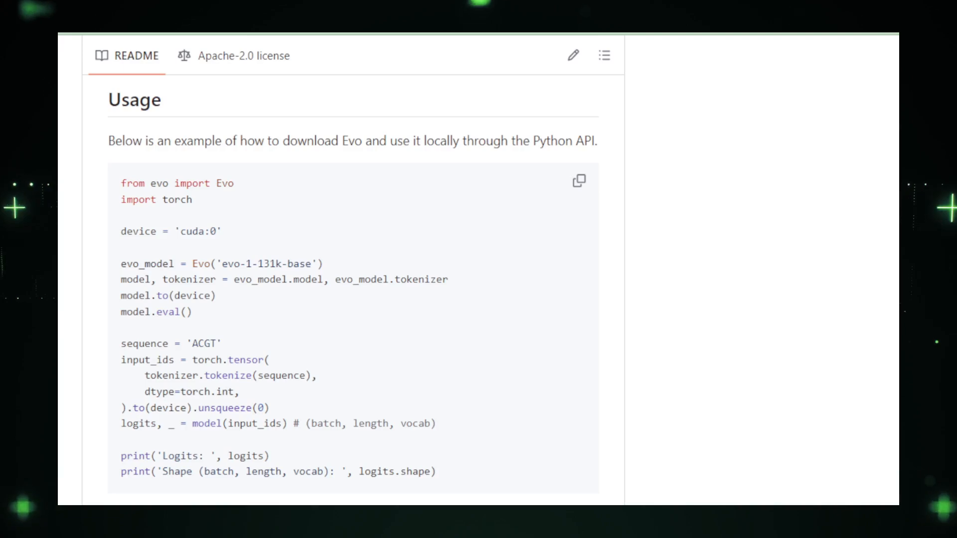
scroll(down, 3)
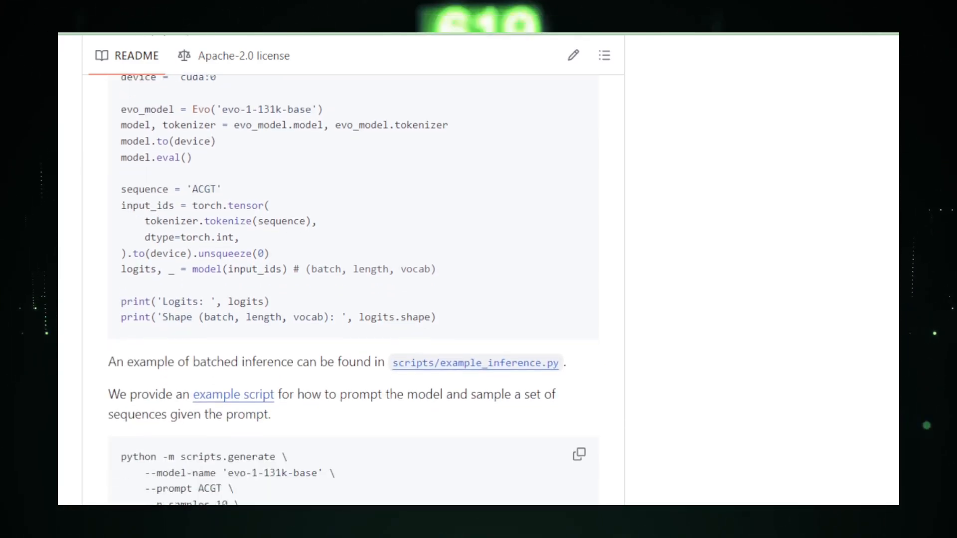
scroll(down, 3)
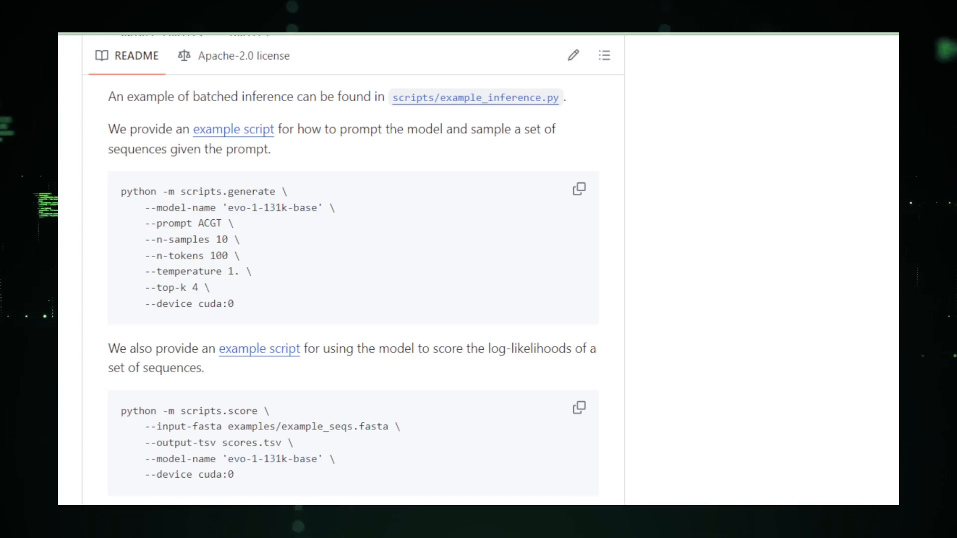
- Continue through Evo's HuggingFace and Together API examples down to the Citation entry
scroll(down, 3)
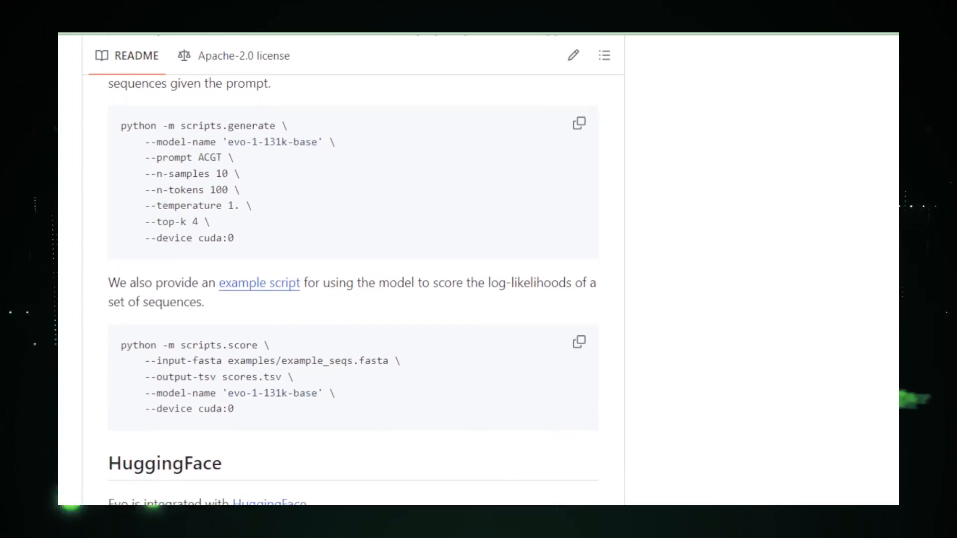
scroll(down, 3)
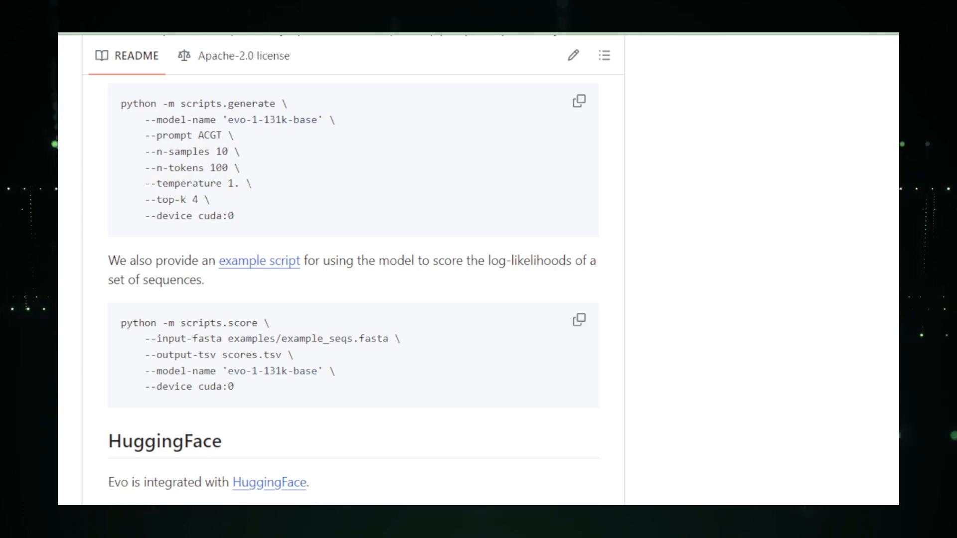
scroll(down, 3)
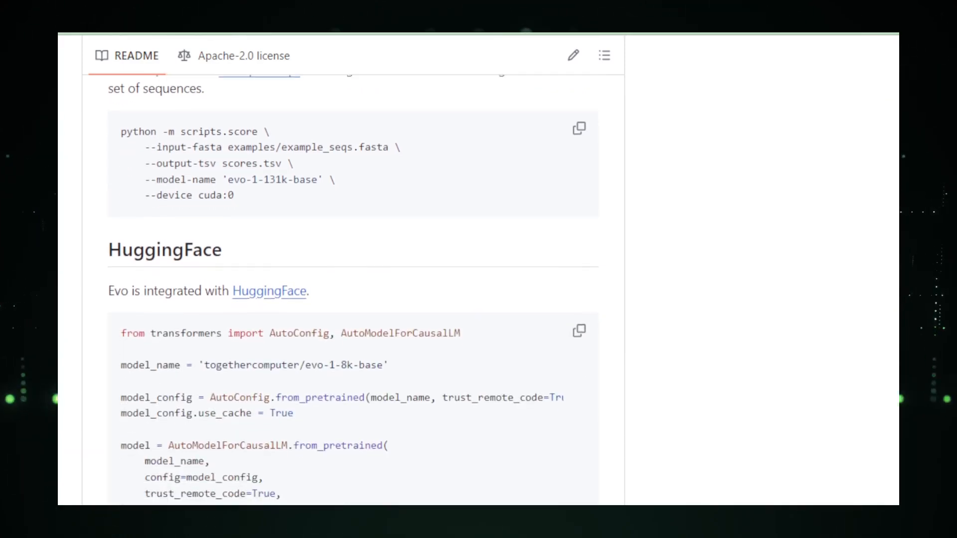
scroll(down, 3)
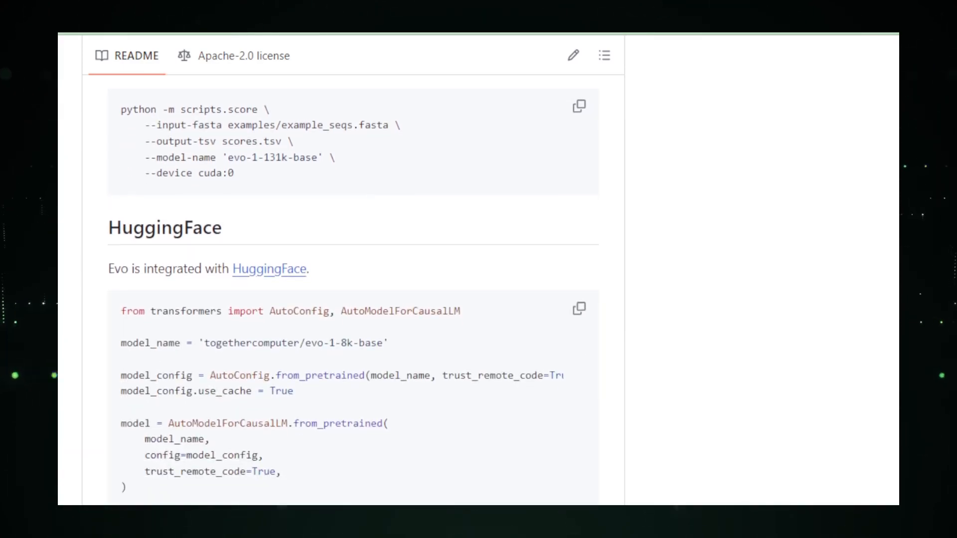
scroll(down, 3)
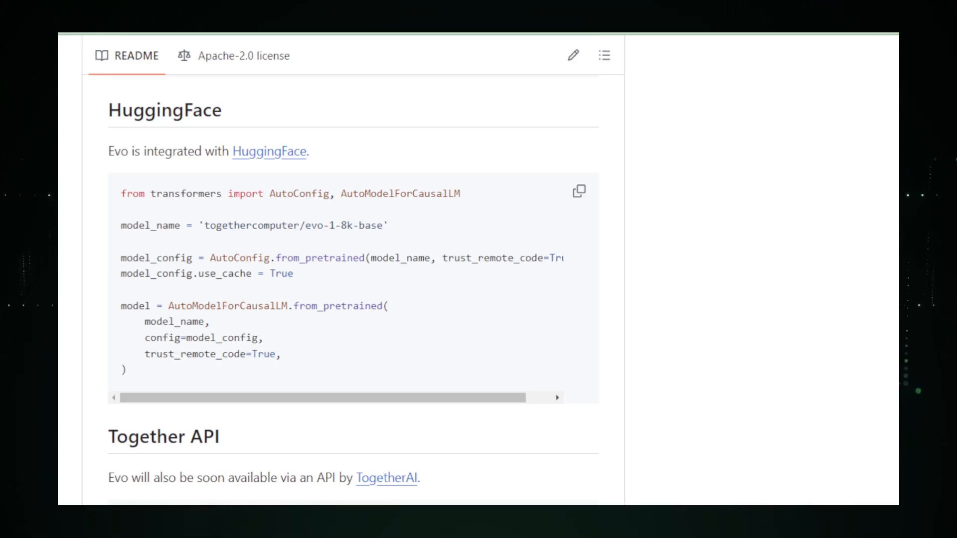
scroll(down, 3)
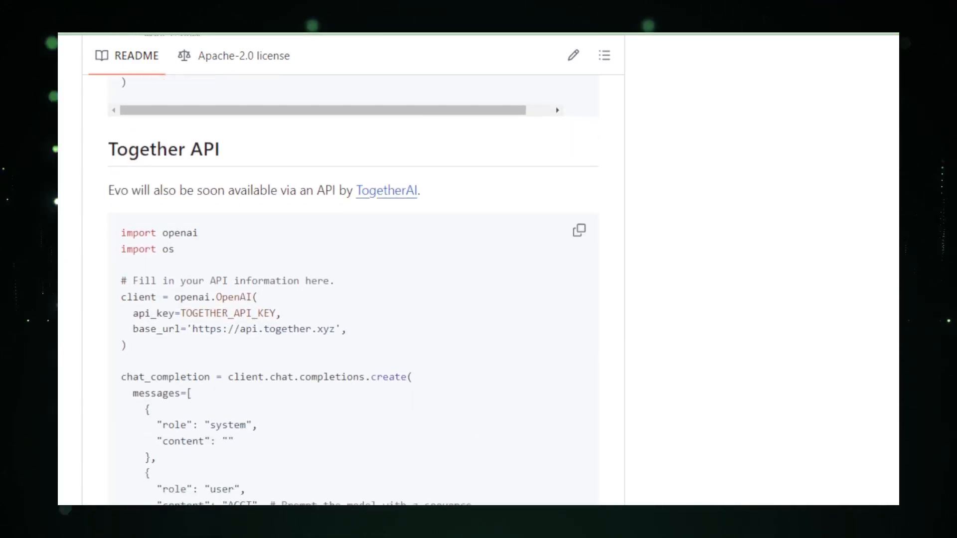
scroll(down, 3)
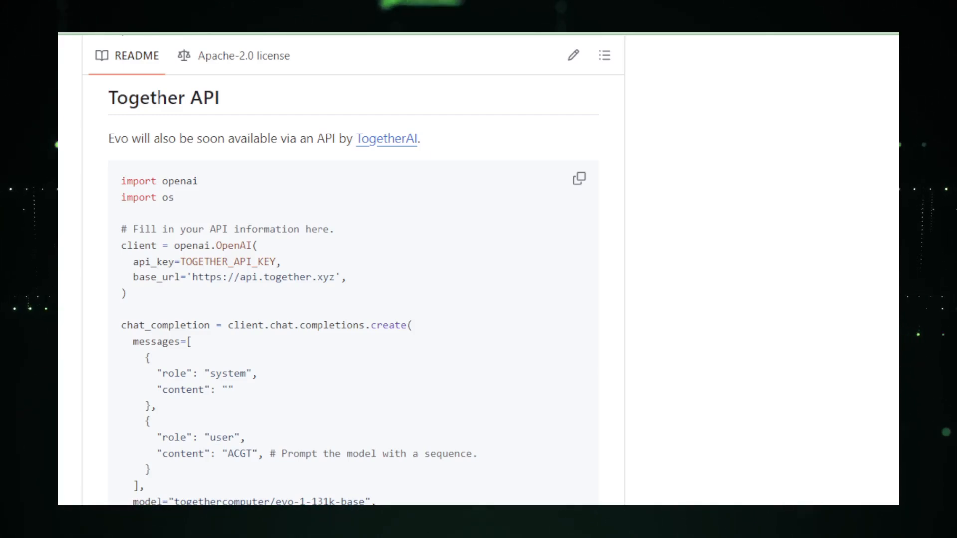
scroll(down, 3)
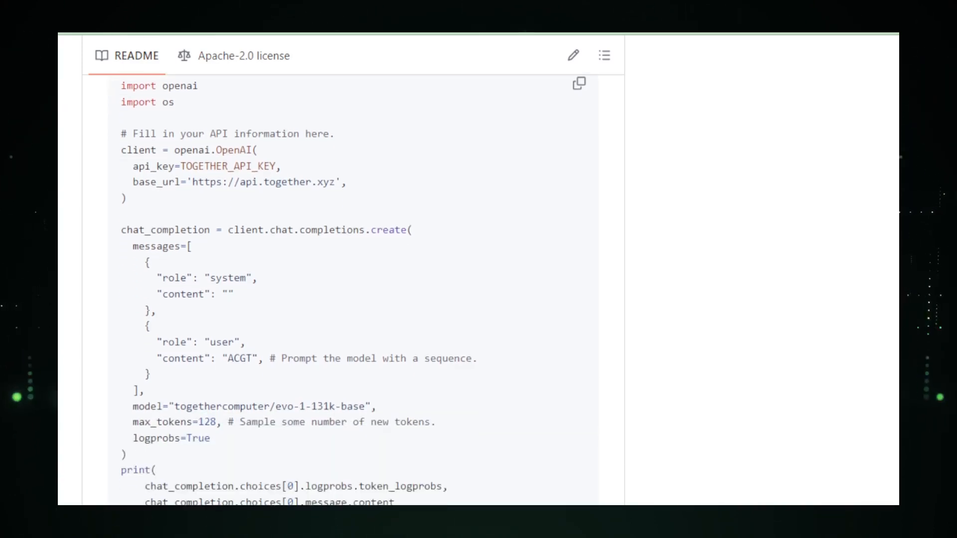
scroll(down, 3)
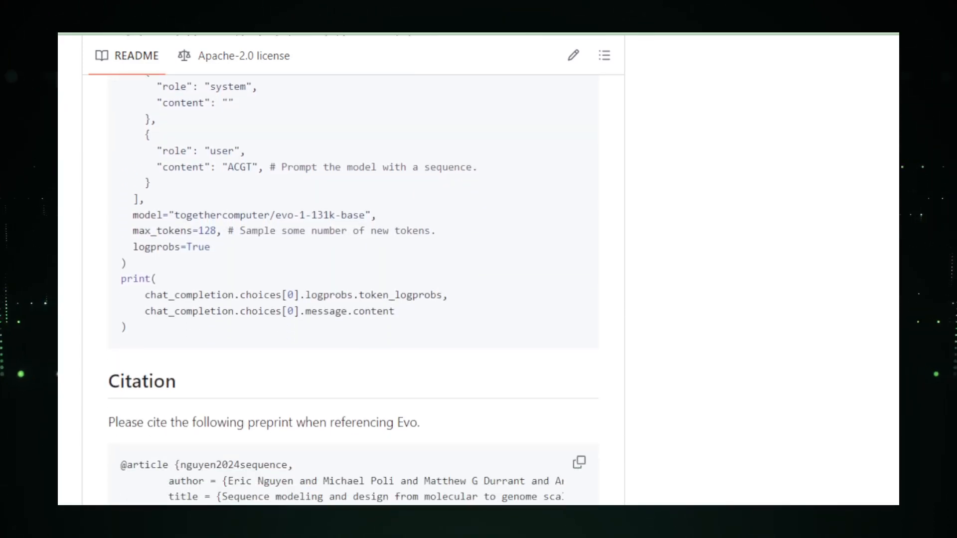
scroll(down, 3)
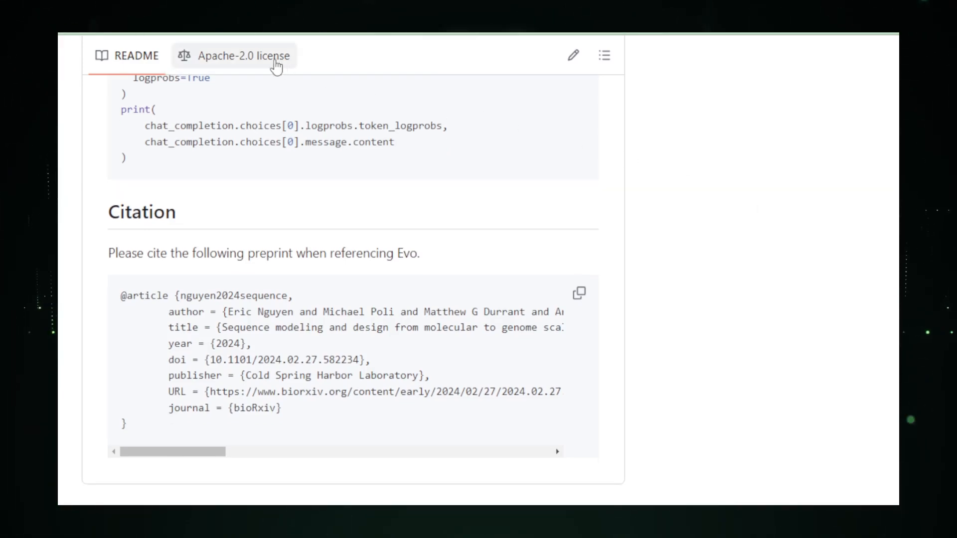
- Show the Evo repository's Apache-2.0 license text and scroll to its end
click(242, 56)
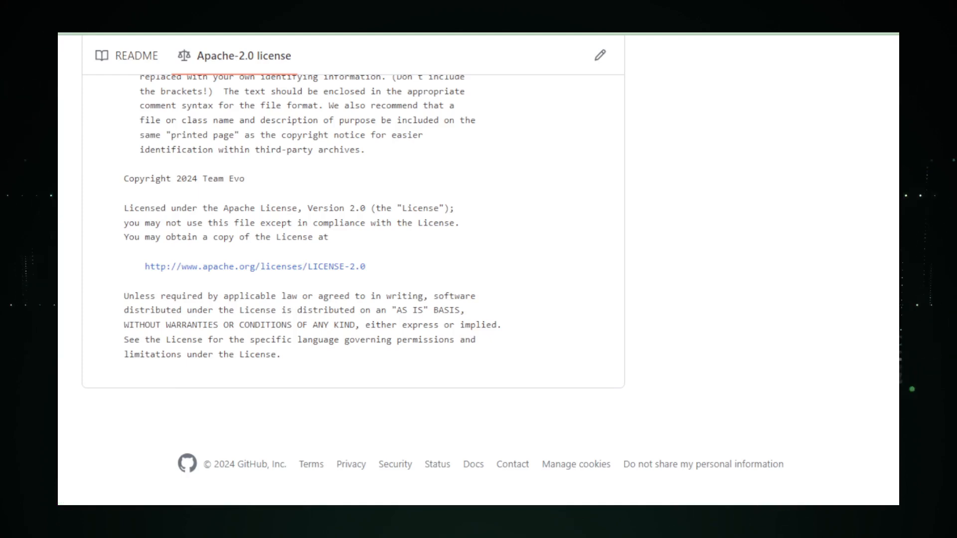
scroll(down, 3)
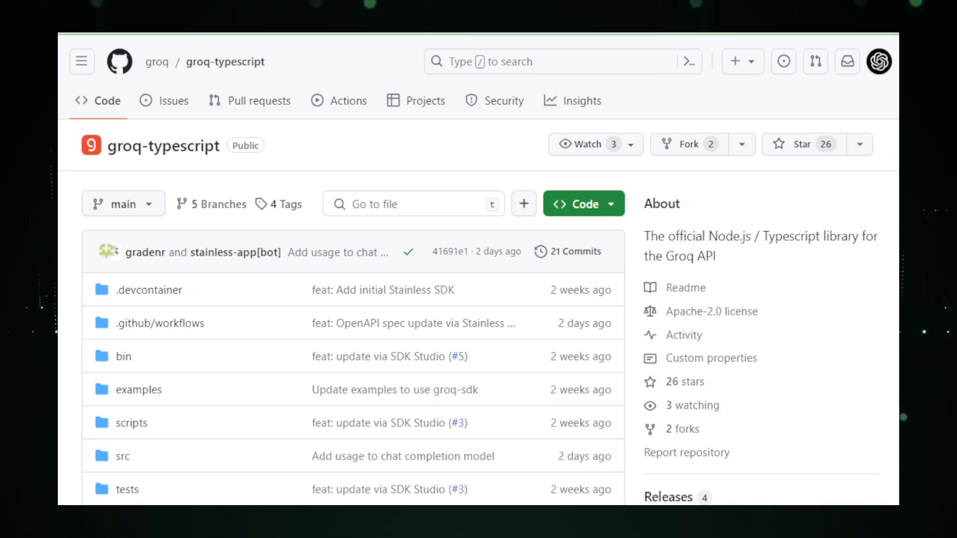
- Scroll the groq-typescript repo page past the file list to the Groq Node API Library README
scroll(down, 3)
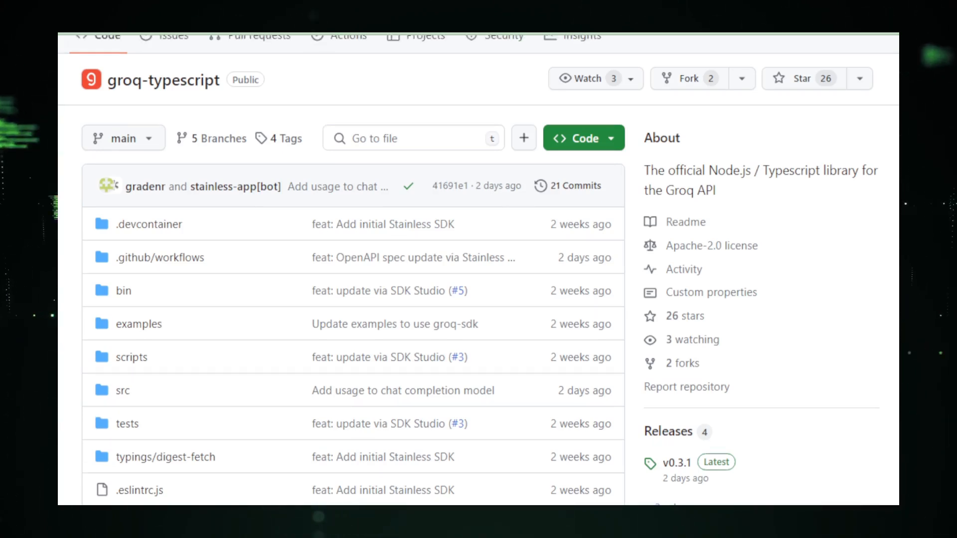
scroll(down, 3)
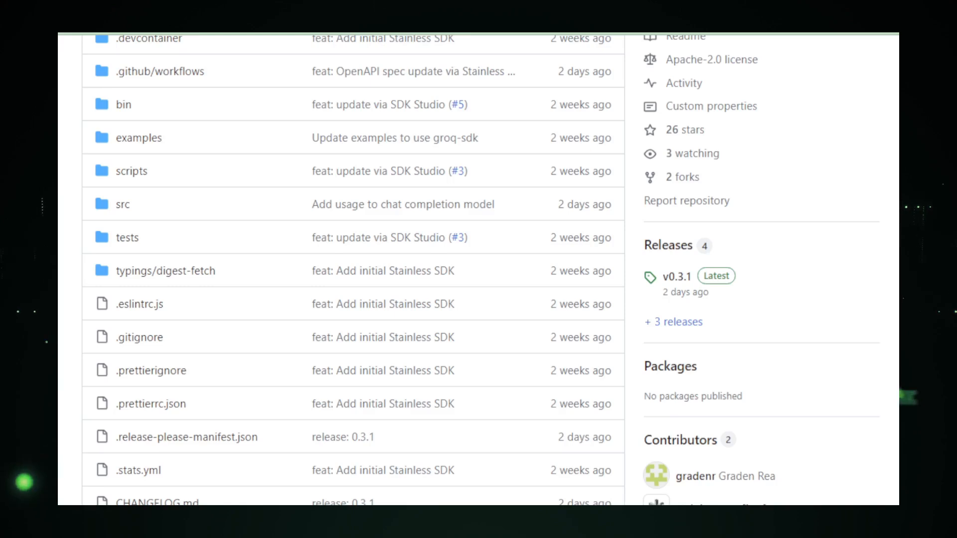
scroll(down, 3)
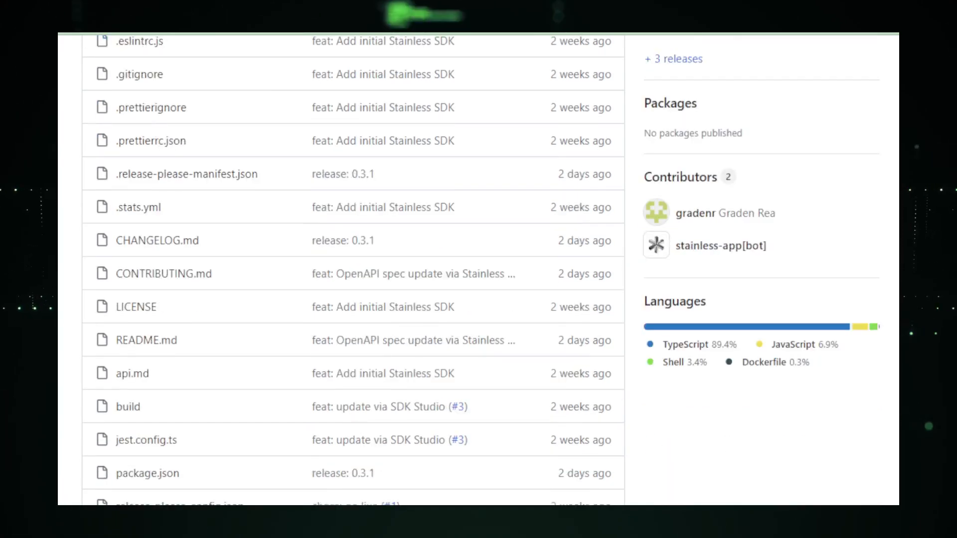
scroll(down, 3)
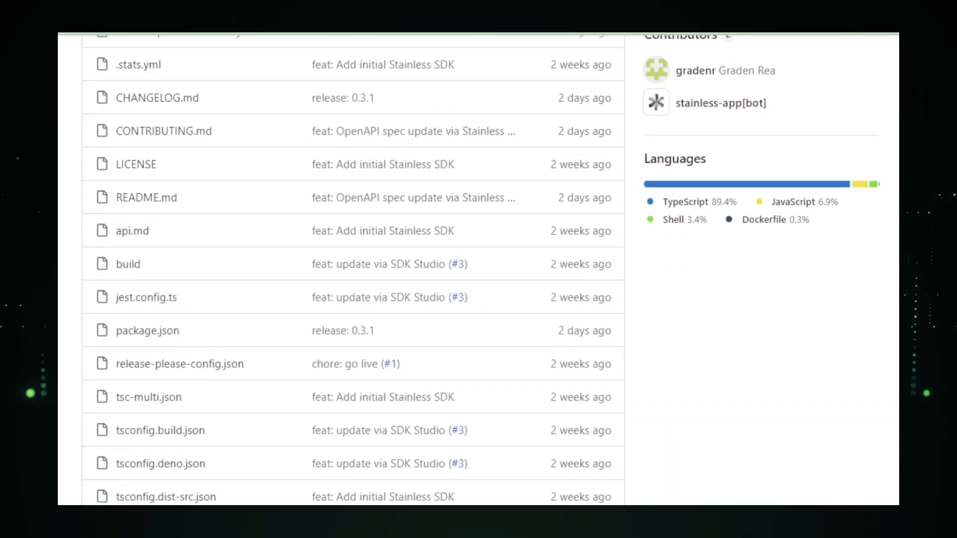
scroll(down, 3)
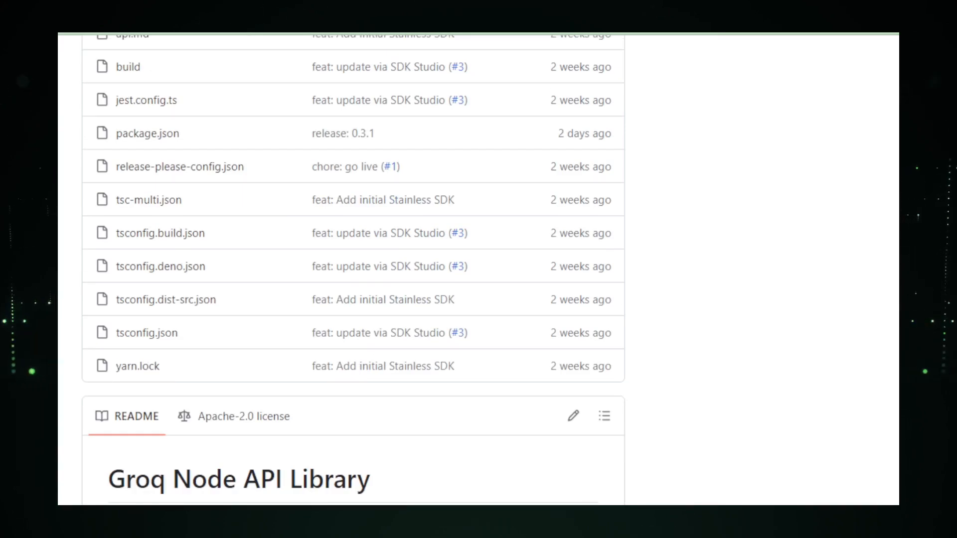
scroll(down, 3)
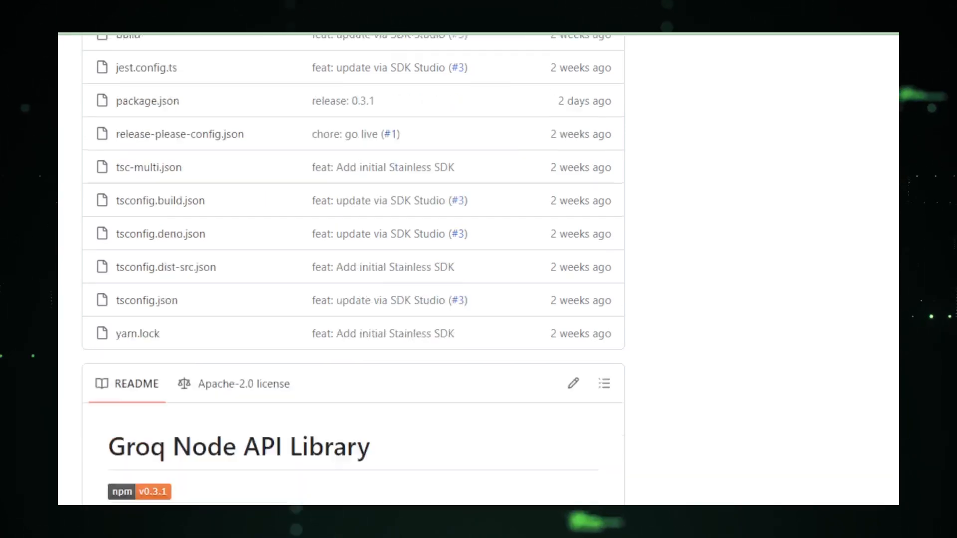
scroll(down, 3)
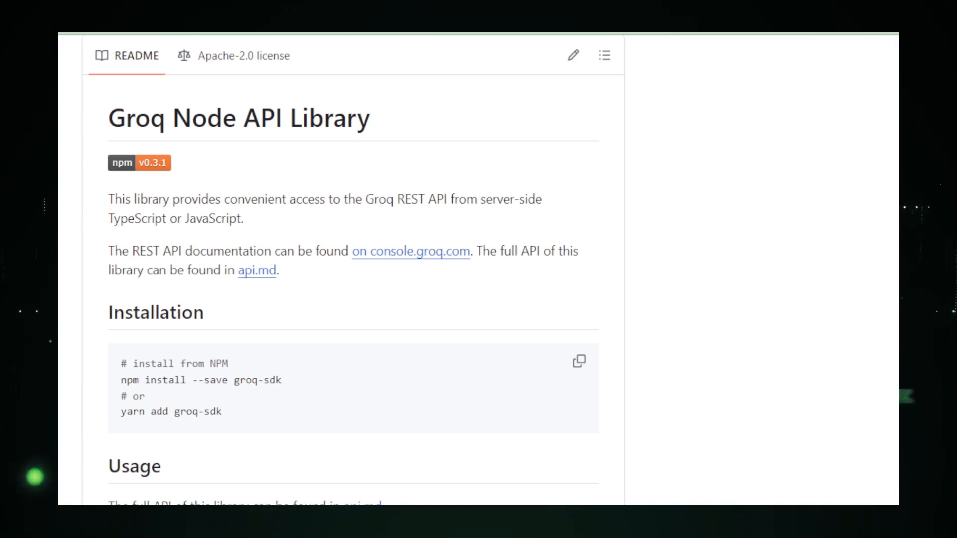
- Scroll the Groq README through Installation, Usage and Request & Response types to Handling errors
scroll(down, 3)
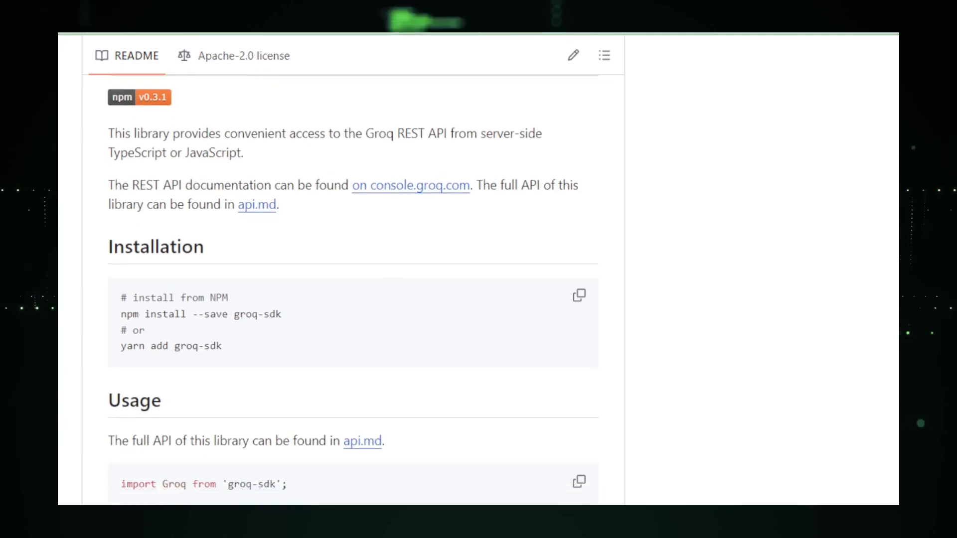
scroll(down, 3)
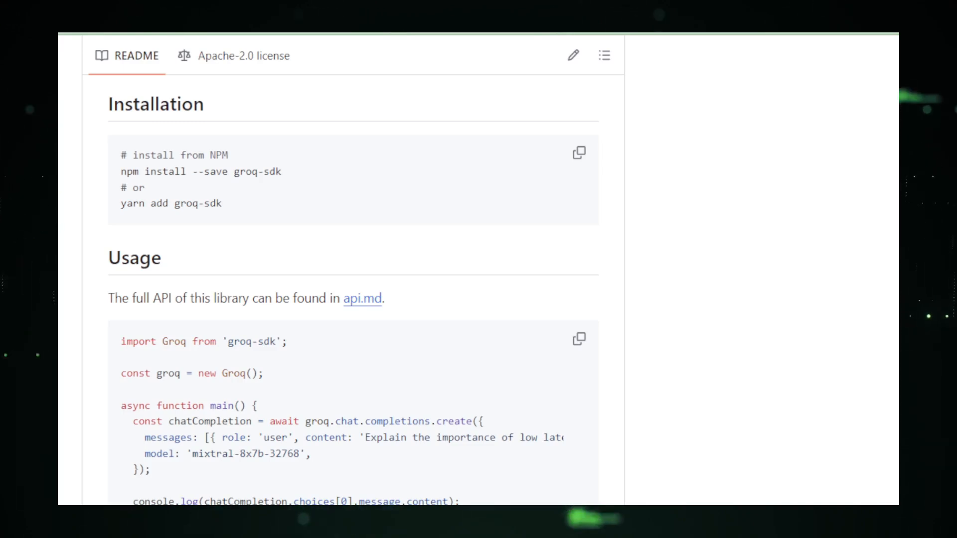
scroll(down, 3)
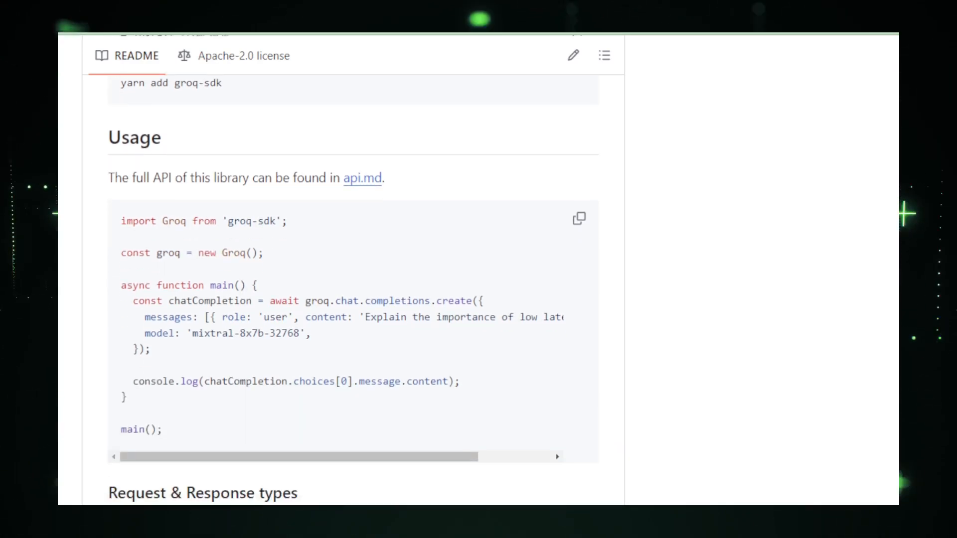
scroll(down, 3)
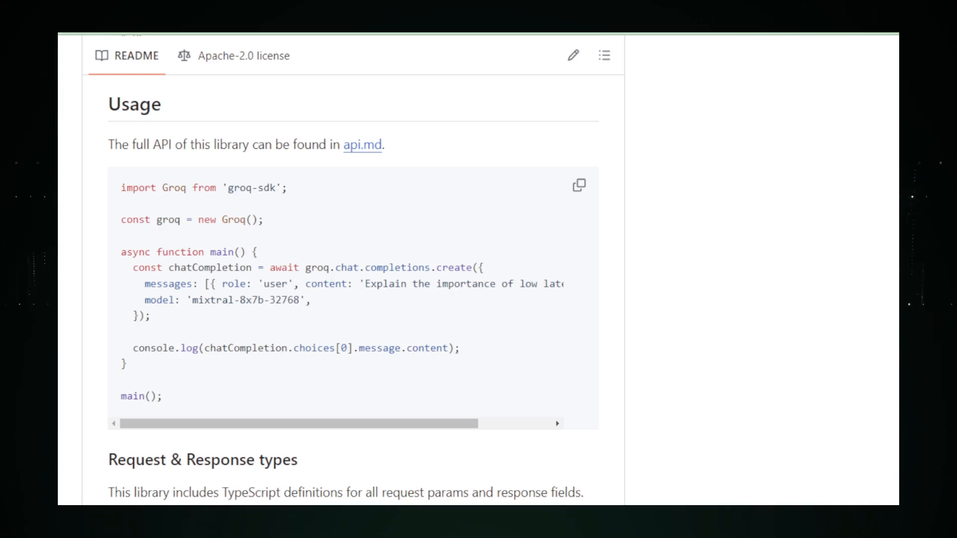
scroll(down, 3)
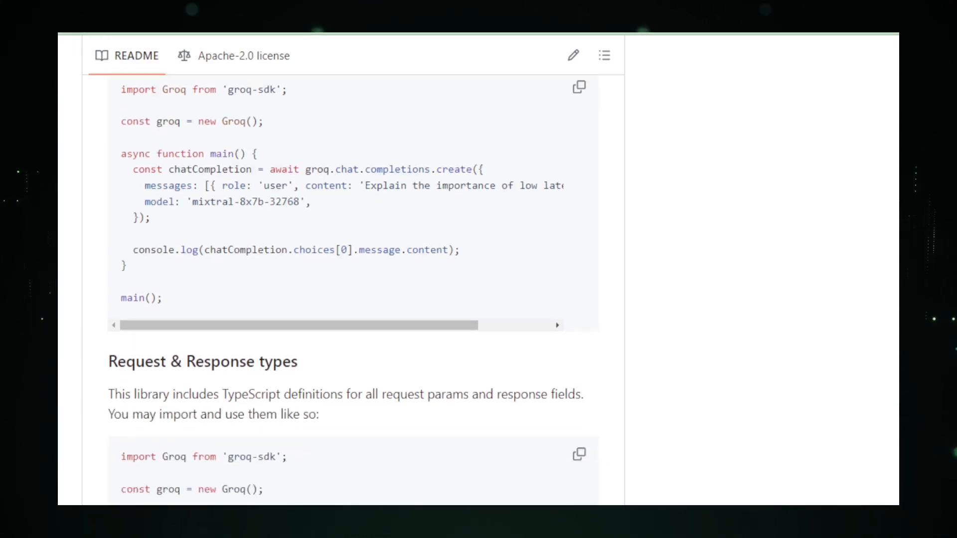
scroll(down, 3)
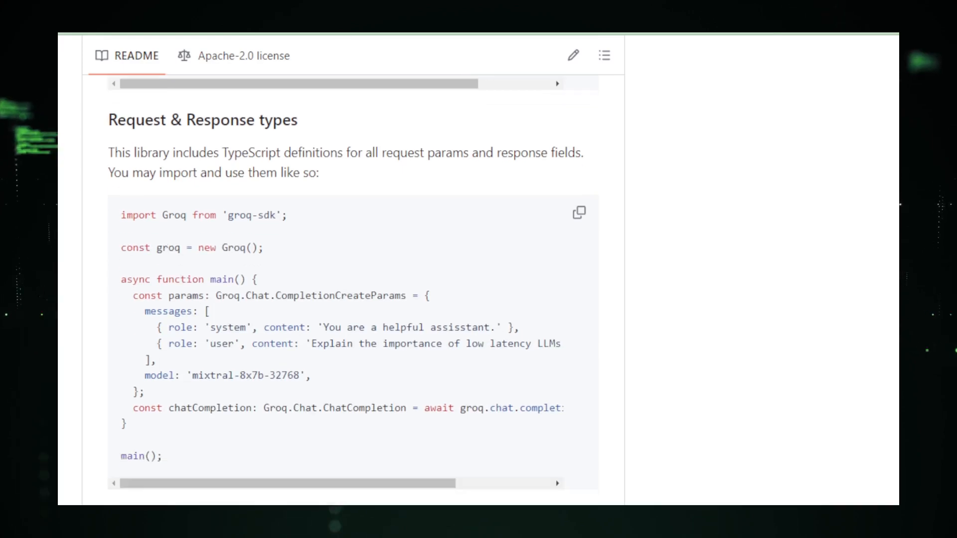
scroll(down, 3)
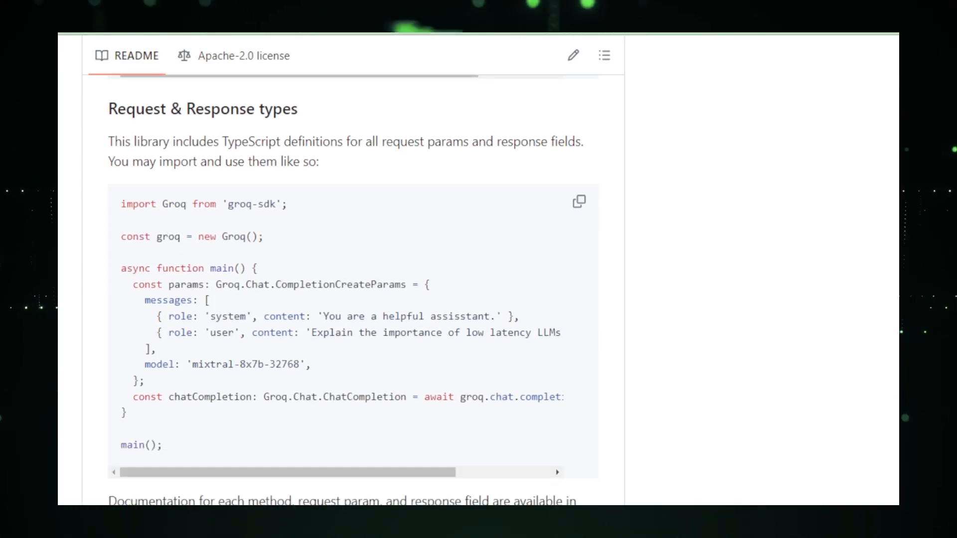
scroll(down, 3)
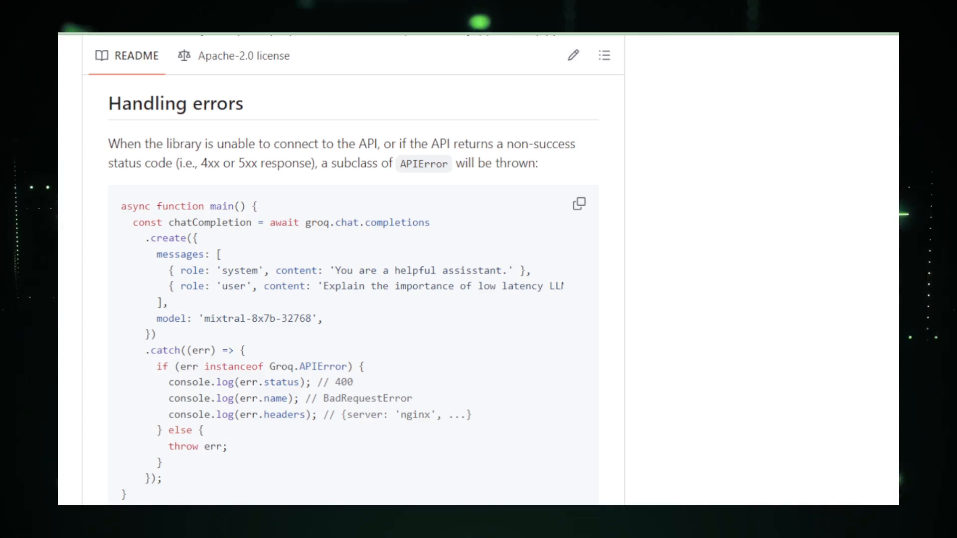
- Scroll the Groq README down through its error handling and proxy httpAgent configuration example
scroll(down, 3)
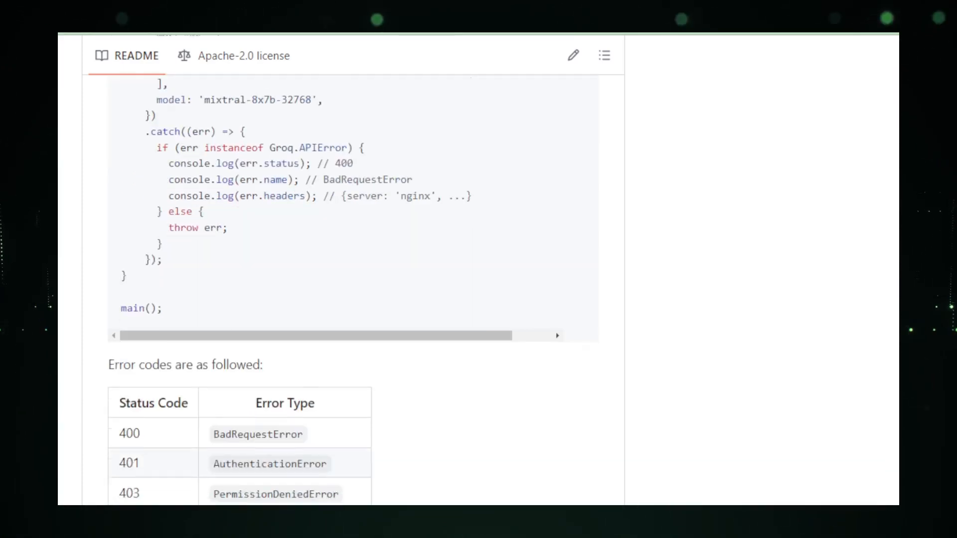
scroll(down, 3)
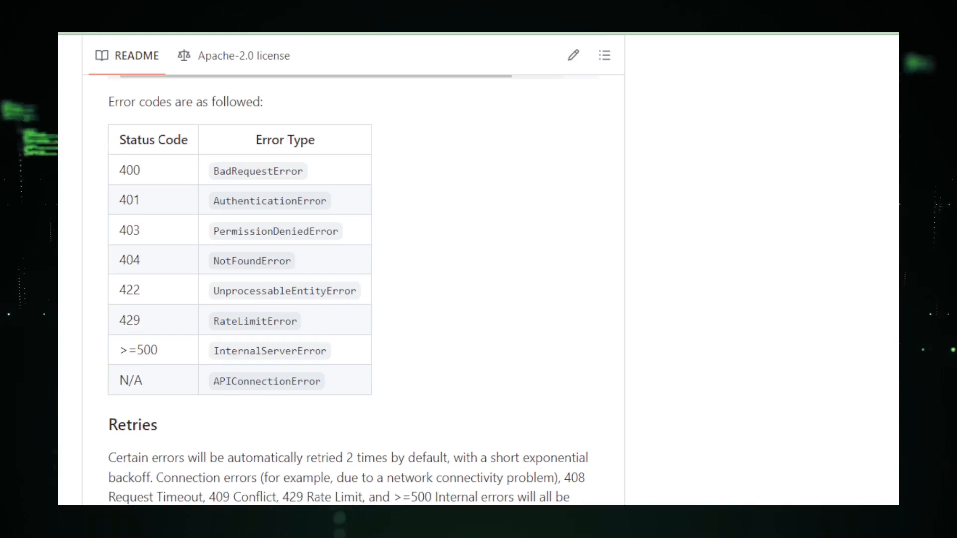
scroll(down, 3)
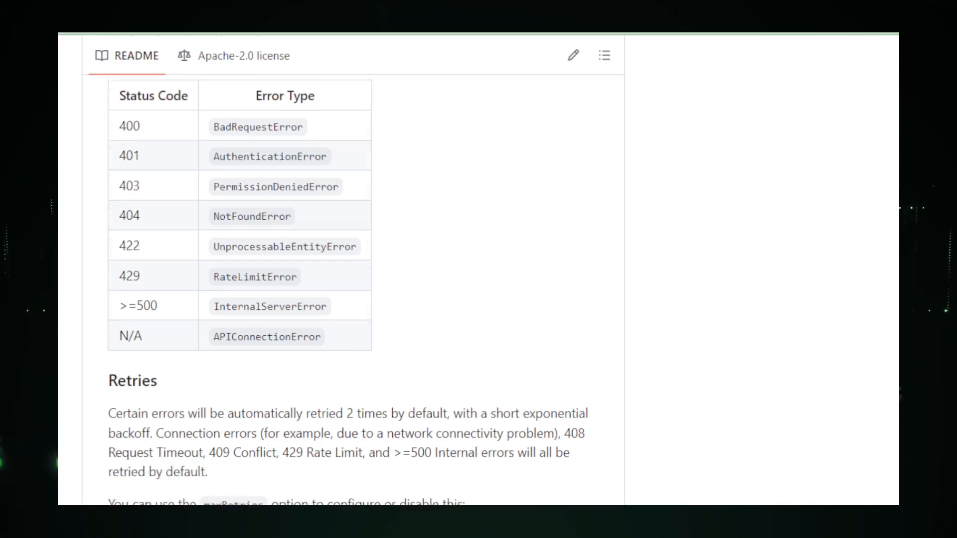
scroll(down, 3)
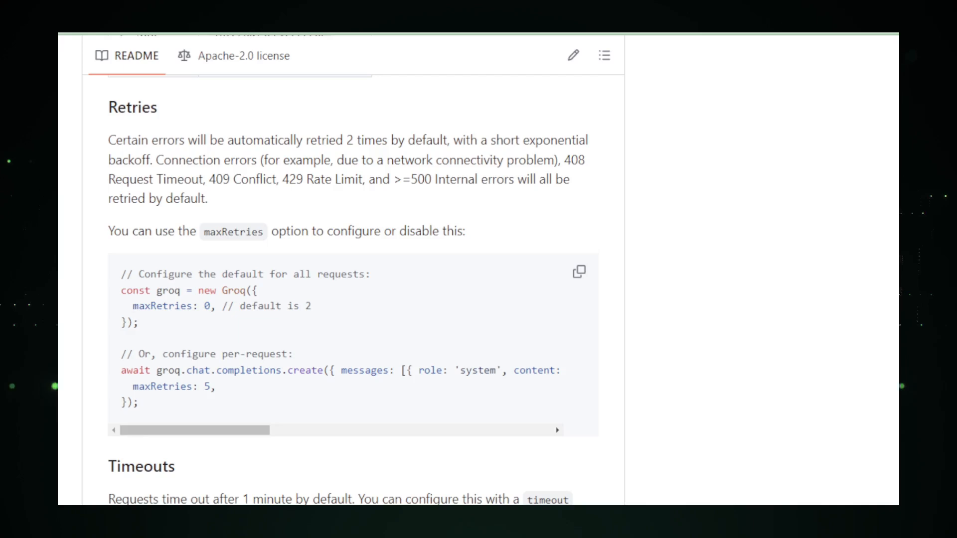
scroll(down, 3)
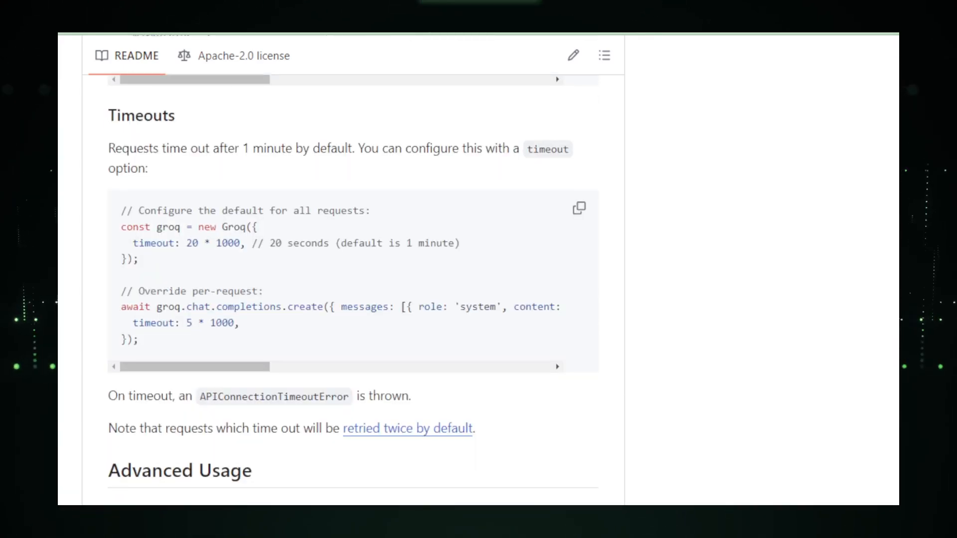
scroll(down, 3)
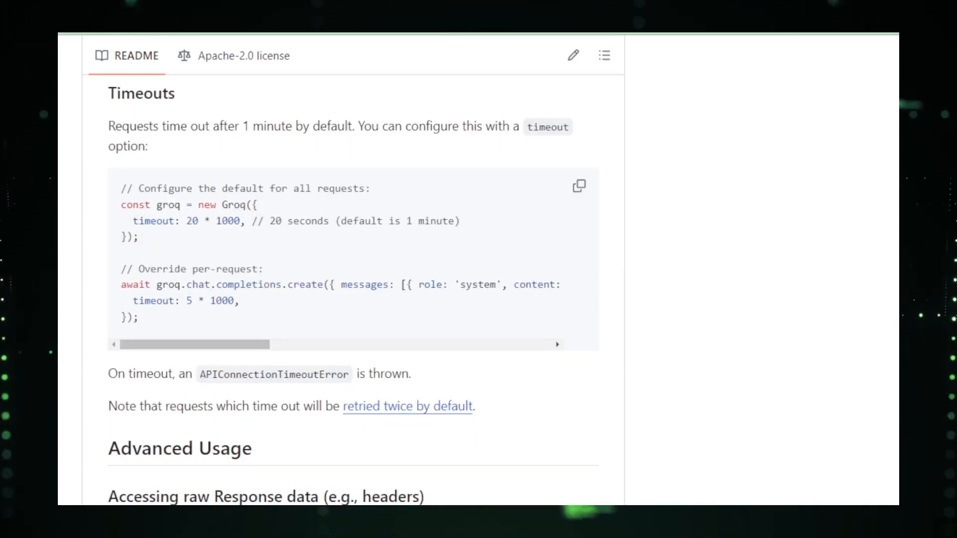
scroll(down, 3)
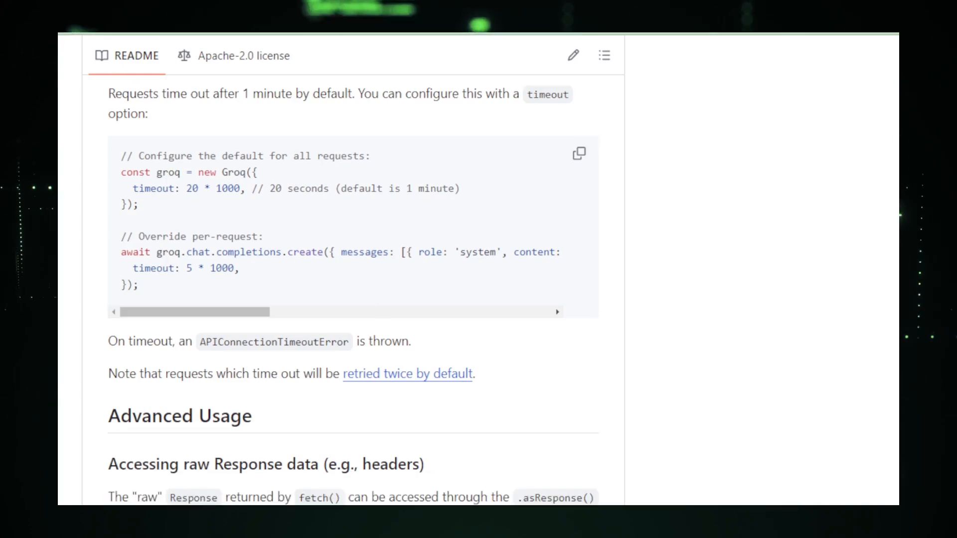
scroll(down, 3)
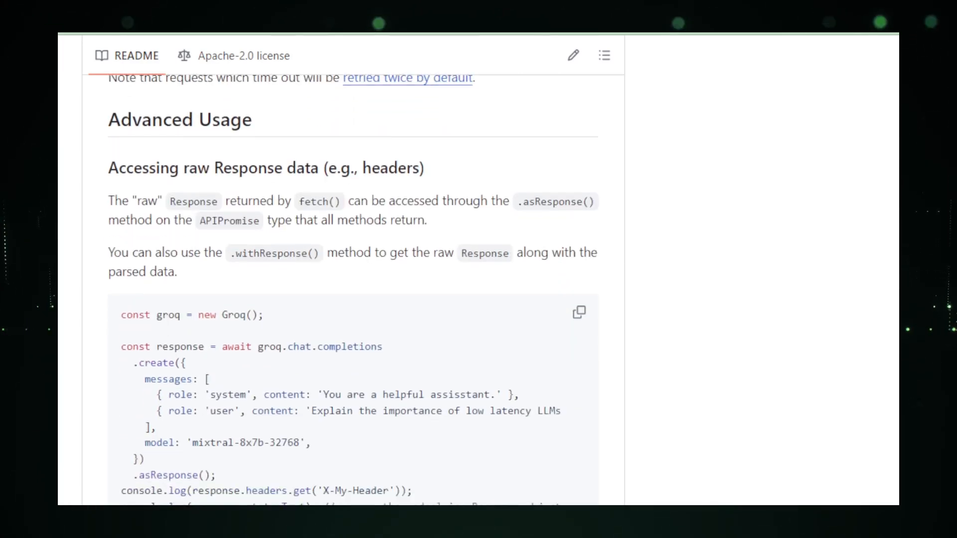
scroll(down, 3)
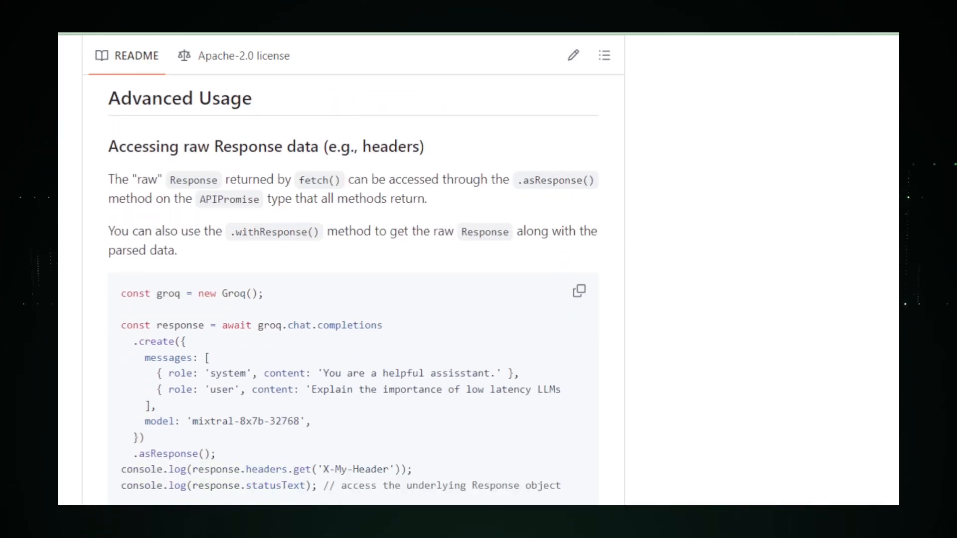
scroll(down, 3)
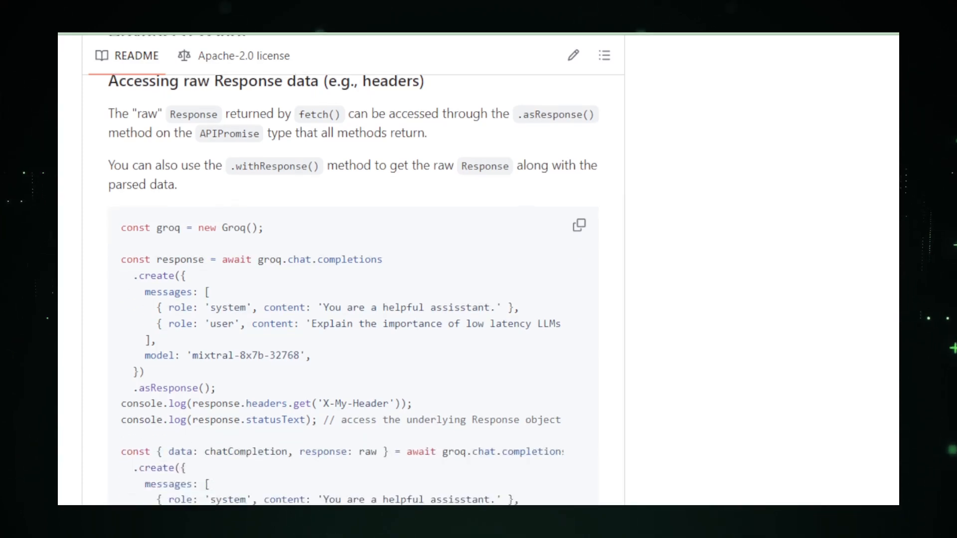
scroll(down, 3)
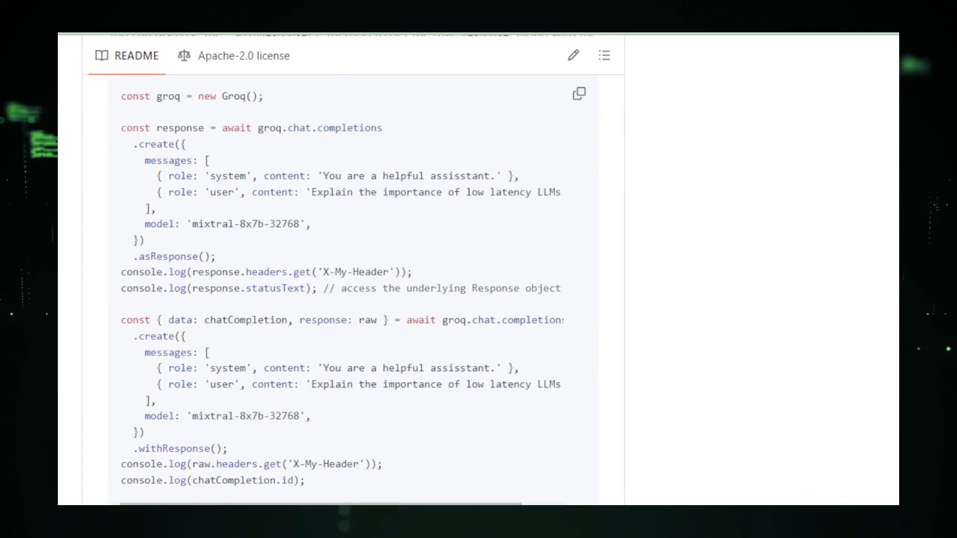
- Continue to the Groq README's Semantic Versioning policy and Requirements section
scroll(down, 3)
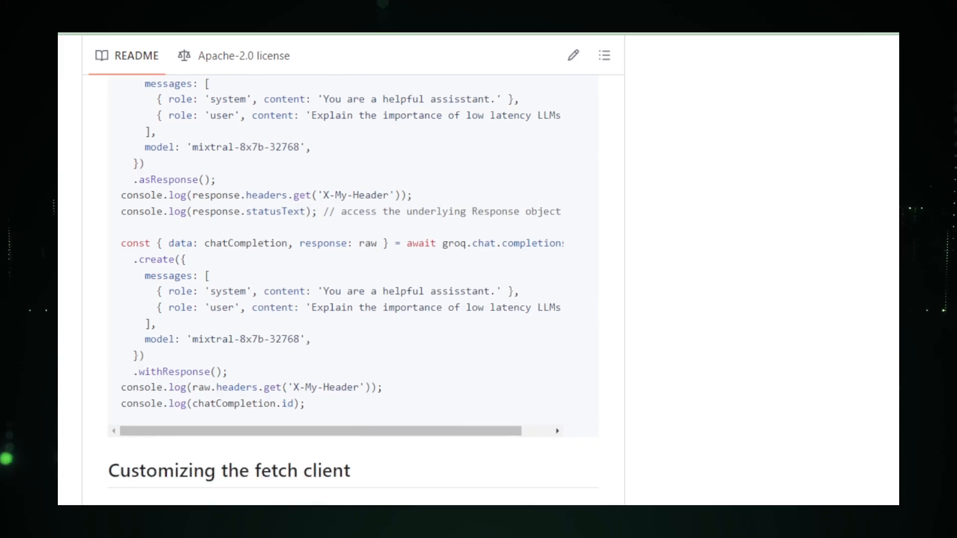
scroll(down, 3)
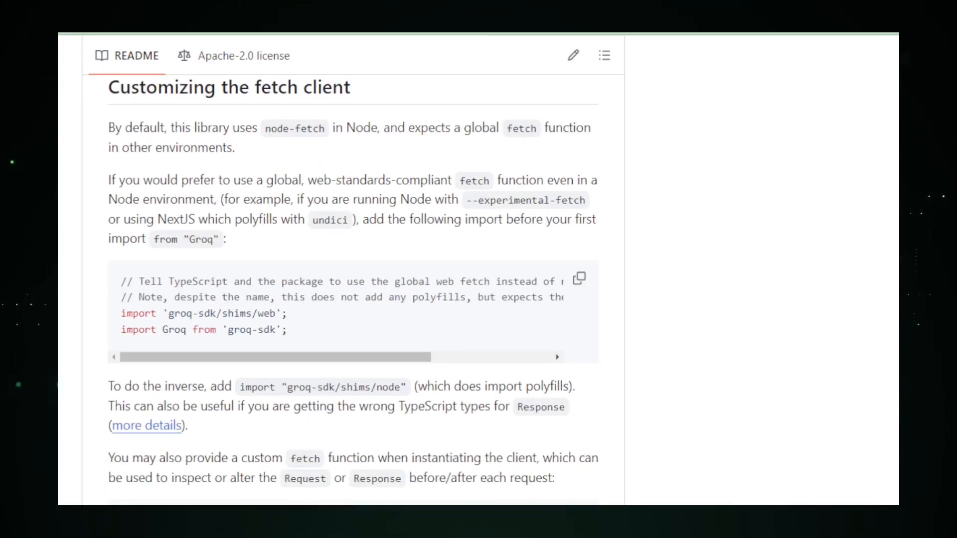
scroll(down, 3)
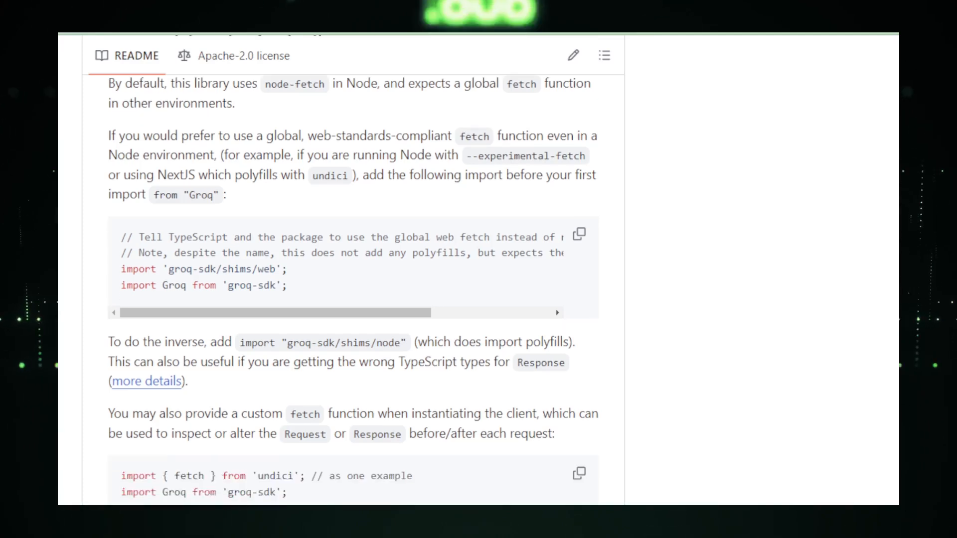
scroll(down, 3)
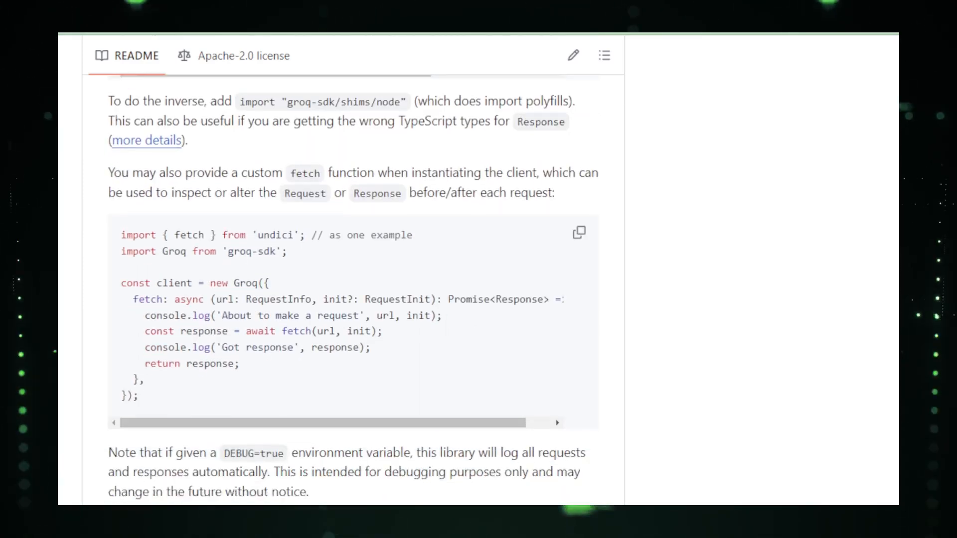
scroll(down, 3)
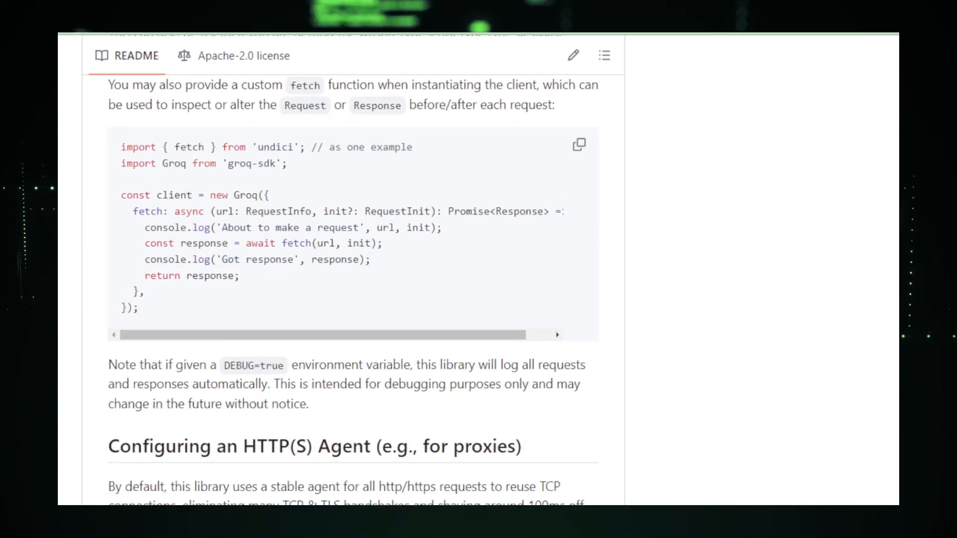
scroll(down, 3)
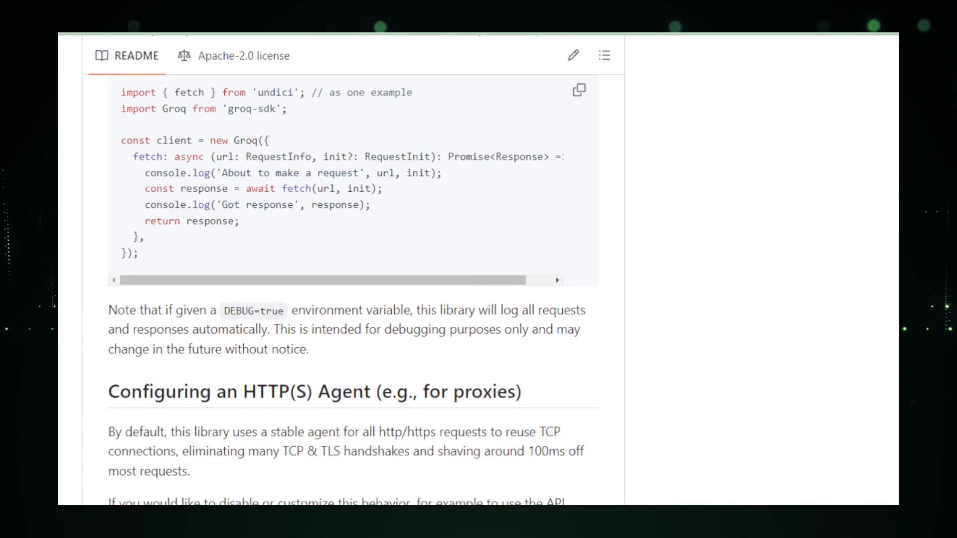
scroll(down, 3)
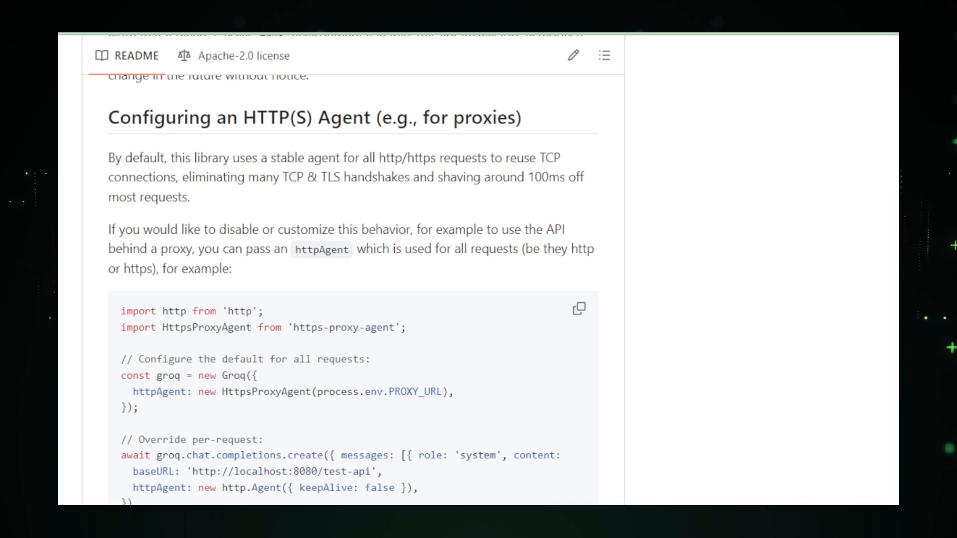
scroll(down, 3)
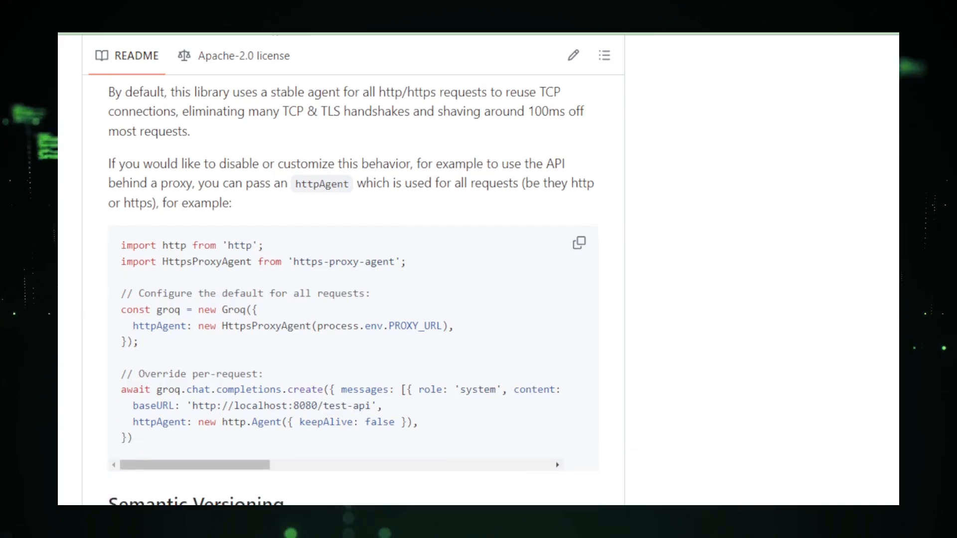
scroll(down, 3)
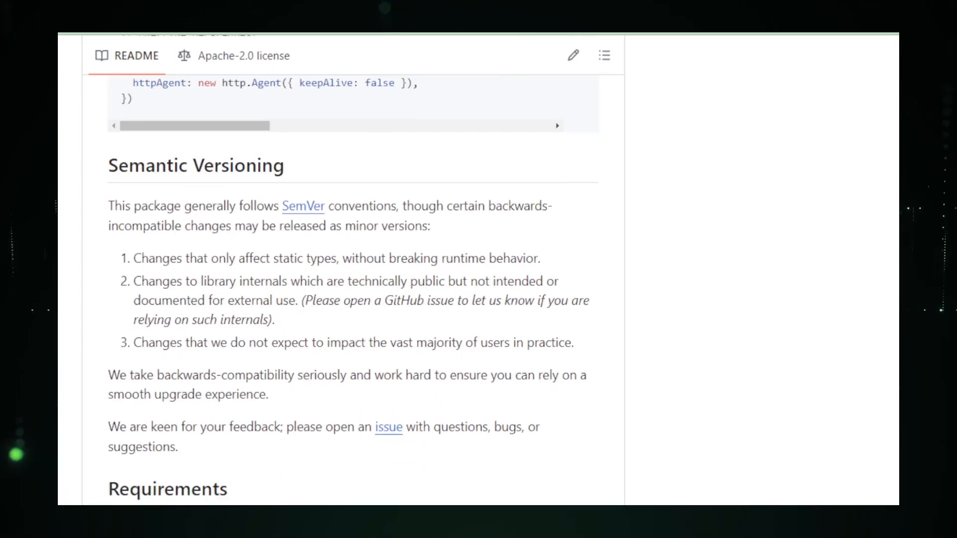
scroll(down, 3)
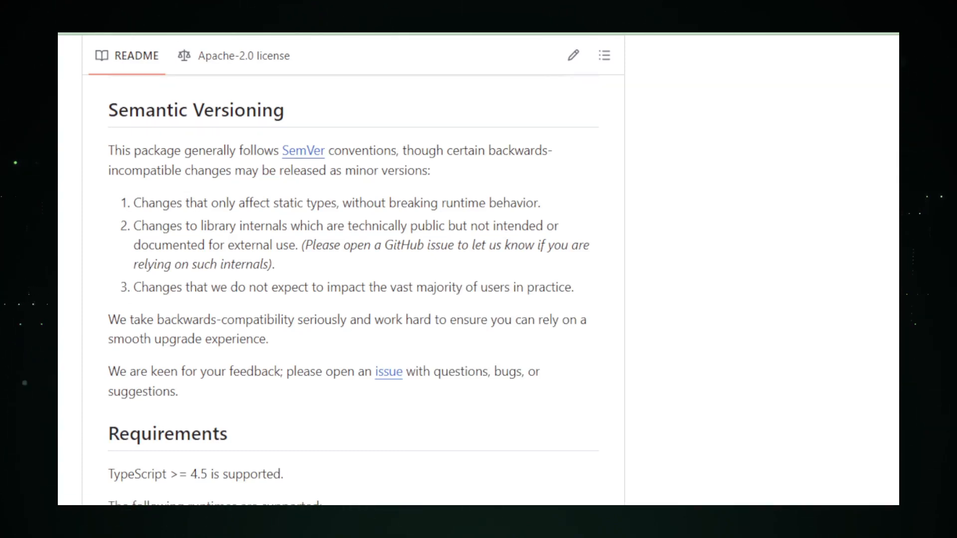
scroll(down, 3)
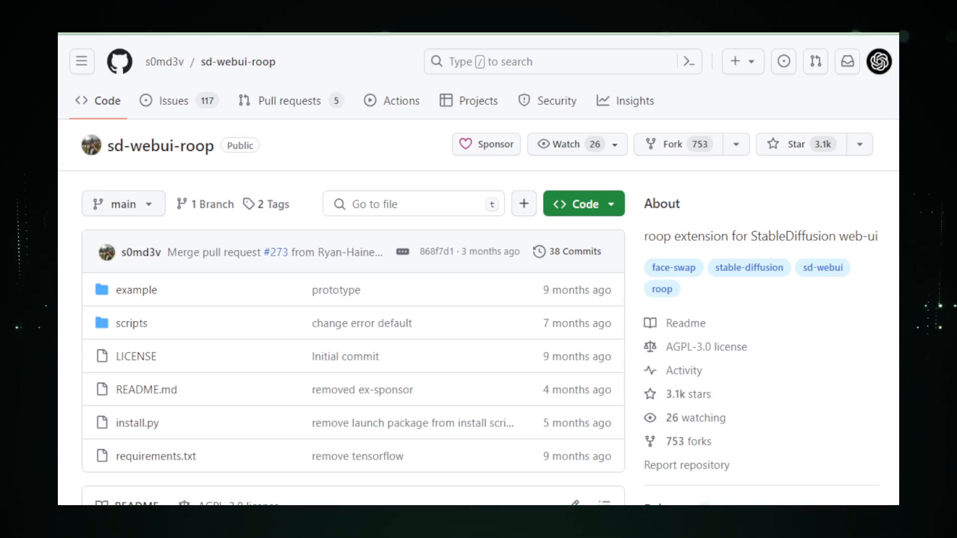
- Scroll the sd-webui-roop repo page to the README's roop for StableDiffusion intro and Disclaimer
scroll(down, 3)
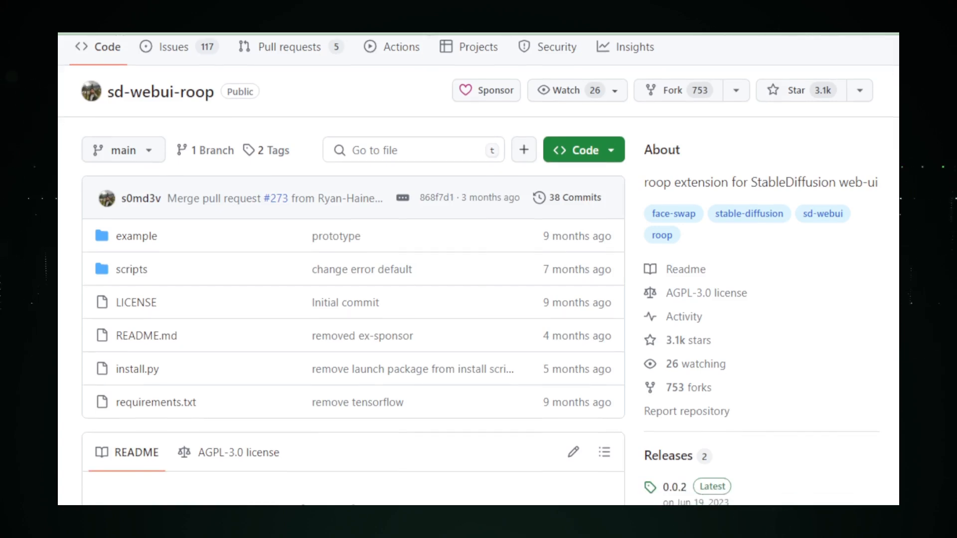
scroll(down, 3)
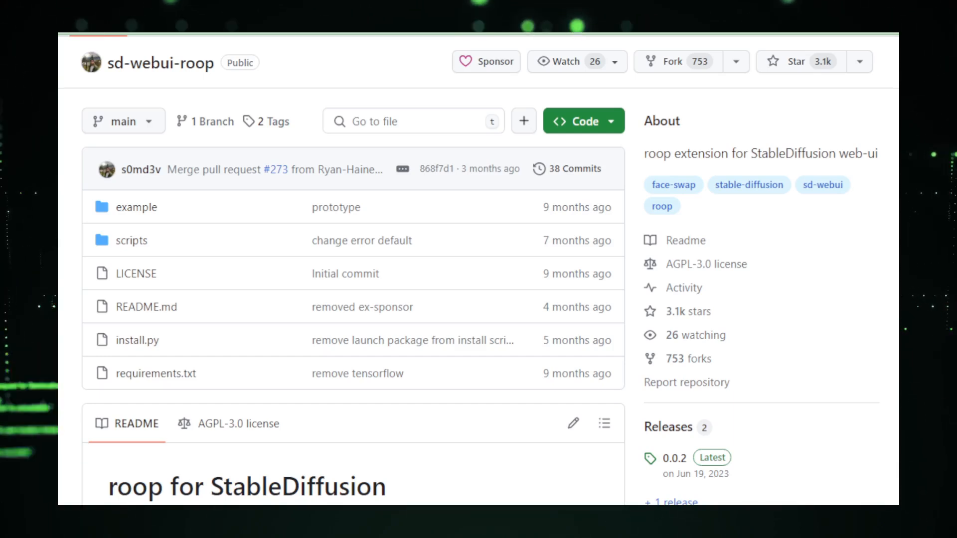
scroll(down, 3)
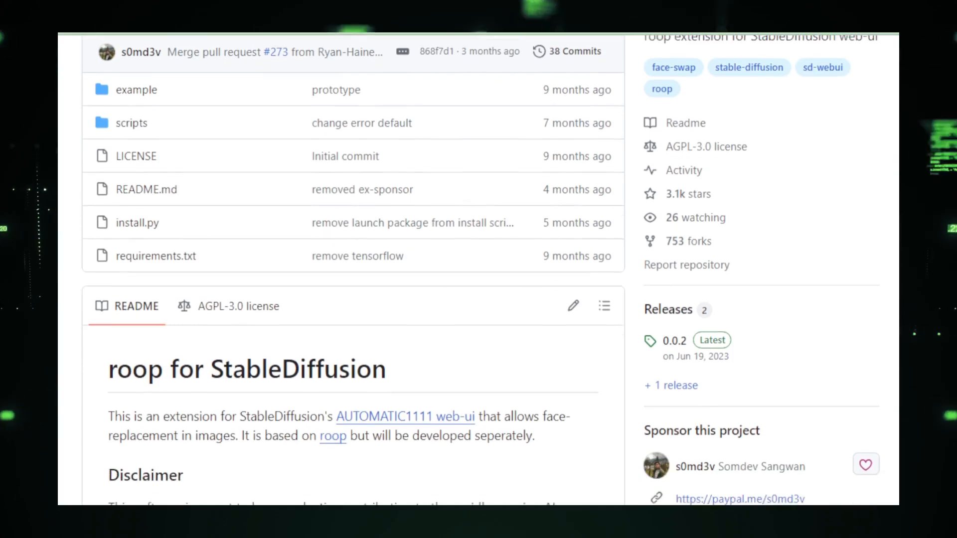
scroll(down, 3)
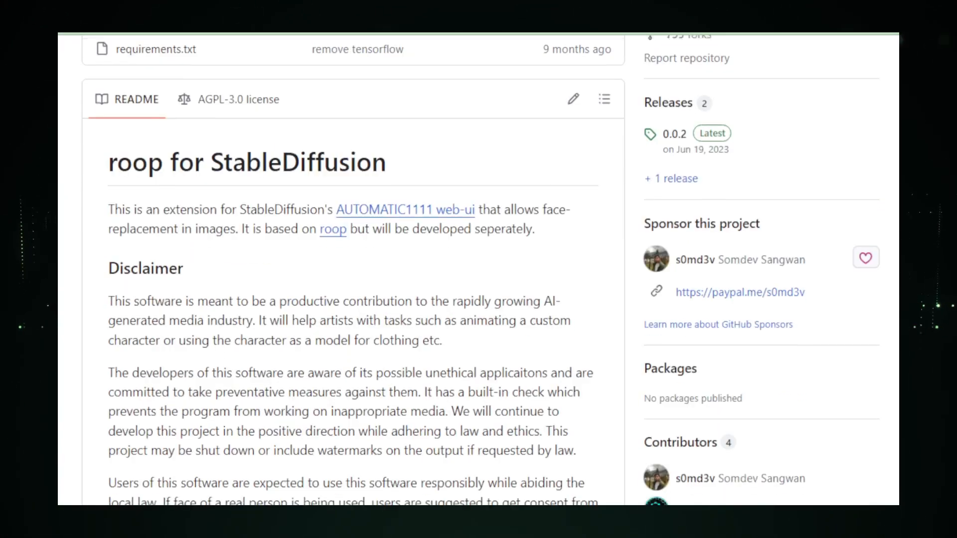
scroll(down, 3)
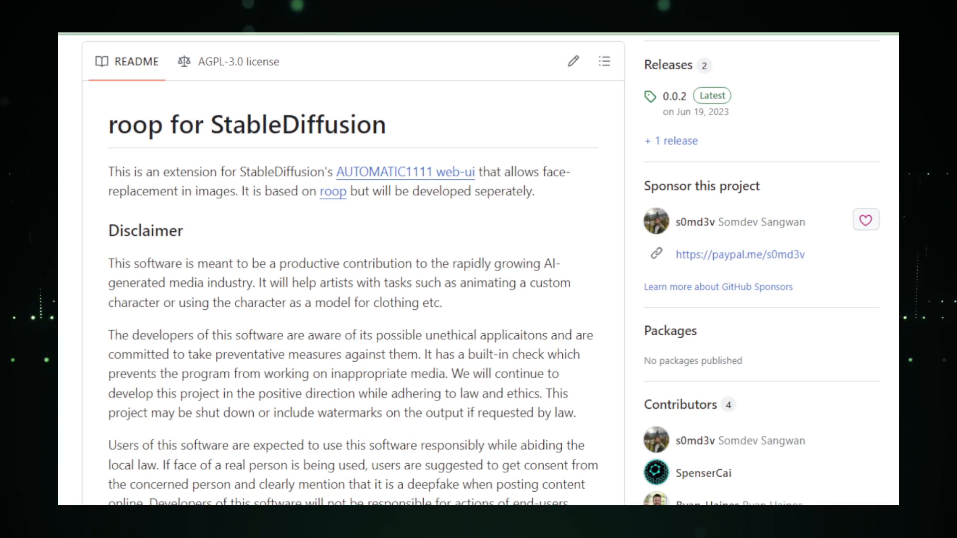
scroll(down, 3)
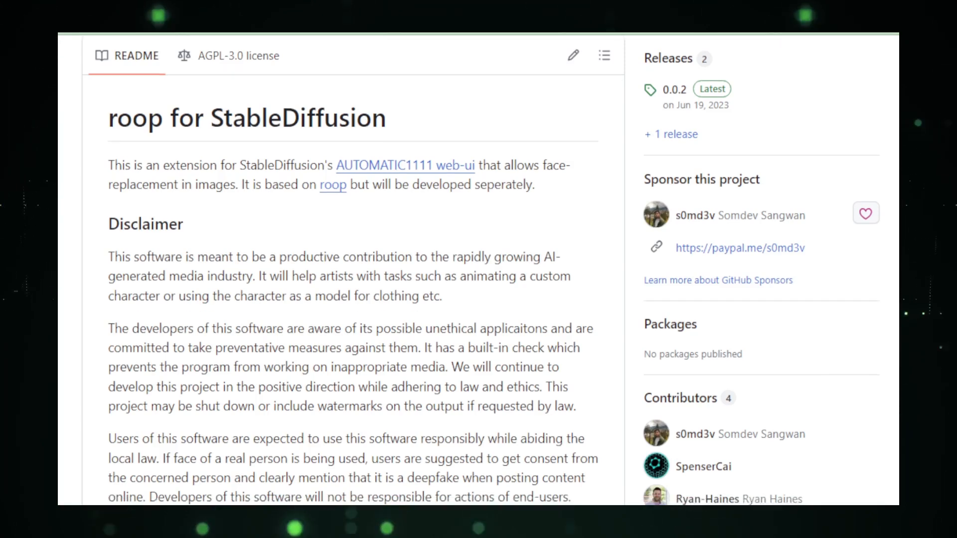
scroll(down, 3)
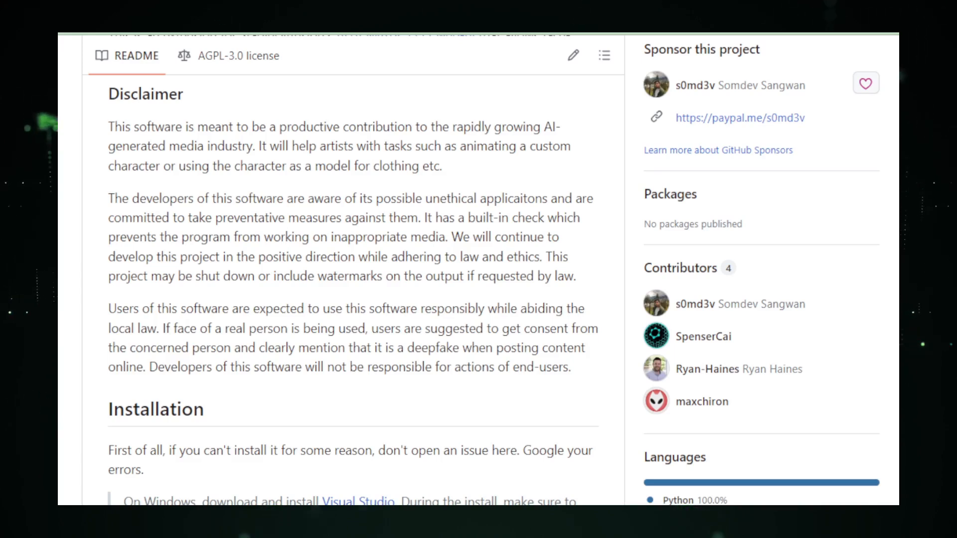
- Scroll the sd-webui-roop README through Installation and Usage to the end of the Tips section
scroll(down, 3)
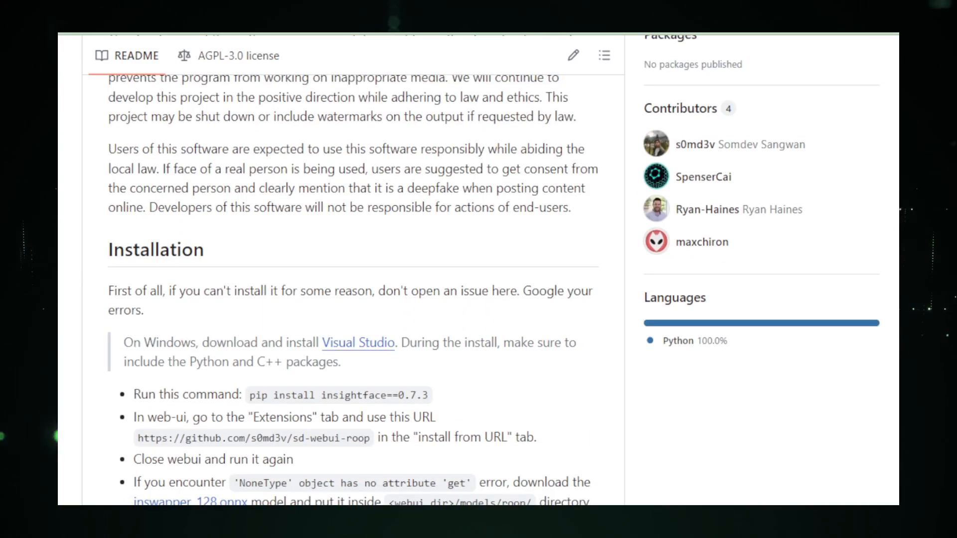
scroll(down, 3)
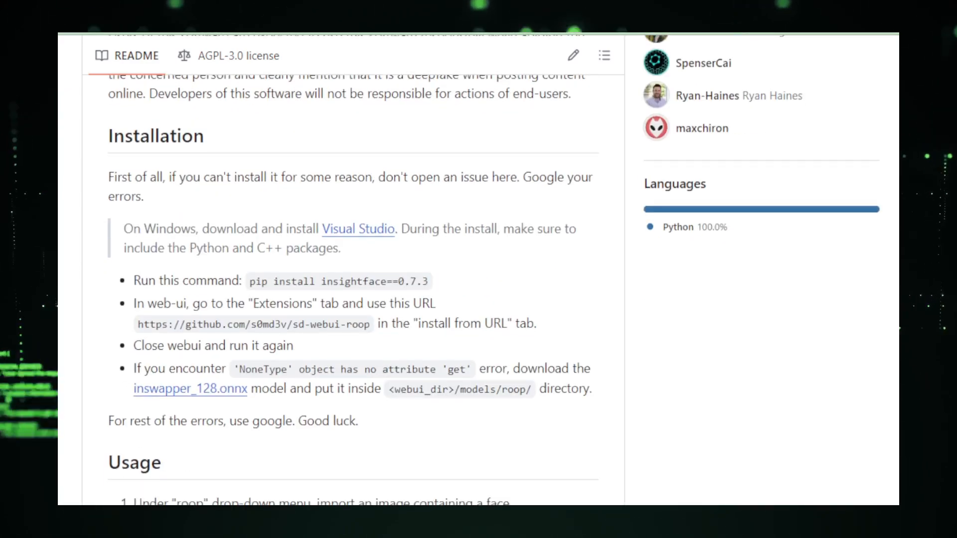
scroll(down, 3)
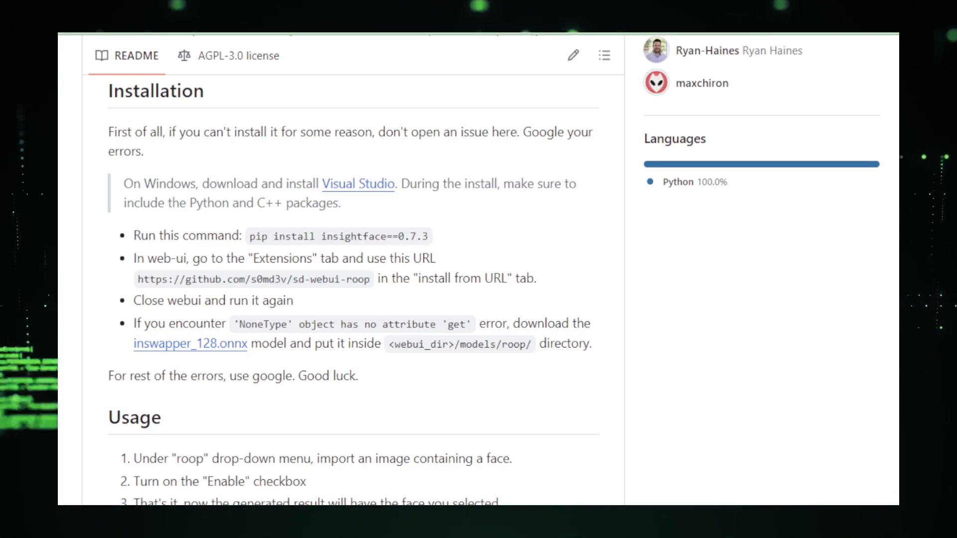
scroll(down, 3)
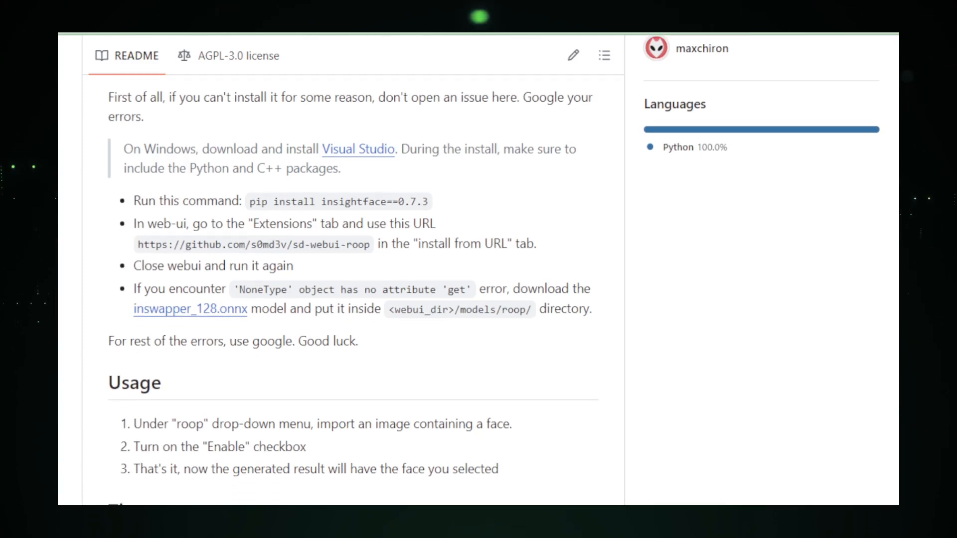
scroll(down, 3)
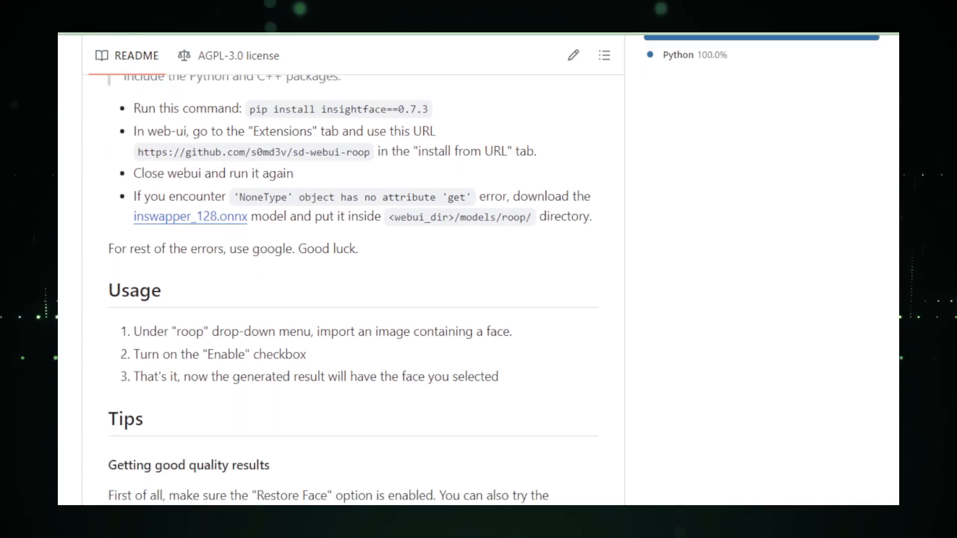
scroll(down, 3)
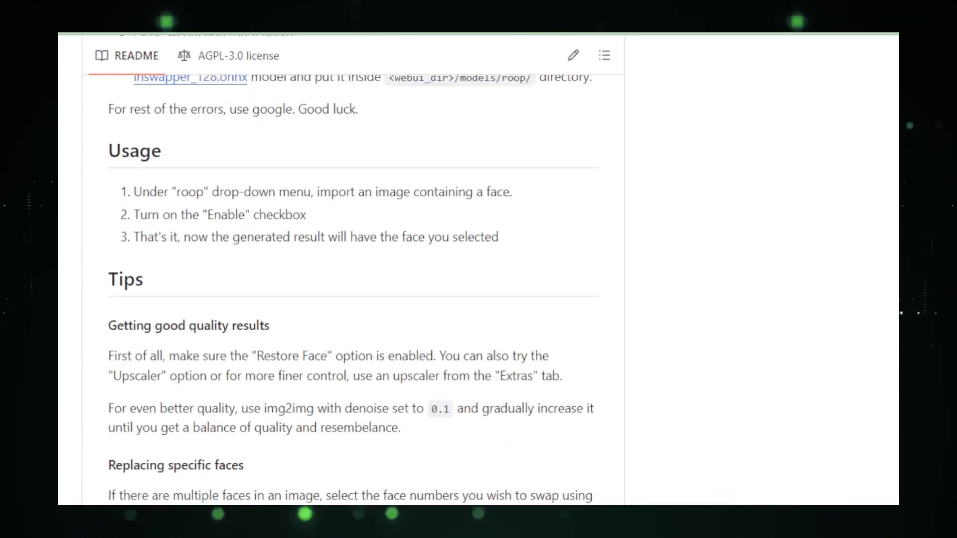
scroll(down, 3)
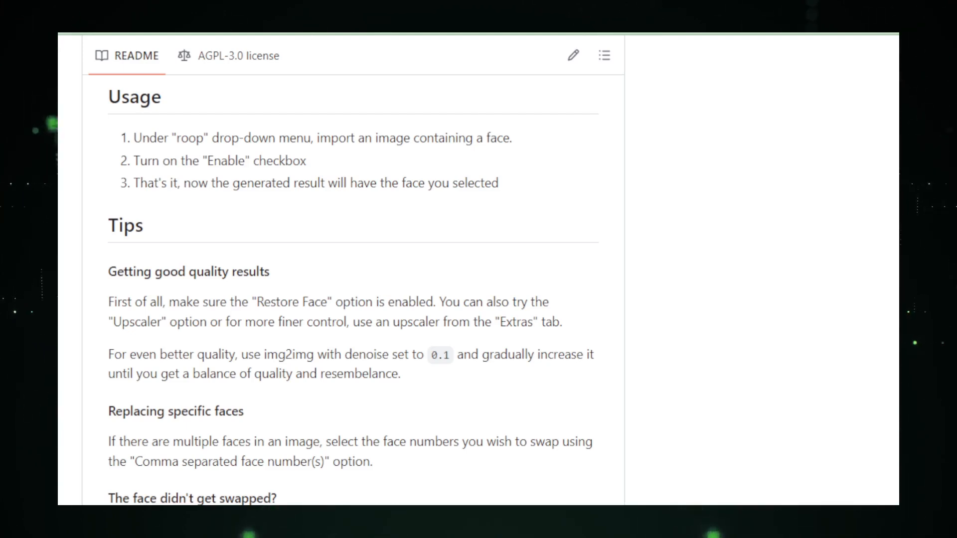
scroll(down, 3)
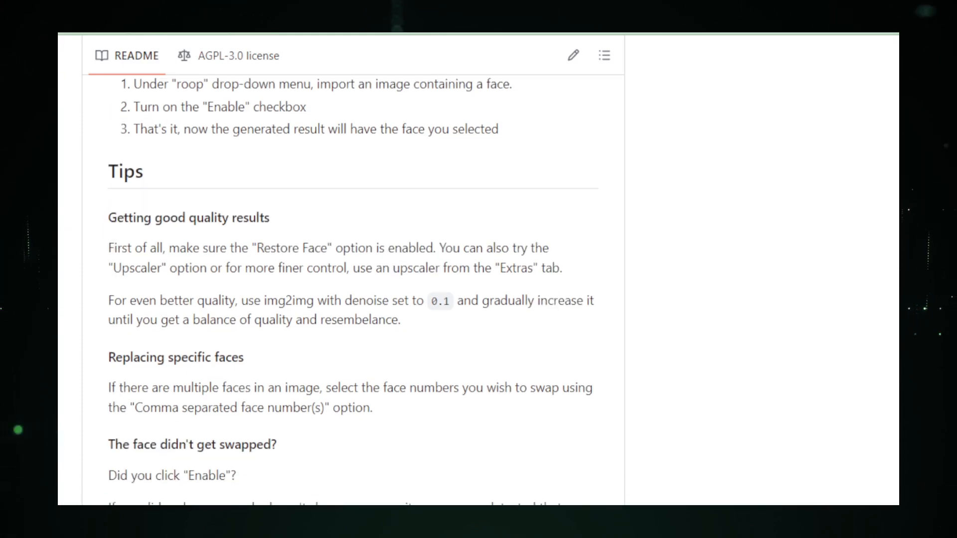
scroll(down, 3)
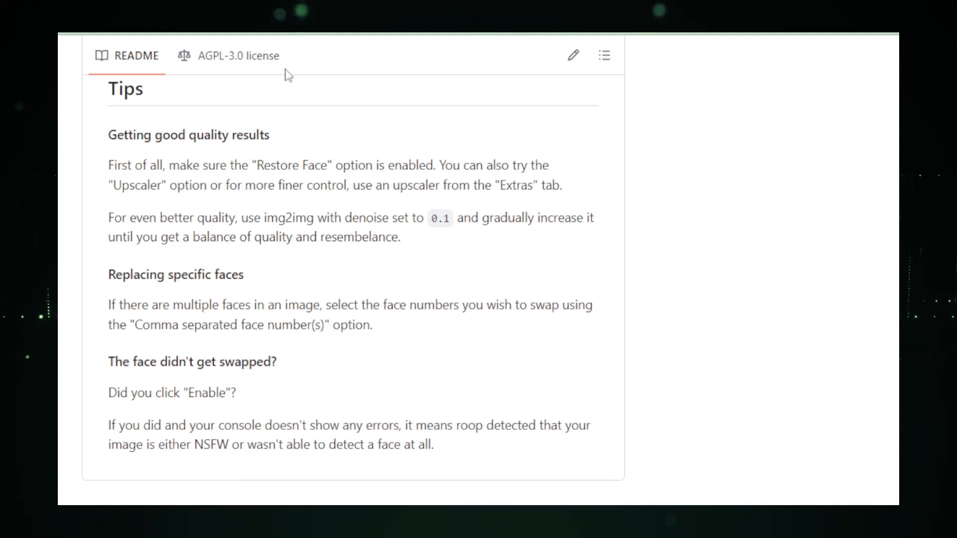
- Switch the sd-webui-roop repo view from README to the AGPL-3.0 license text
click(238, 55)
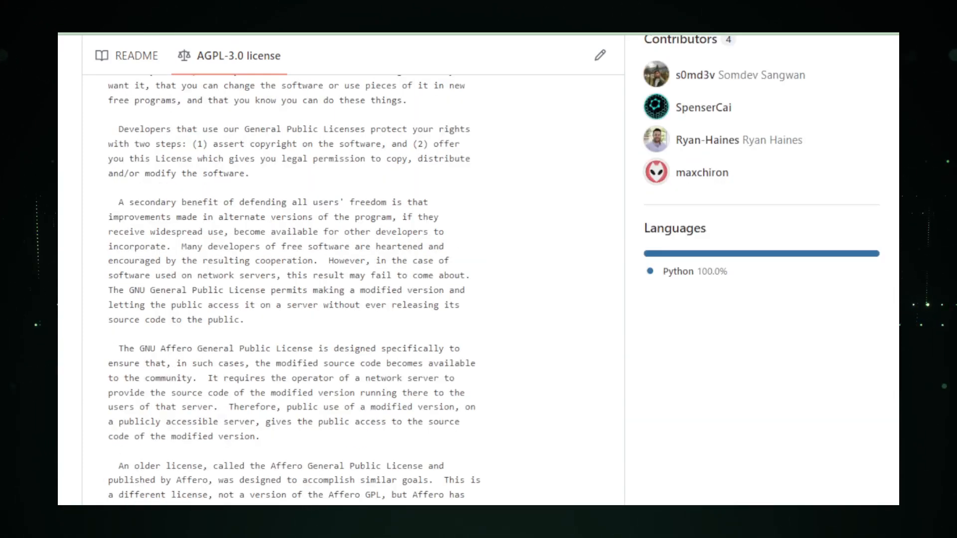
scroll(up, 3)
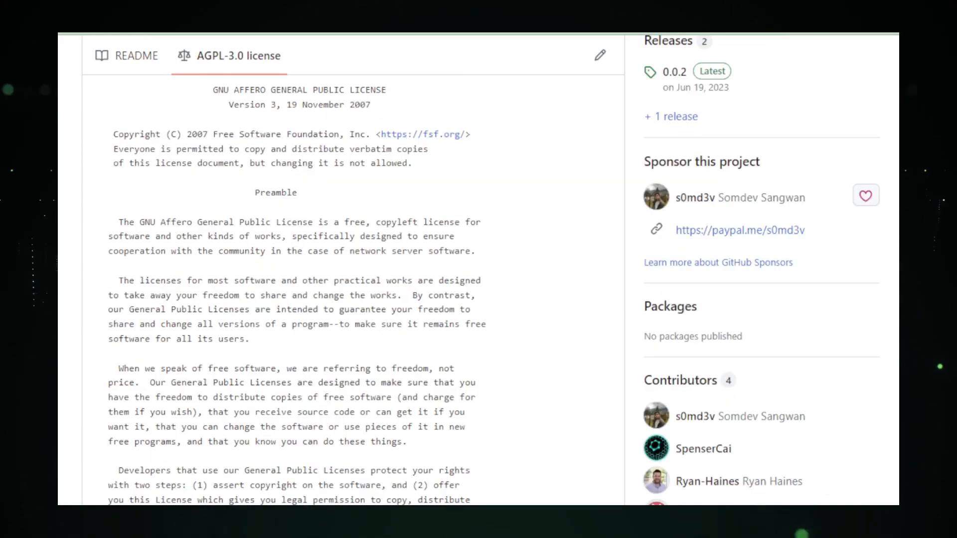
scroll(down, 3)
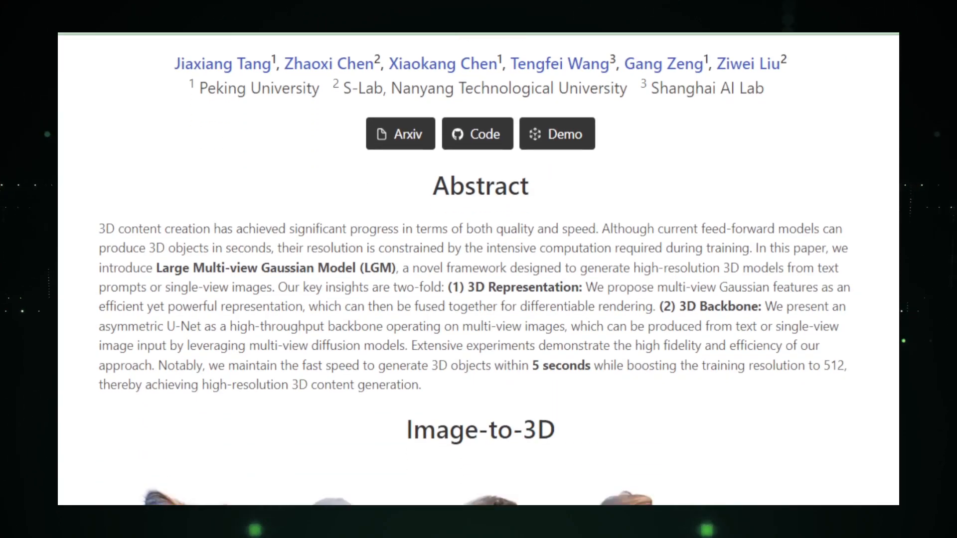
- Scroll the LGM project page through the Abstract, Image-to-3D results and Diversity examples
scroll(down, 3)
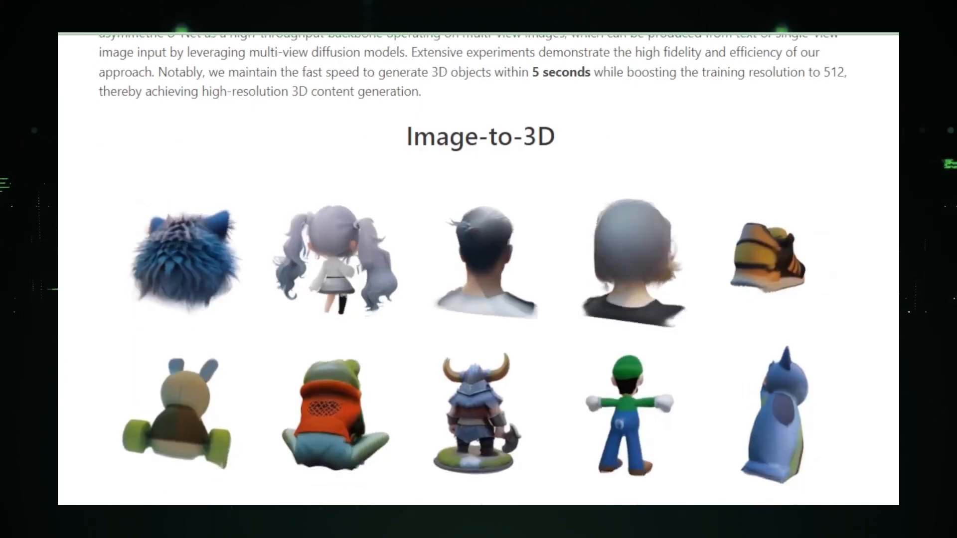
scroll(down, 3)
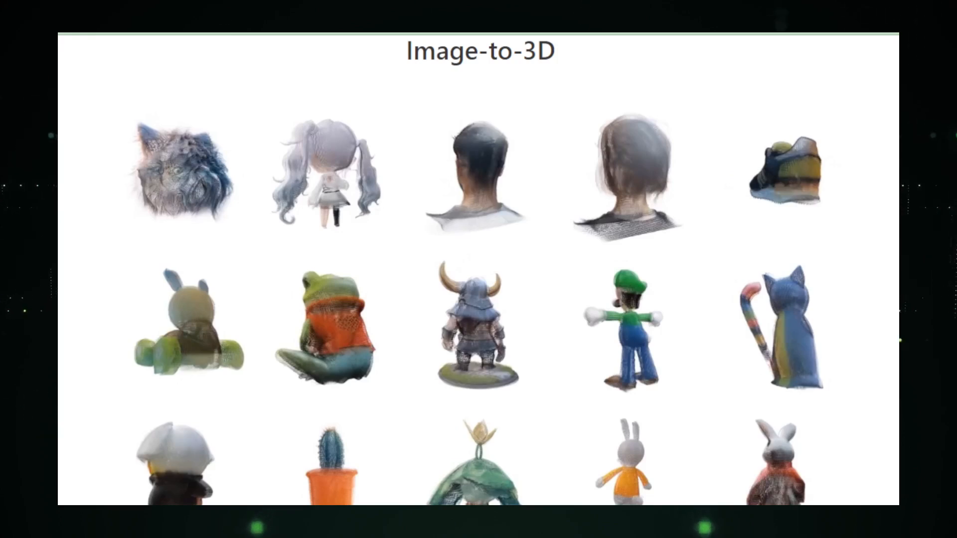
scroll(down, 3)
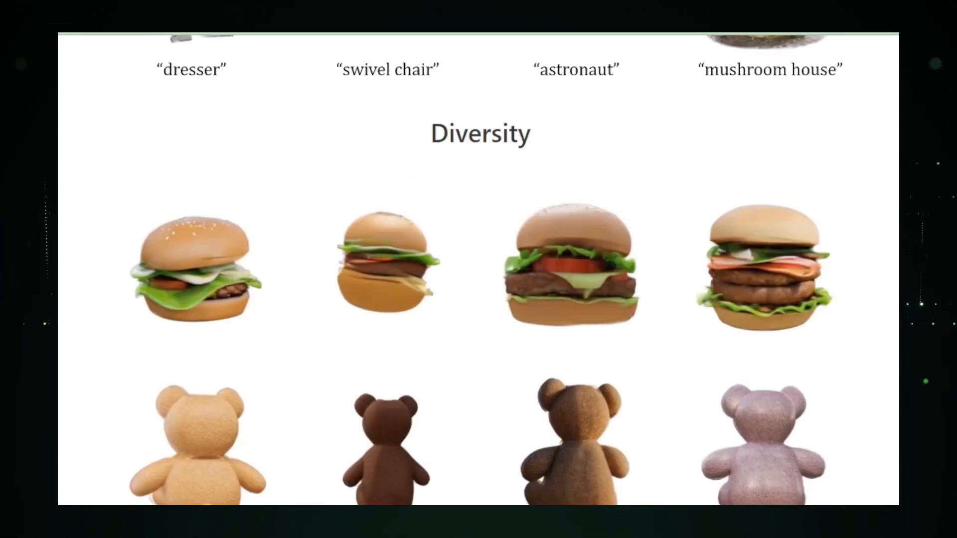
scroll(down, 3)
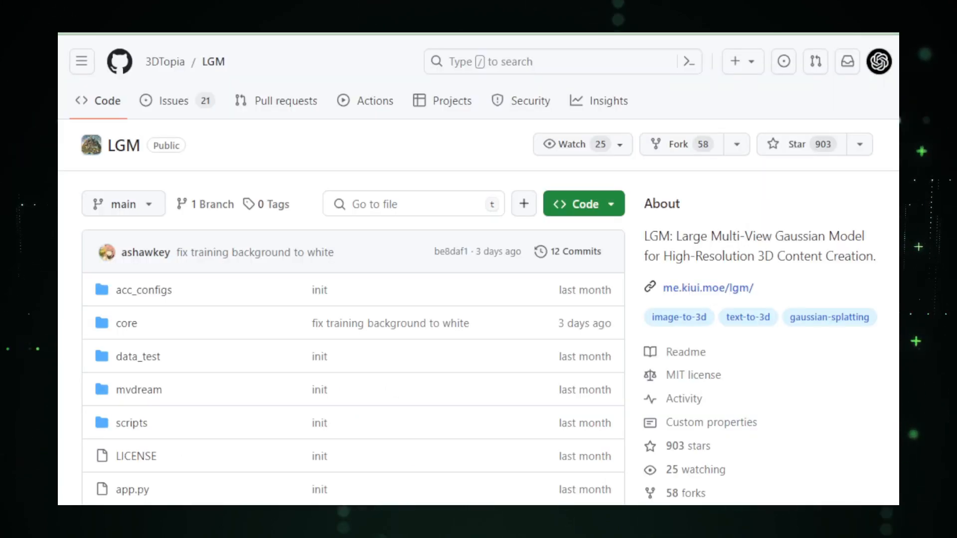
- Scroll the LGM README through its Install and Inference sections
scroll(down, 3)
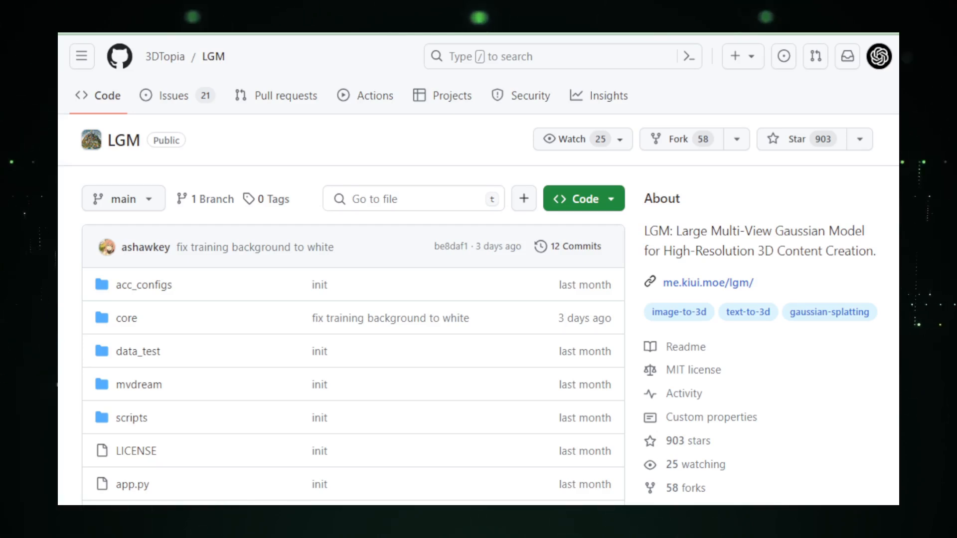
scroll(down, 3)
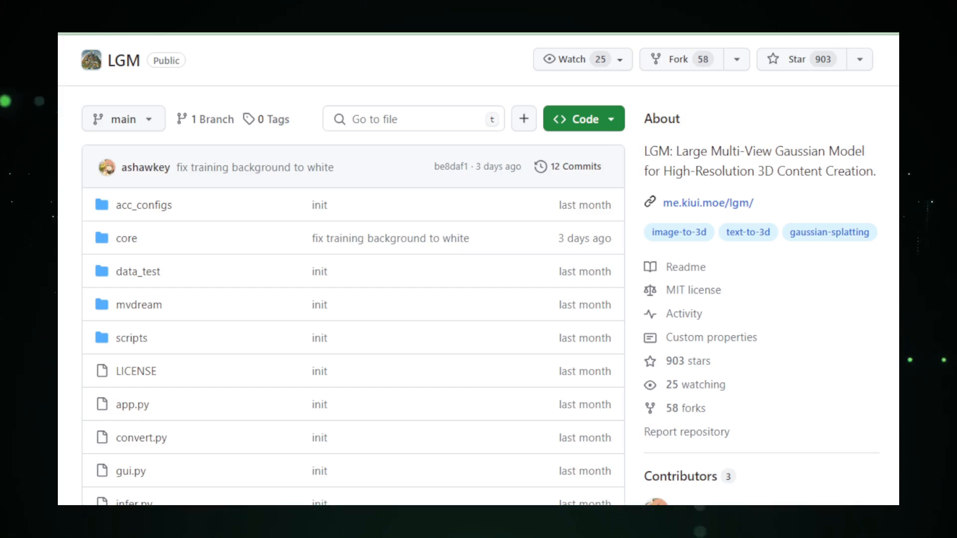
scroll(down, 3)
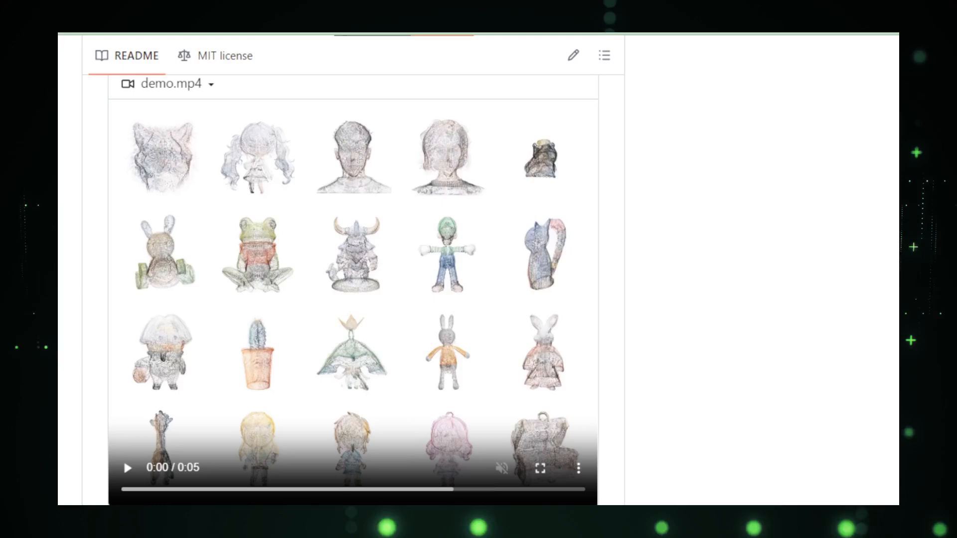
scroll(down, 3)
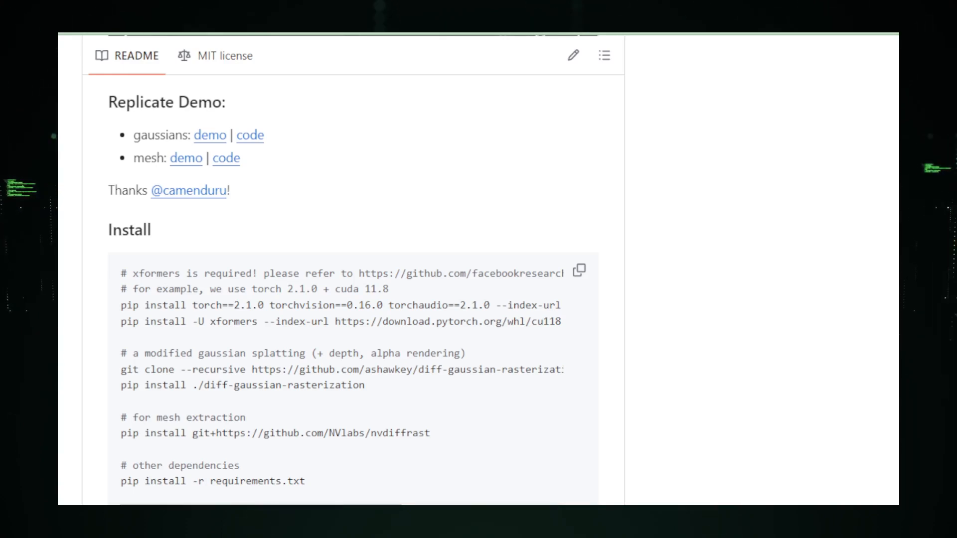
scroll(down, 3)
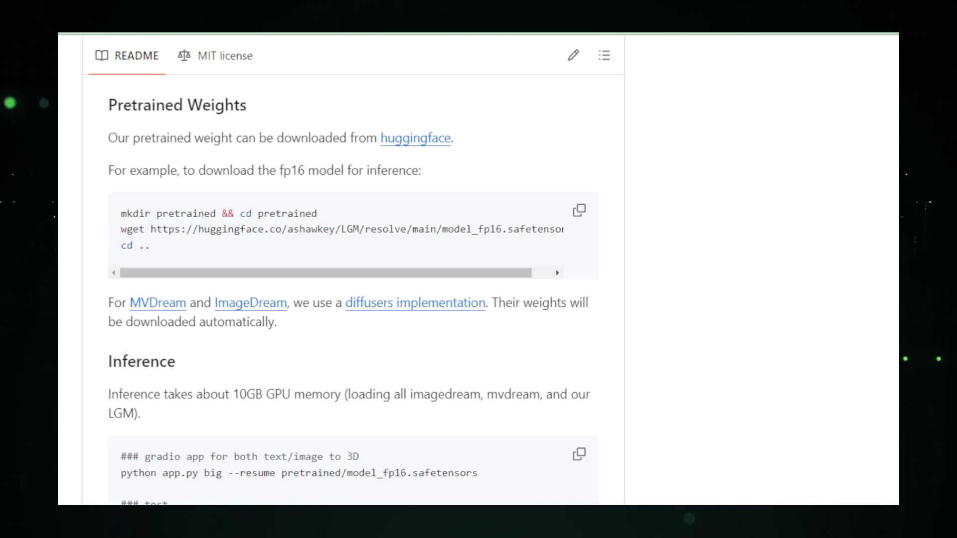
- Continue through Training and Citation, then go to the MDK8888/GPTFast repository
scroll(down, 3)
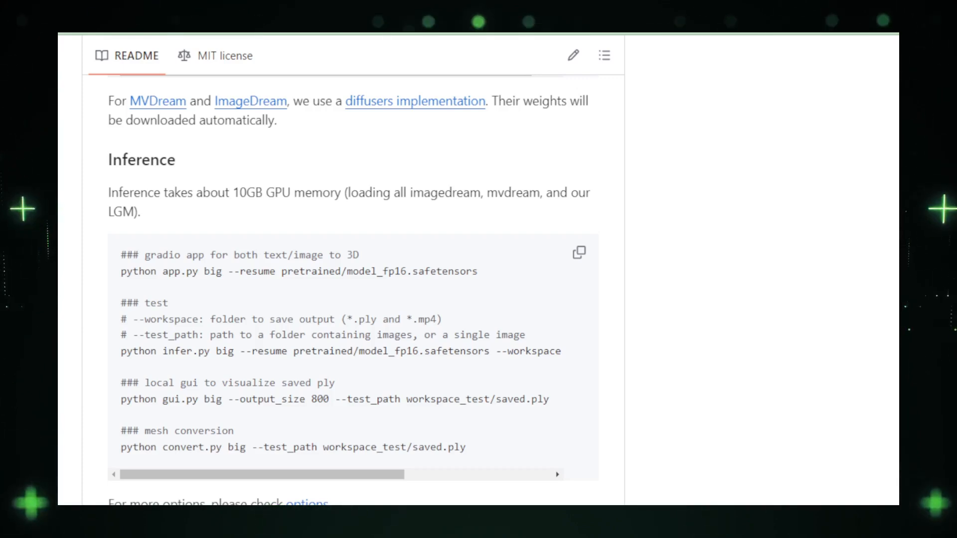
scroll(down, 3)
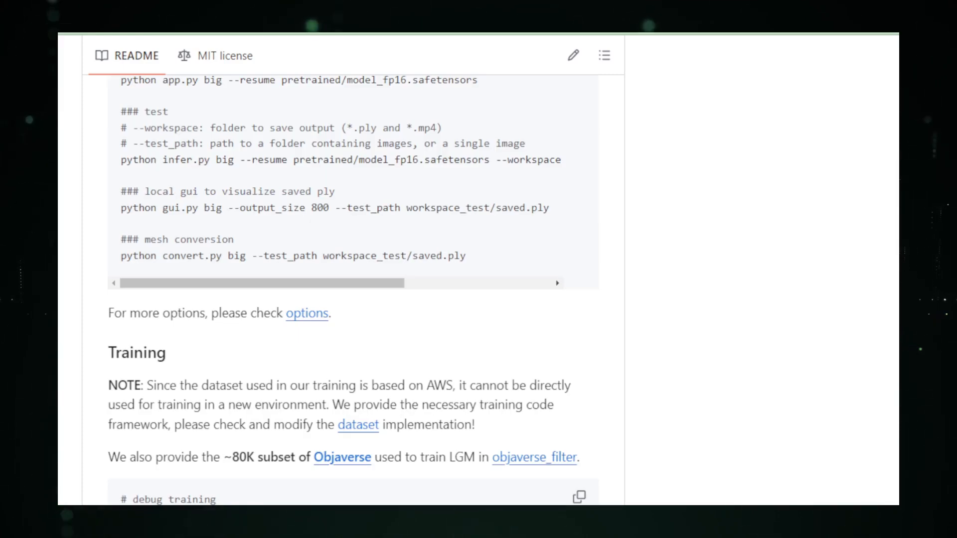
scroll(down, 3)
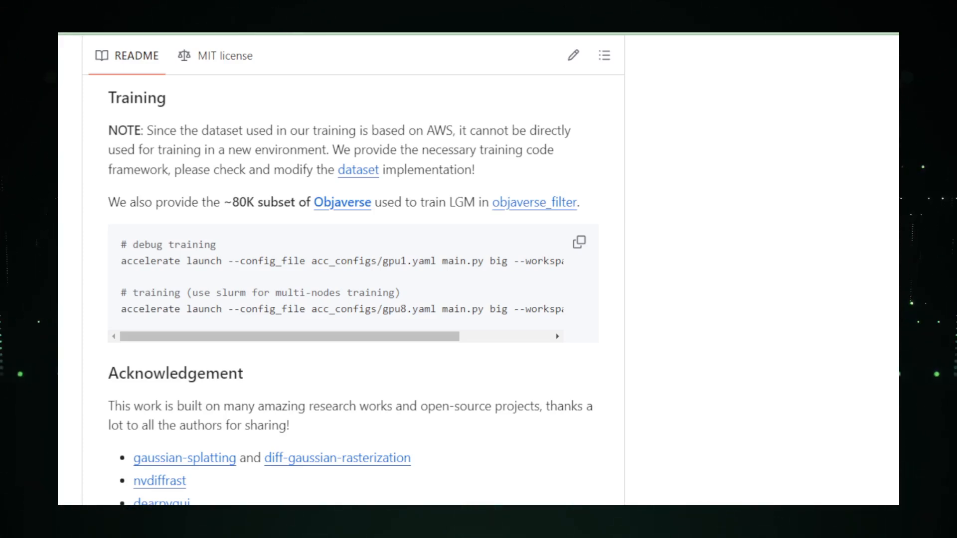
scroll(down, 3)
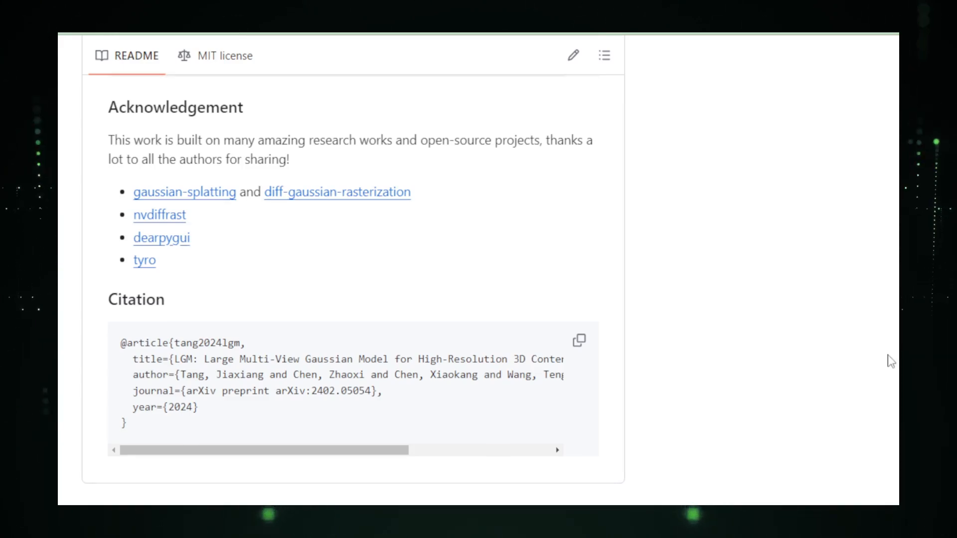
mouse_move(308, 66)
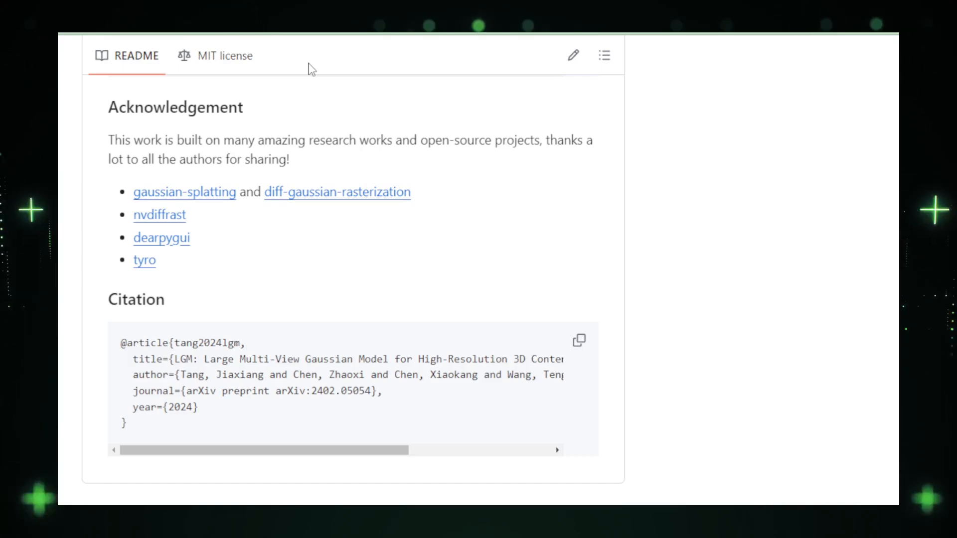
click(225, 56)
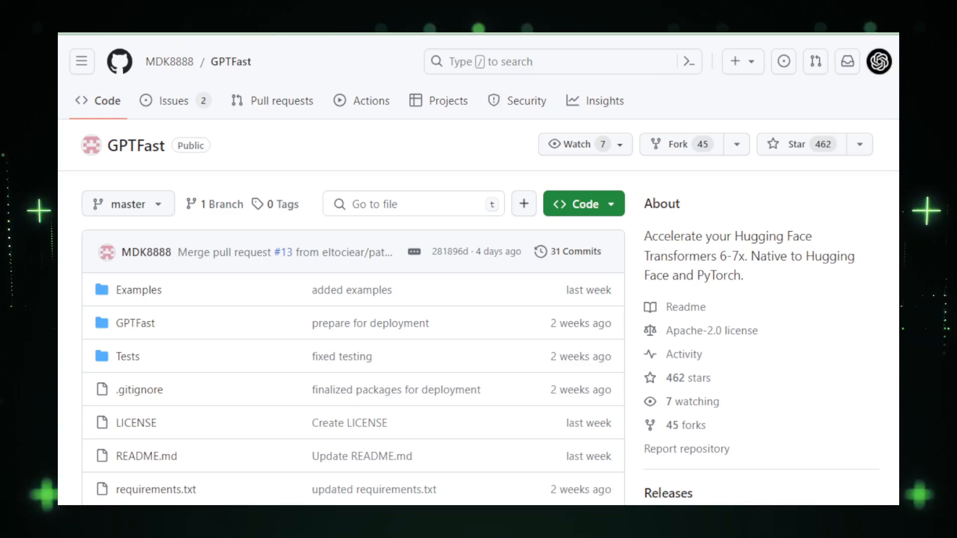
- Scroll the GPTFast page past the file list, Background and Demo to Getting Started
scroll(down, 3)
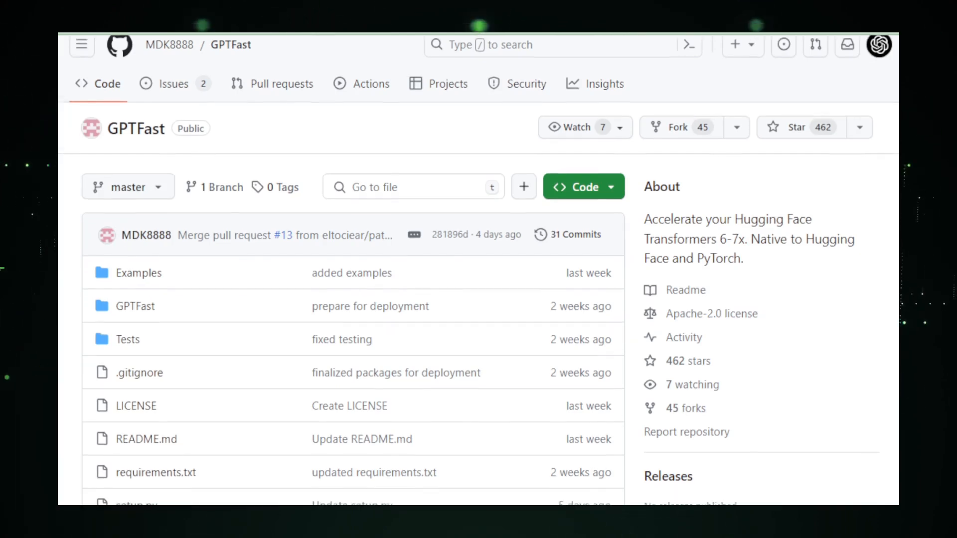
scroll(down, 3)
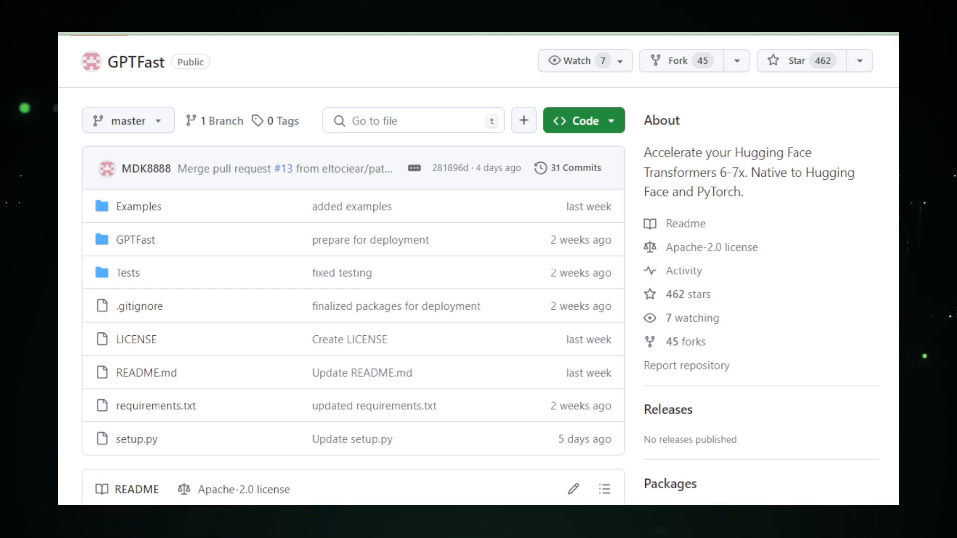
scroll(down, 3)
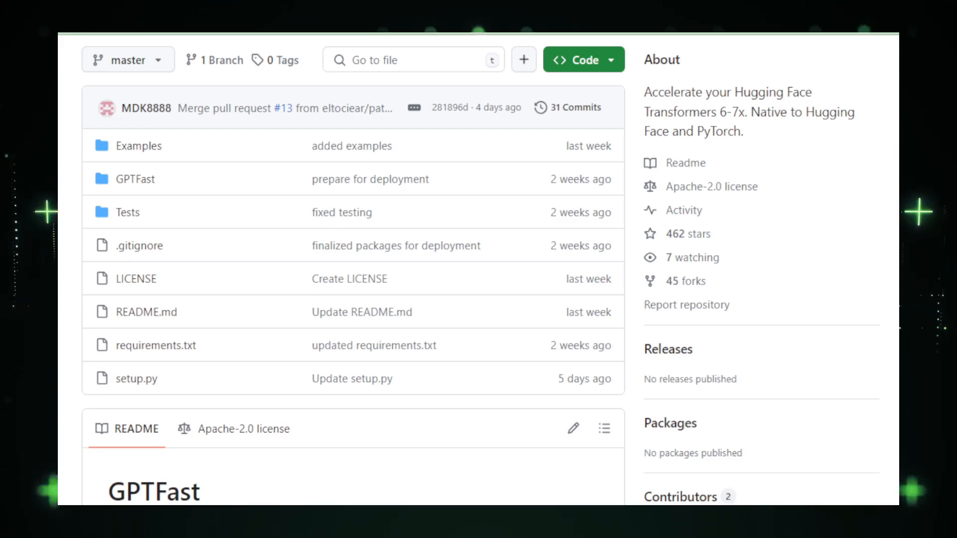
scroll(down, 3)
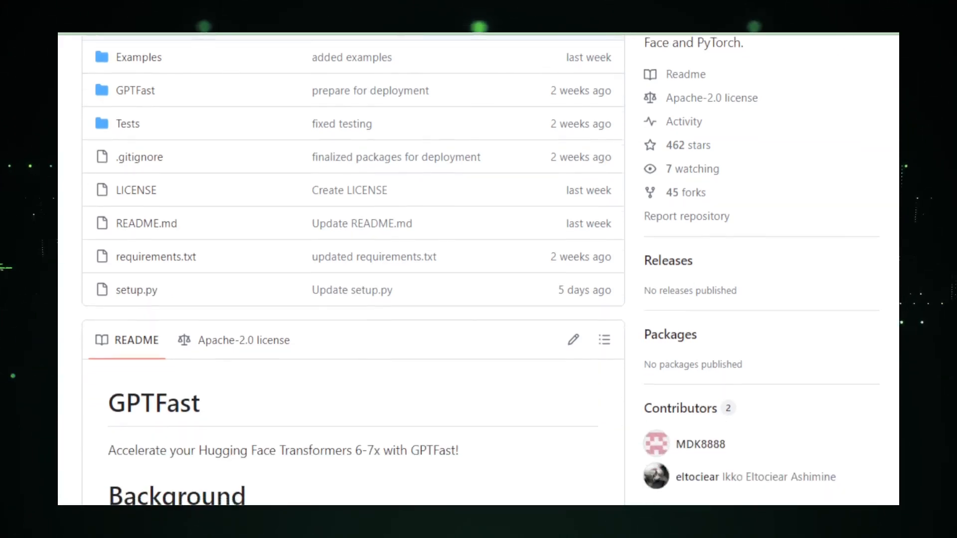
scroll(down, 3)
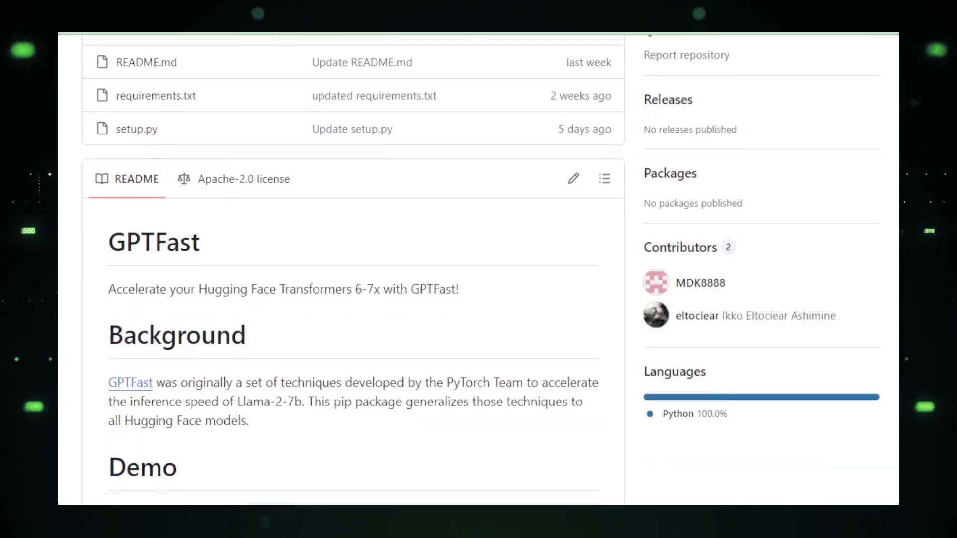
scroll(down, 3)
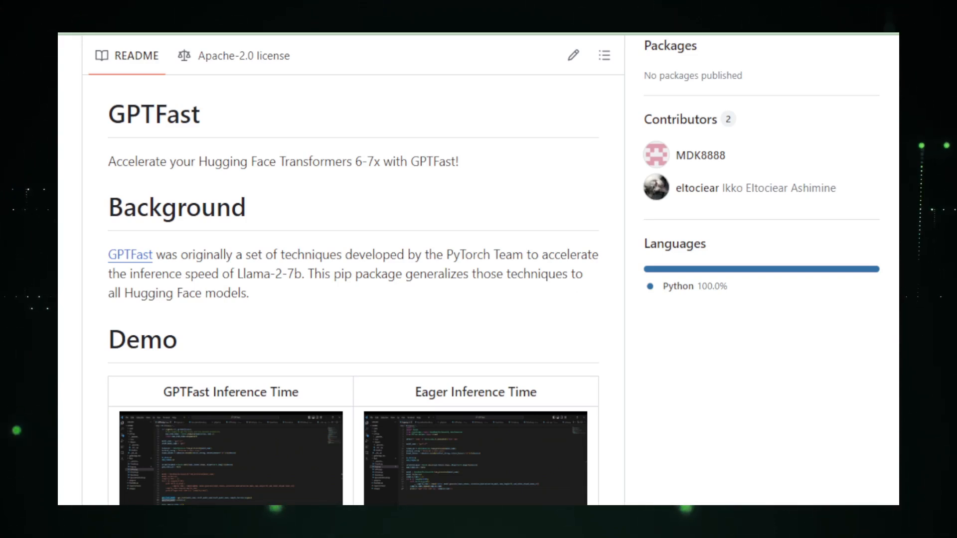
scroll(down, 3)
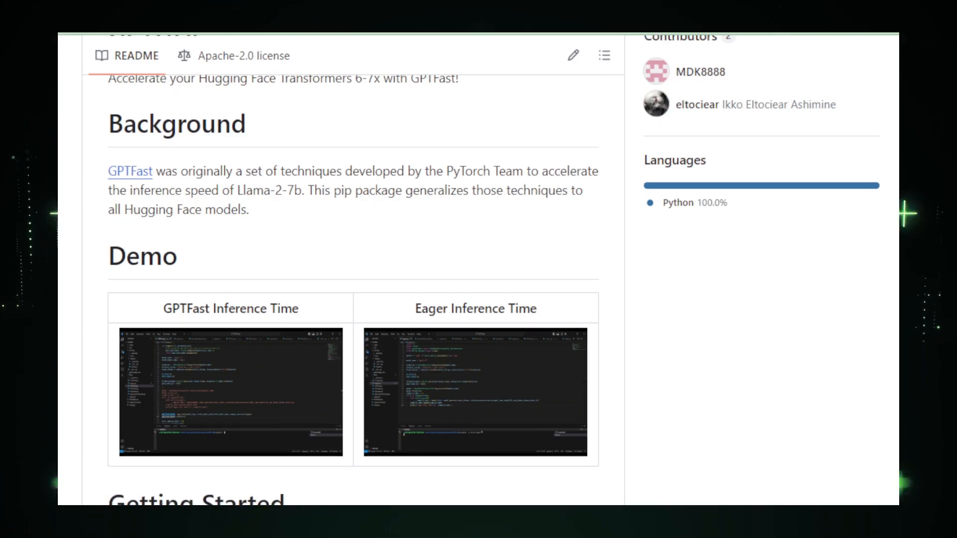
scroll(down, 3)
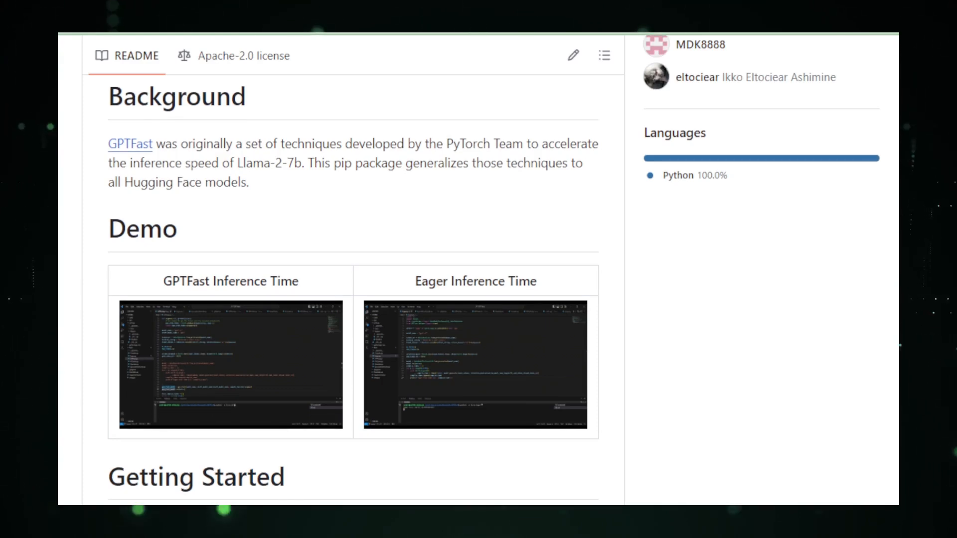
scroll(down, 3)
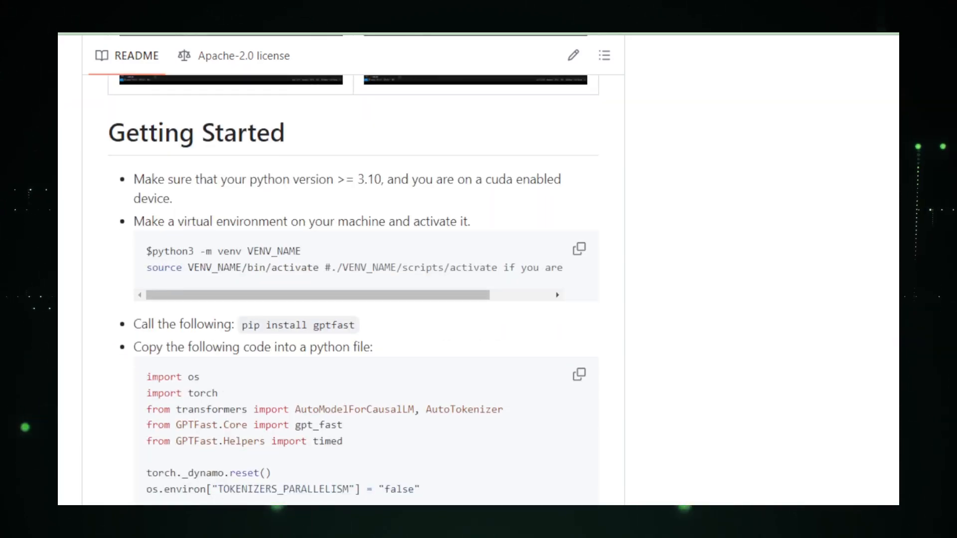
- Scroll through the GPTFast example Python script to the Documentation section
scroll(down, 3)
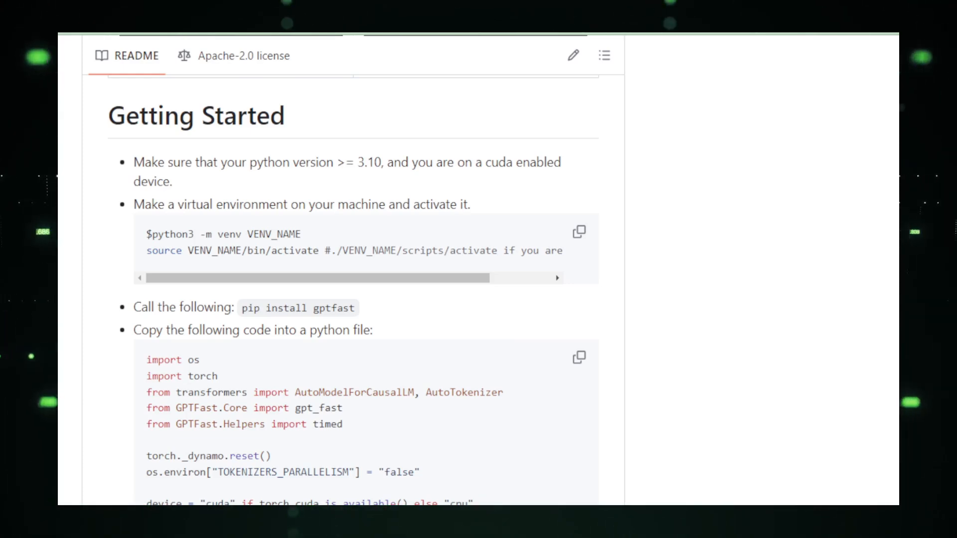
scroll(down, 3)
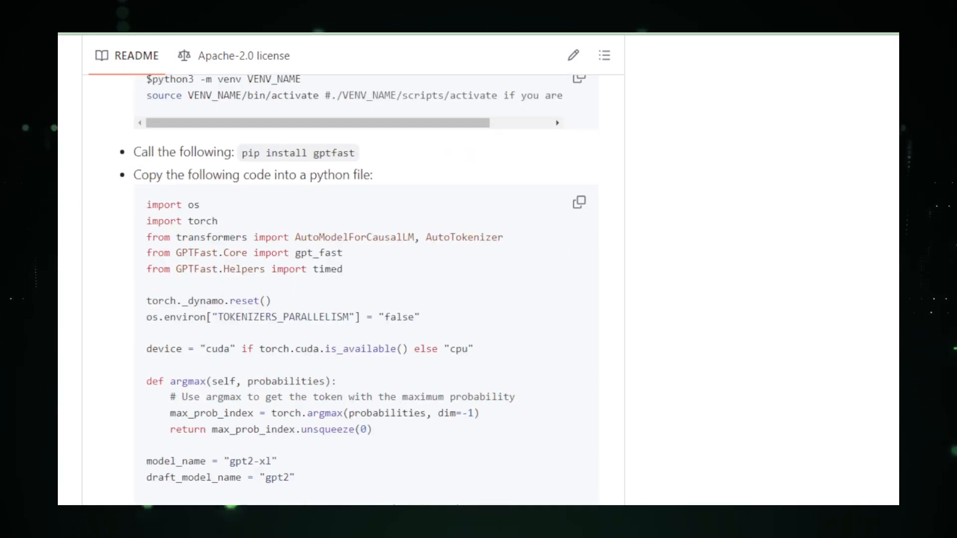
scroll(down, 3)
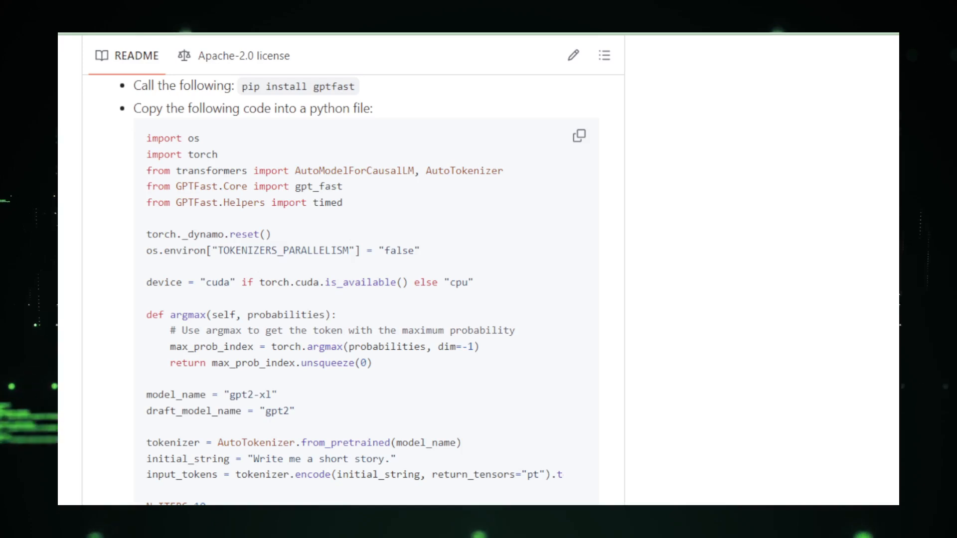
scroll(down, 3)
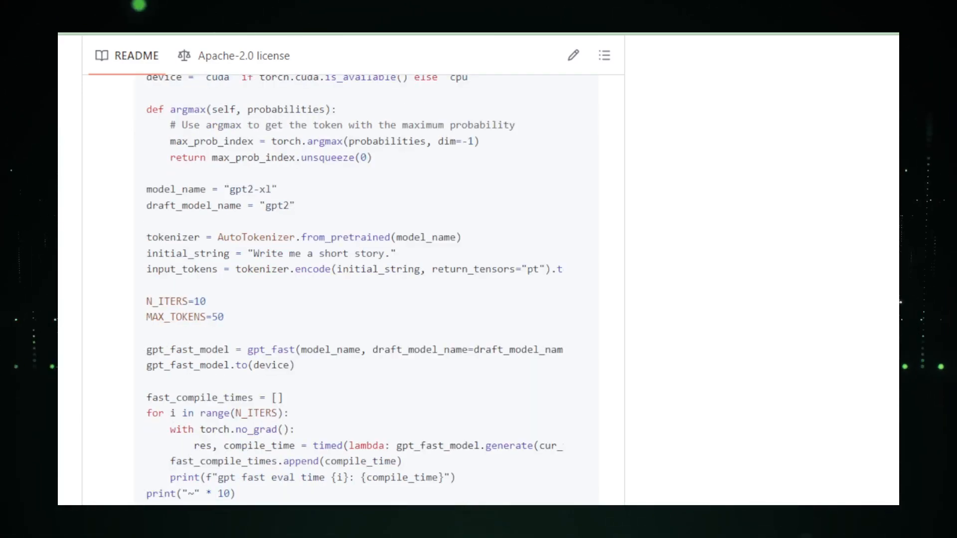
scroll(down, 3)
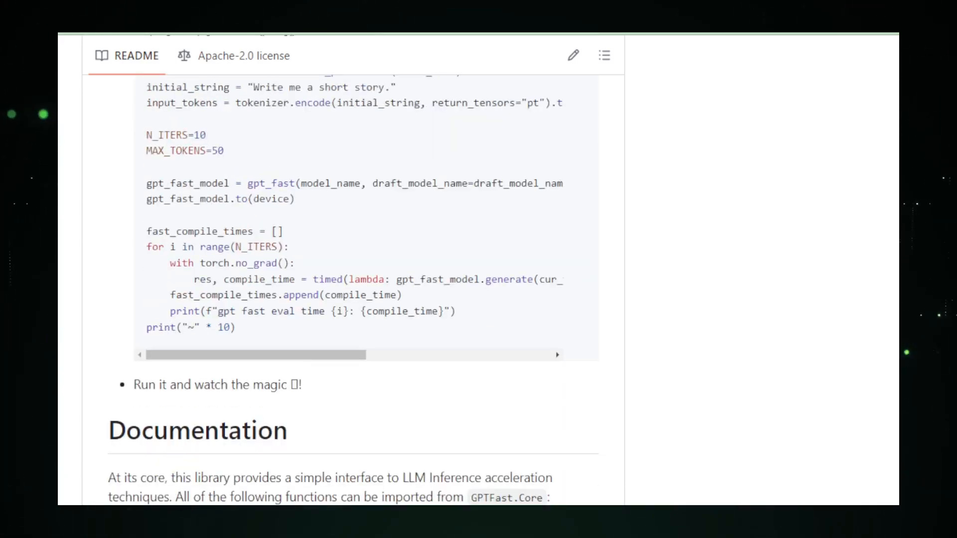
scroll(down, 3)
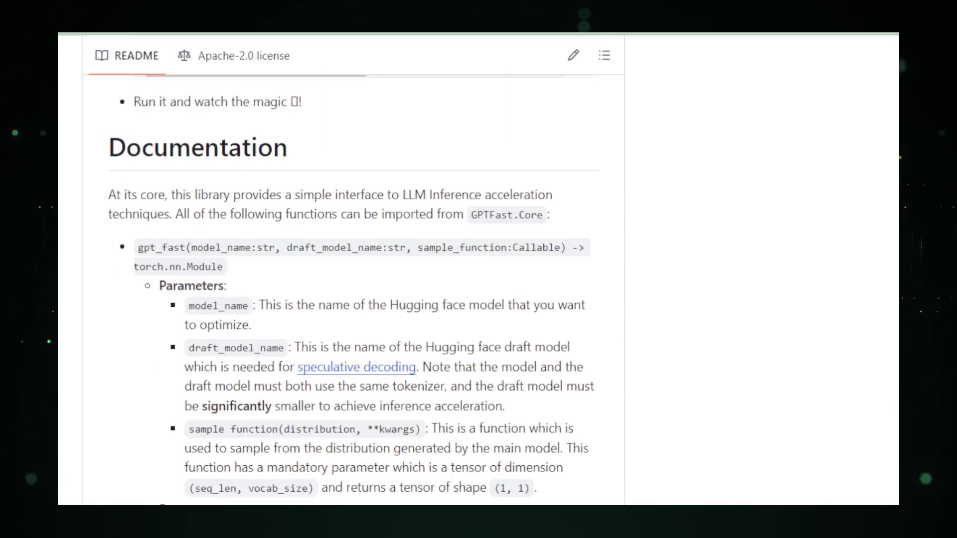
- Scroll through the gpt_fast and add_kv_cache API documentation
scroll(down, 3)
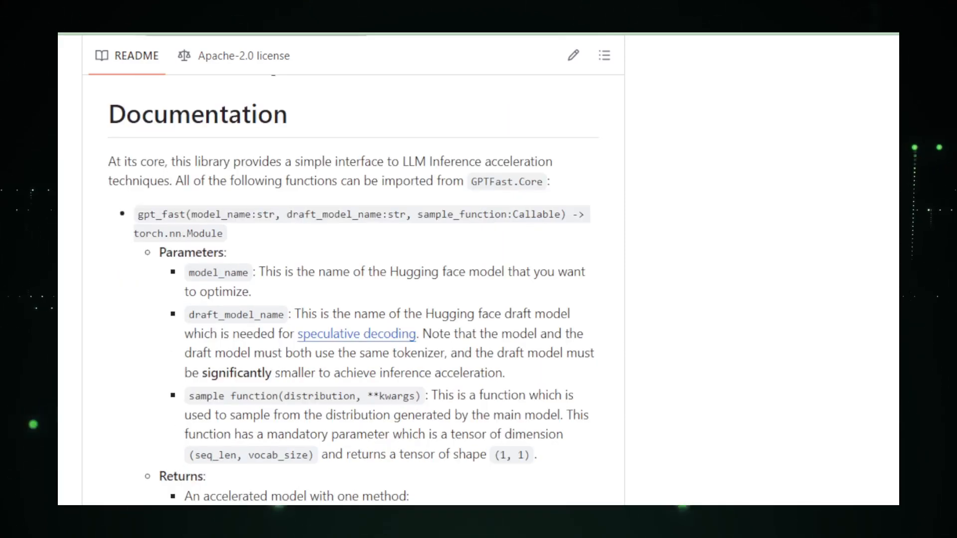
scroll(down, 3)
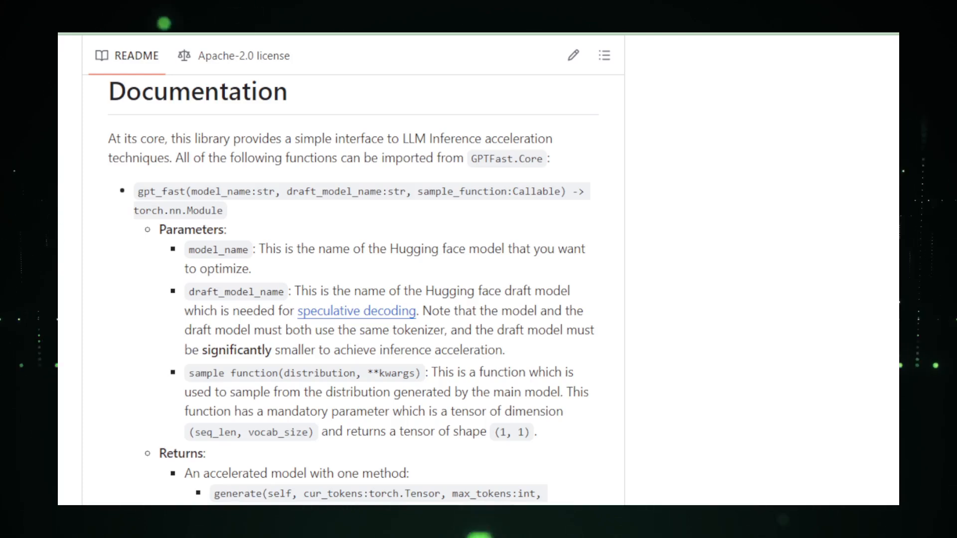
scroll(down, 3)
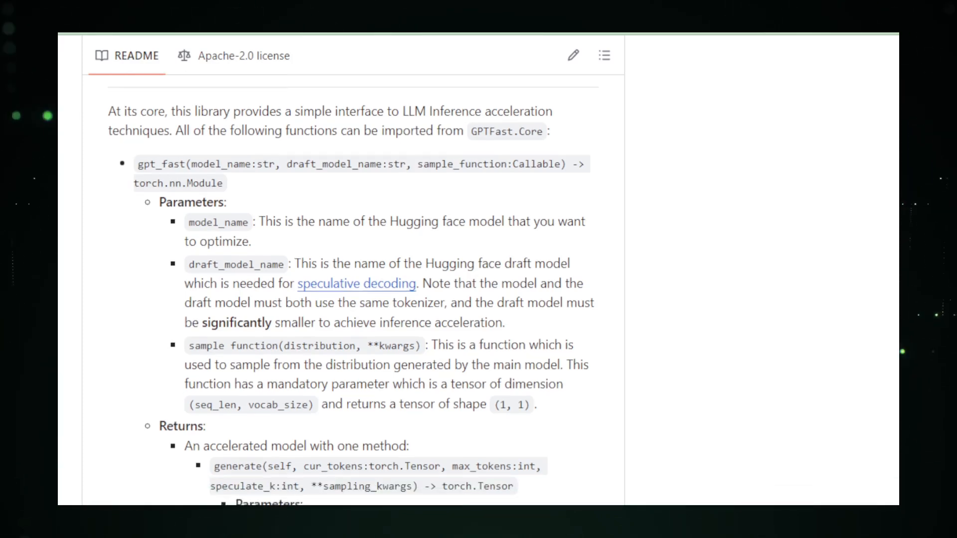
scroll(down, 3)
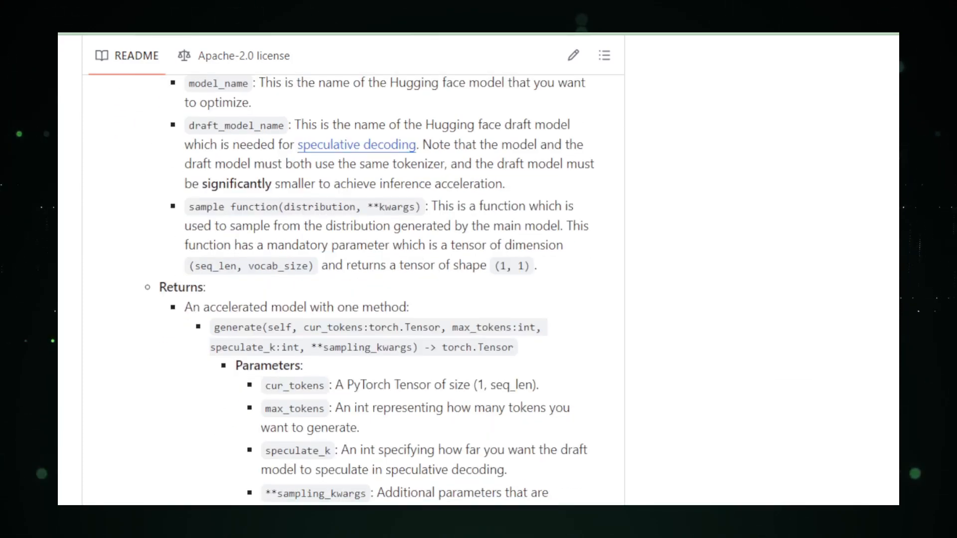
scroll(down, 3)
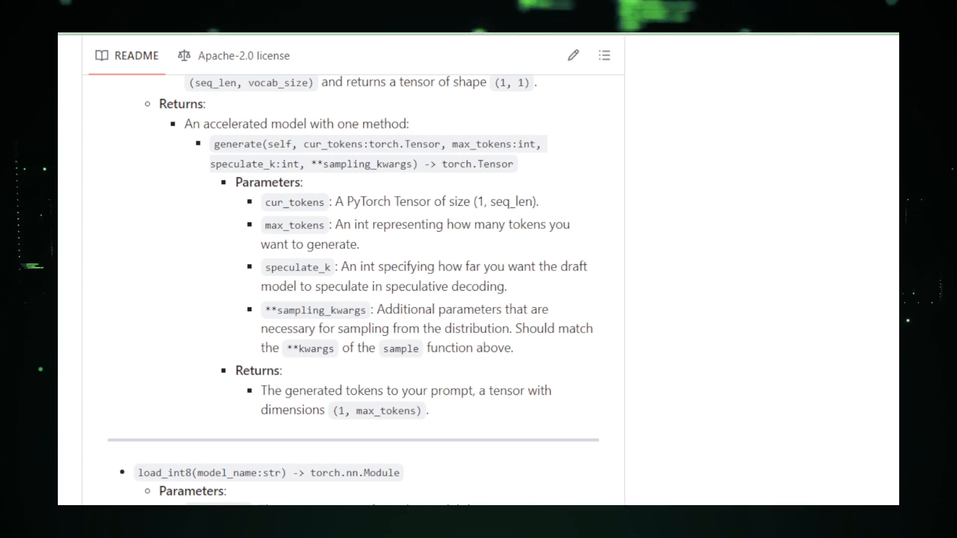
- Continue past add_speculative_decode_kv_cache and move on to the mut-ex/gligen-gui repository
scroll(down, 3)
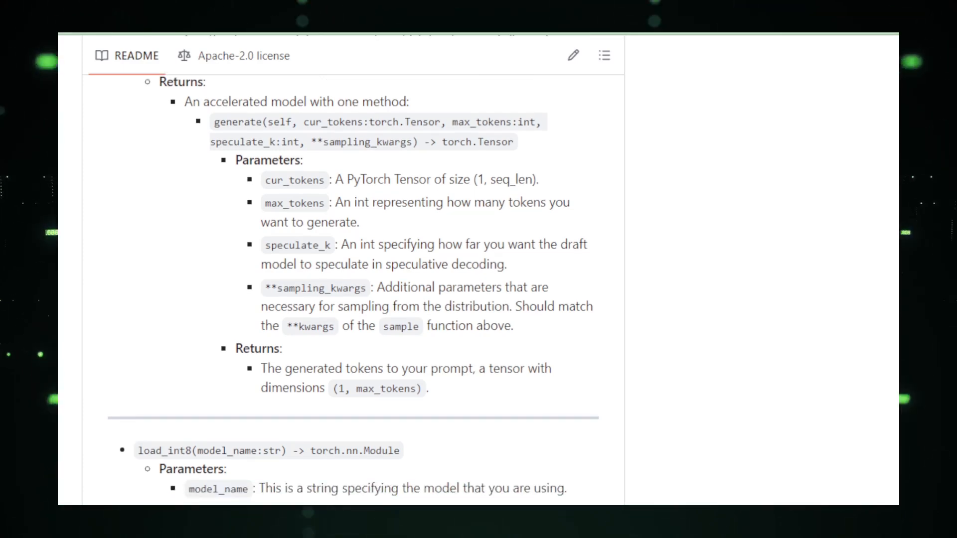
scroll(down, 3)
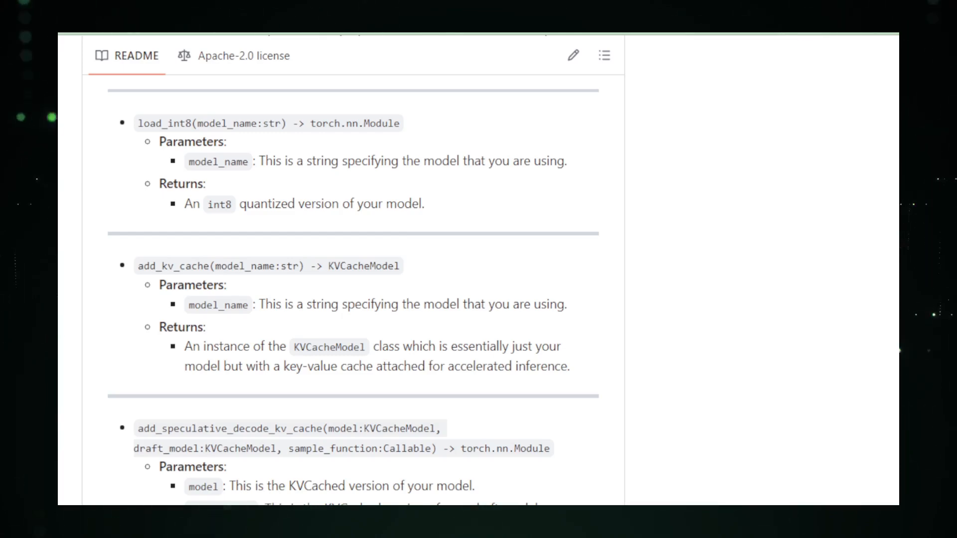
scroll(down, 3)
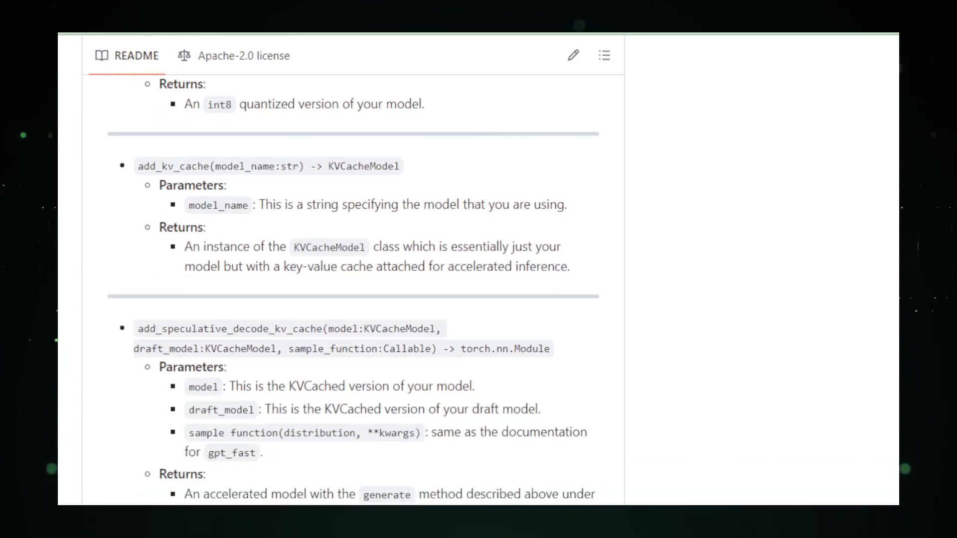
scroll(down, 3)
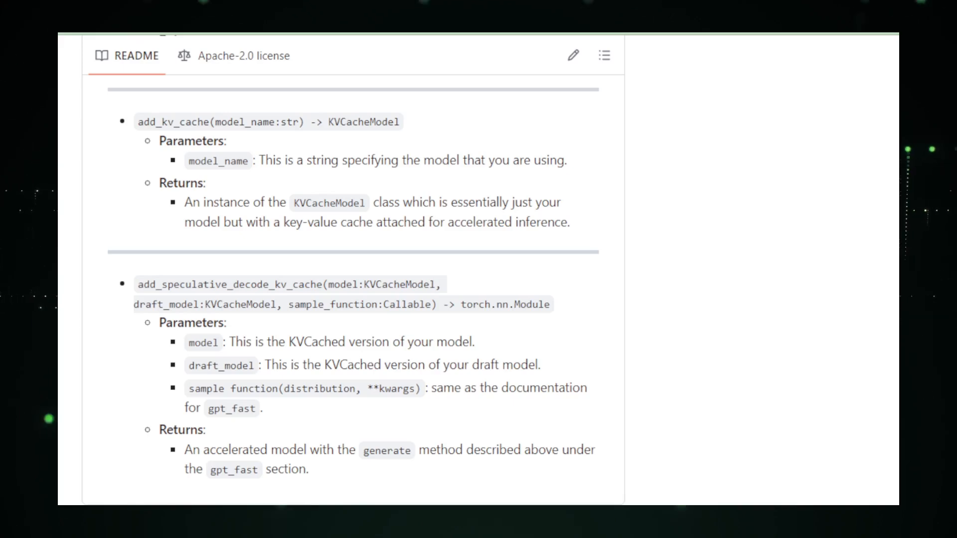
scroll(down, 3)
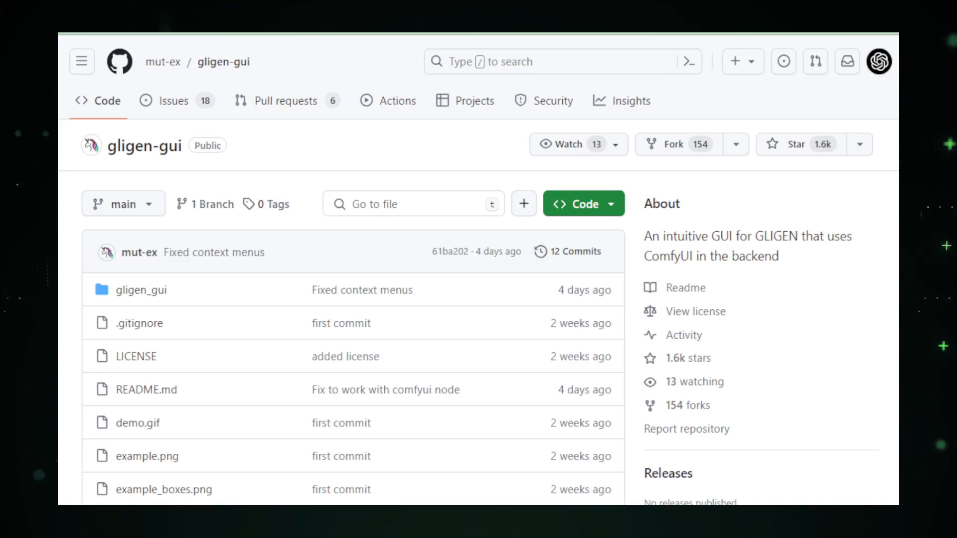
- Scroll past the gligen-gui file list to the donation note and GLIGEN GUI introduction screenshot
scroll(down, 3)
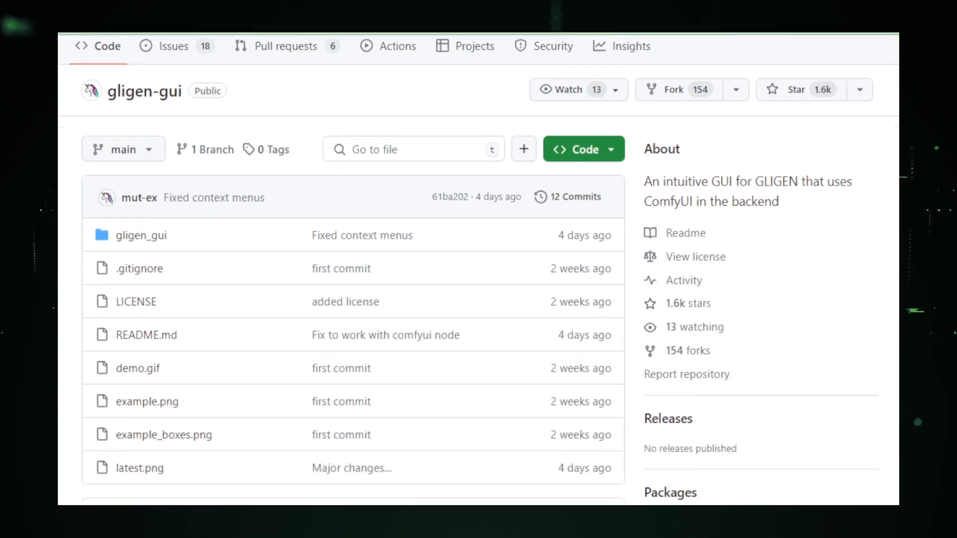
scroll(down, 3)
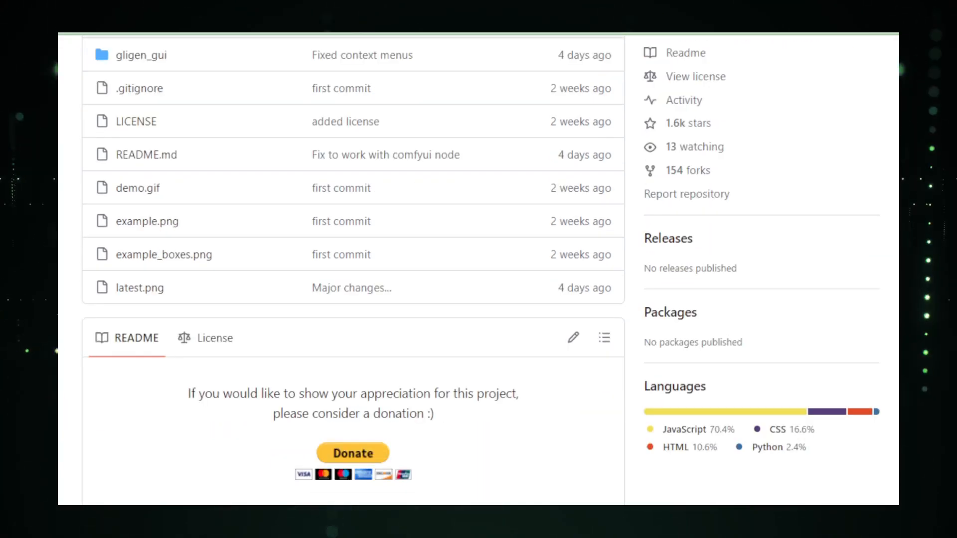
scroll(down, 3)
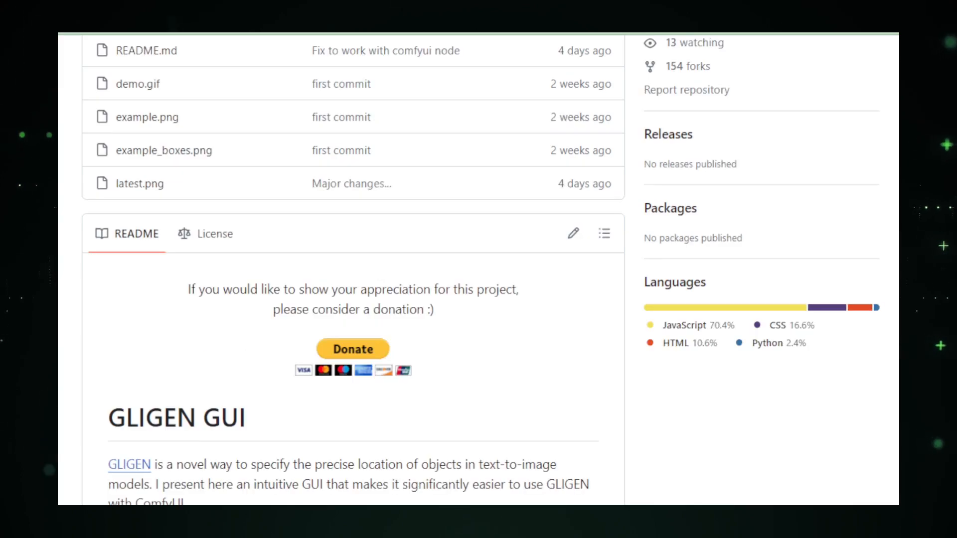
scroll(down, 3)
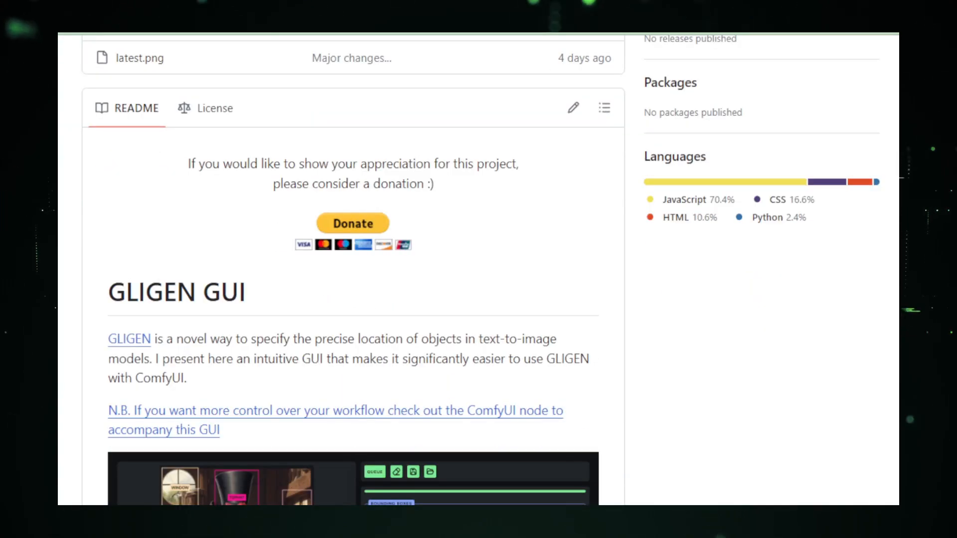
scroll(down, 3)
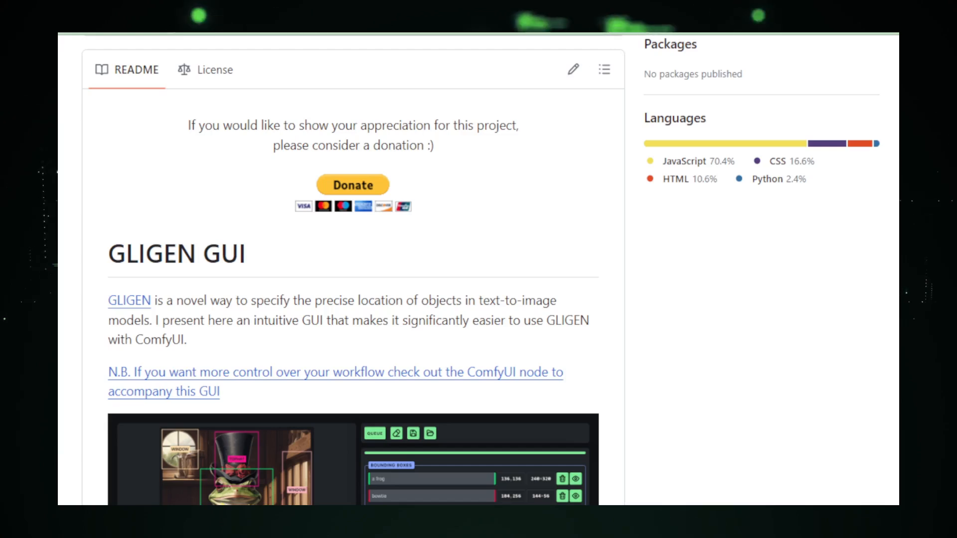
scroll(down, 3)
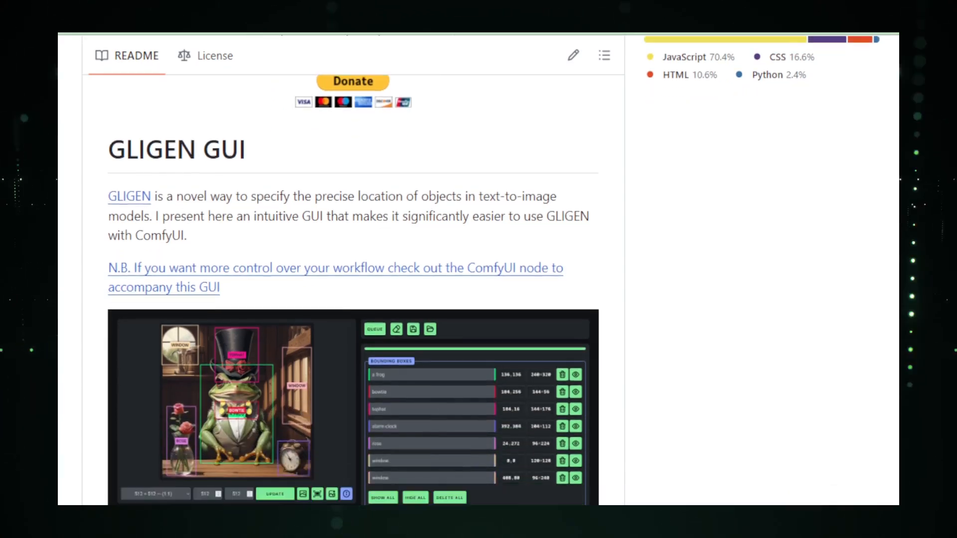
- Scroll through the gligen-gui interface screenshots and frog example images
scroll(down, 3)
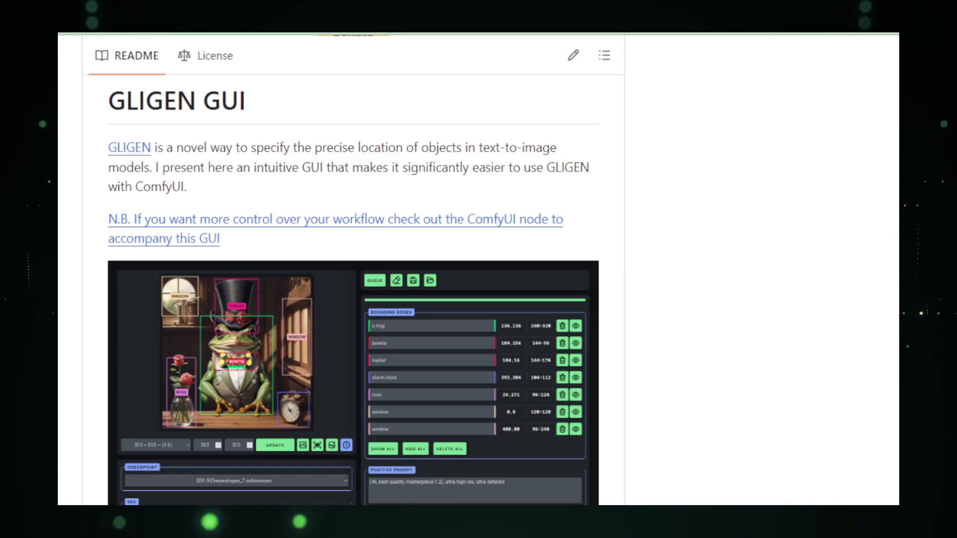
scroll(down, 3)
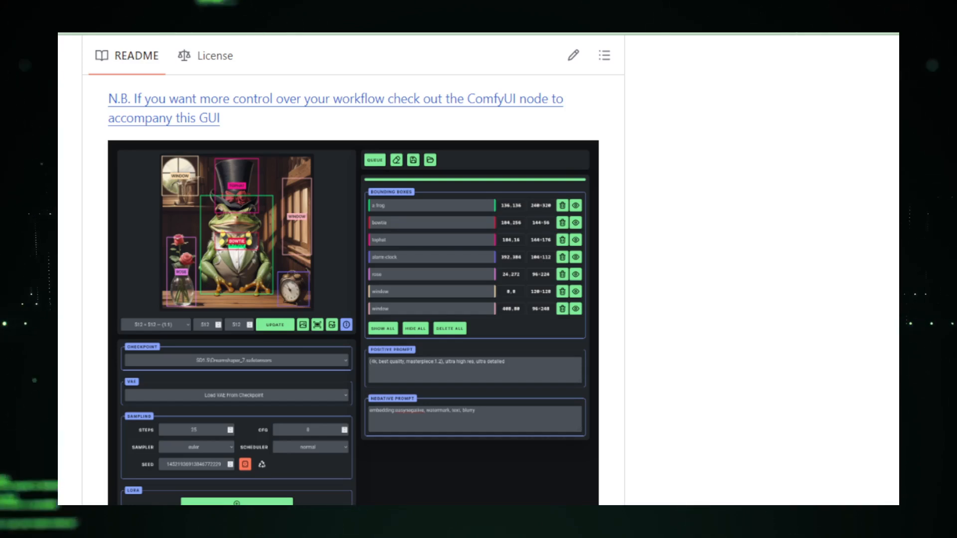
scroll(down, 3)
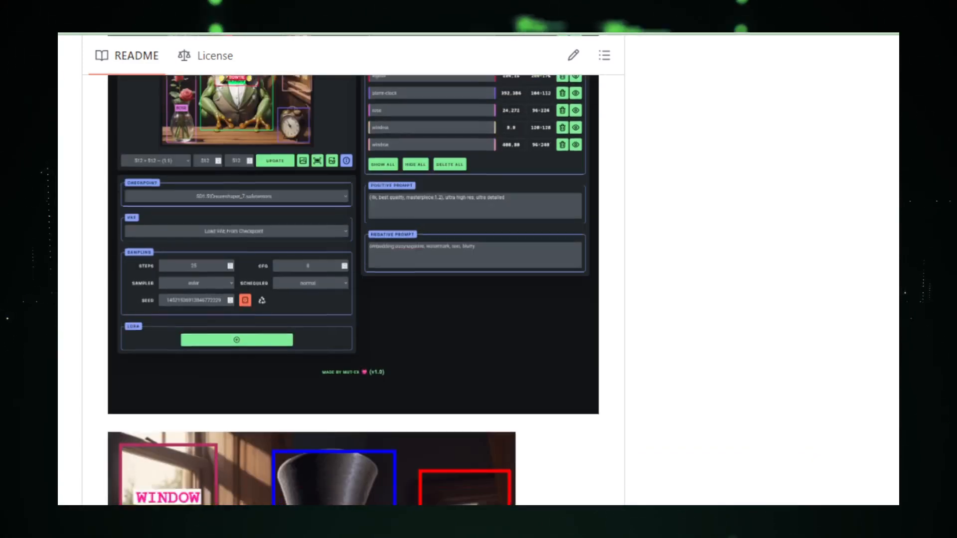
scroll(down, 3)
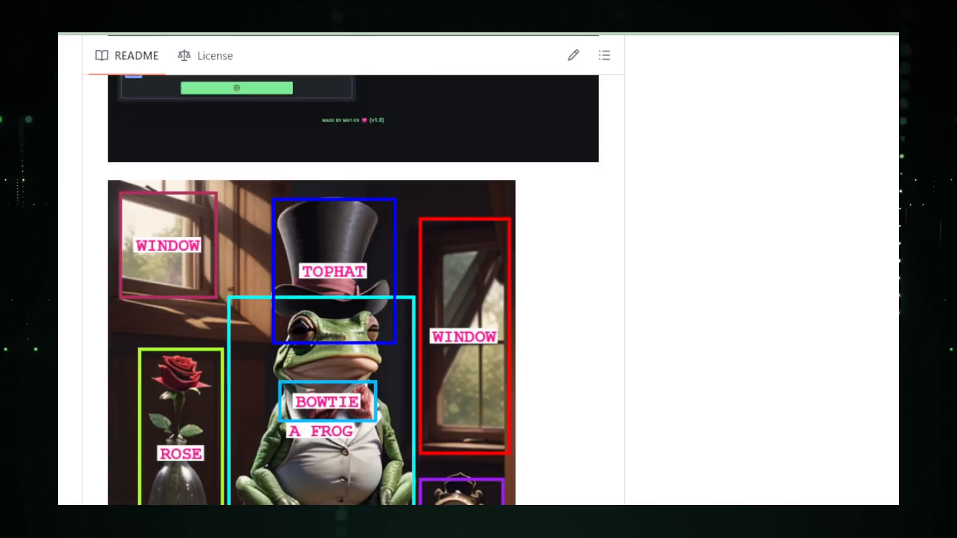
scroll(down, 3)
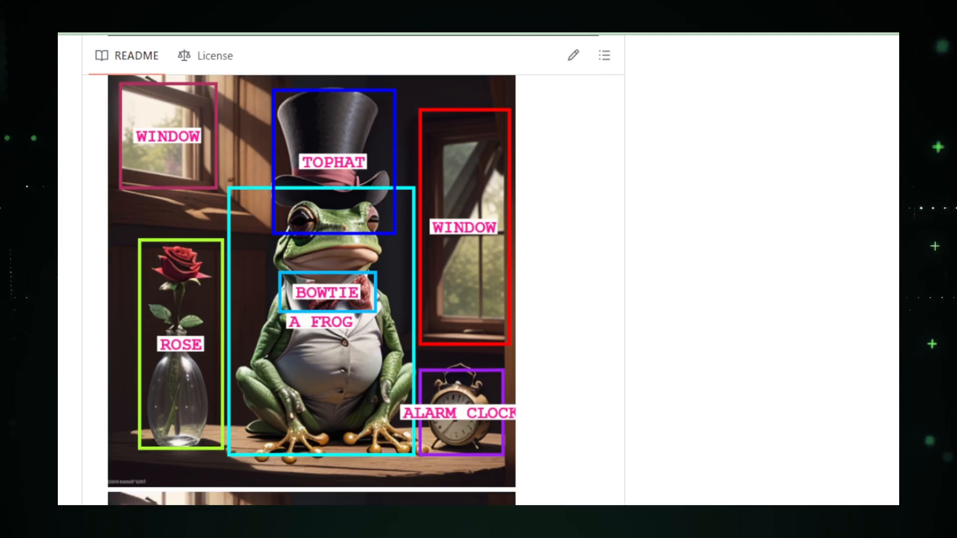
- Continue past the frog demos to the Newest Features and Getting Started sections
scroll(down, 3)
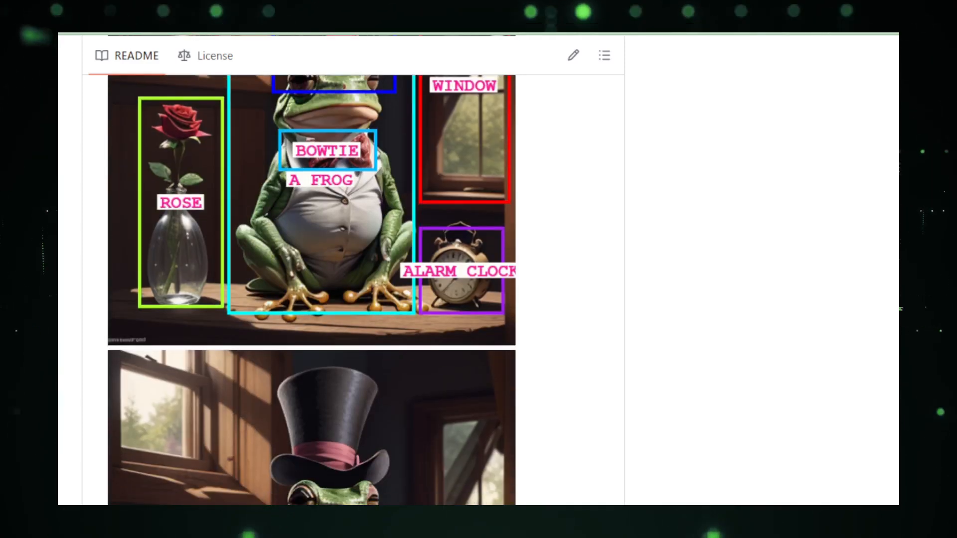
scroll(down, 3)
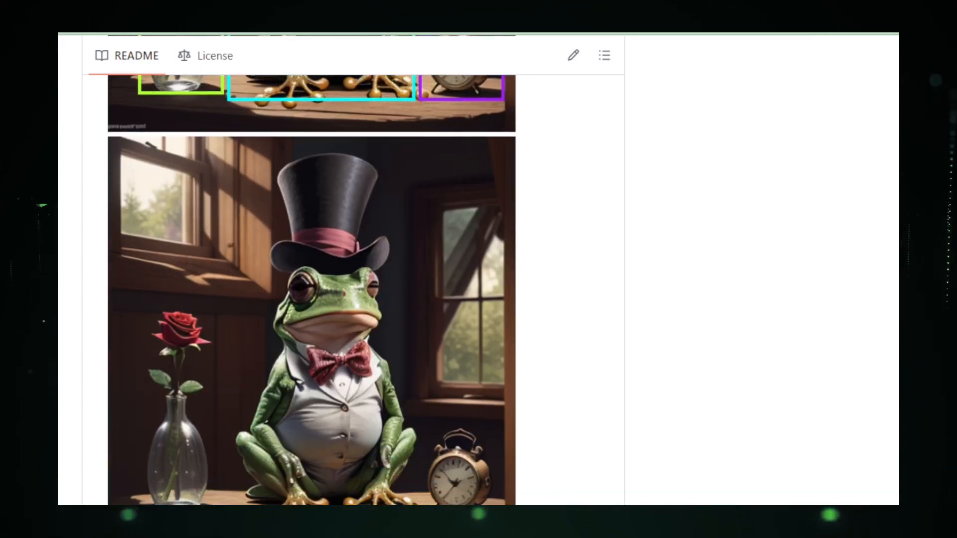
scroll(down, 3)
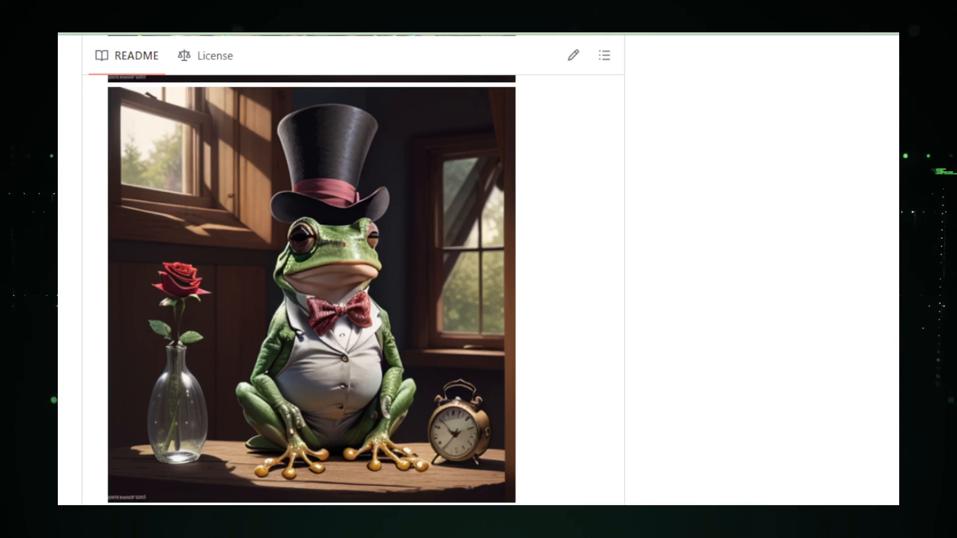
scroll(down, 3)
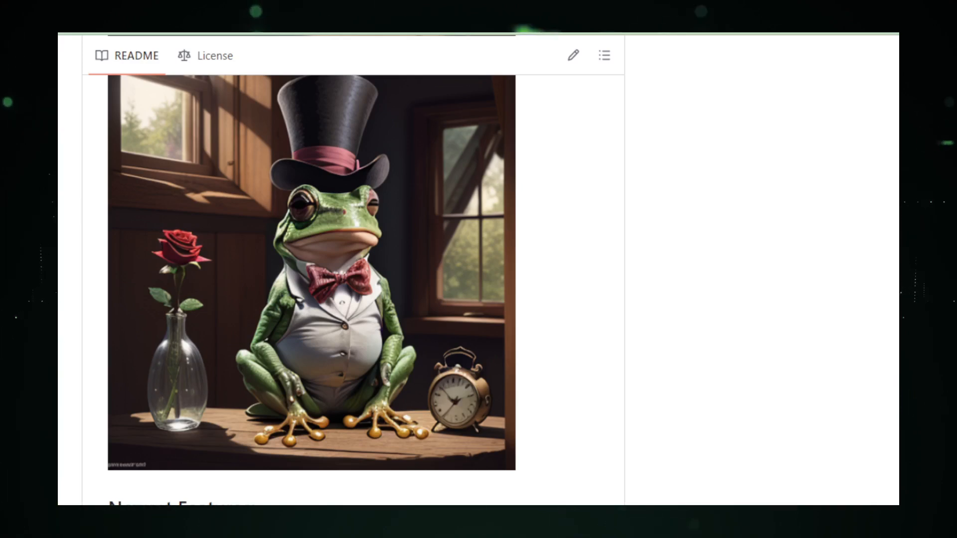
scroll(down, 3)
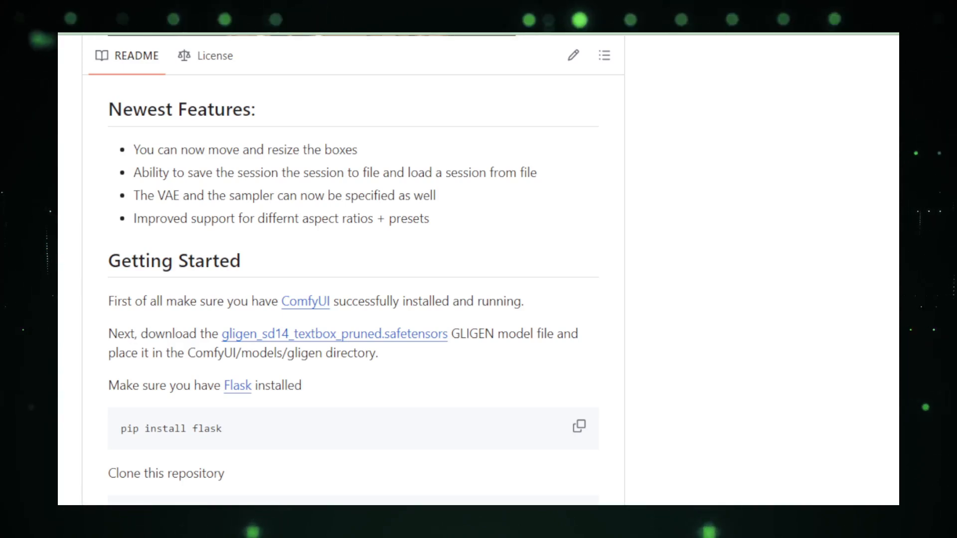
- Scroll through the pip install, git clone and flask run blocks to the How To Use section
scroll(down, 3)
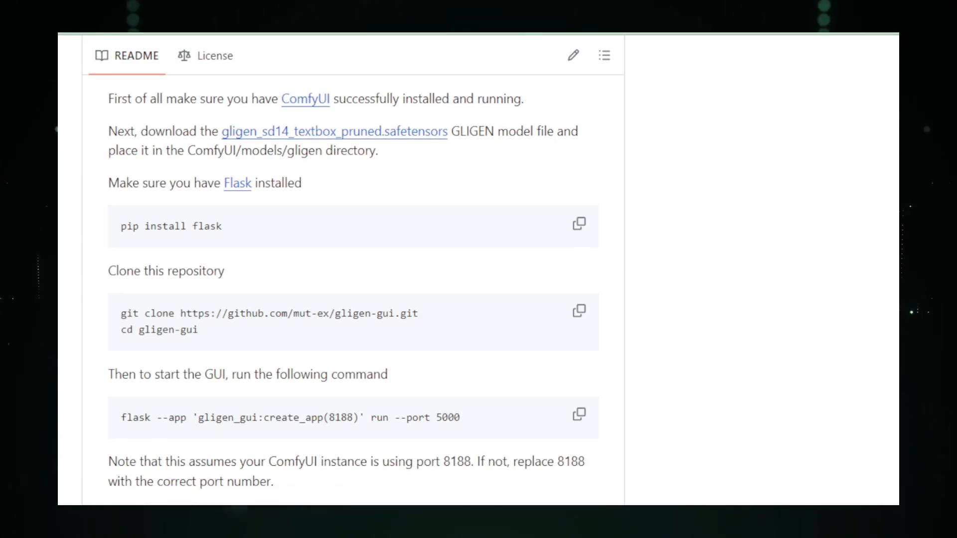
scroll(down, 3)
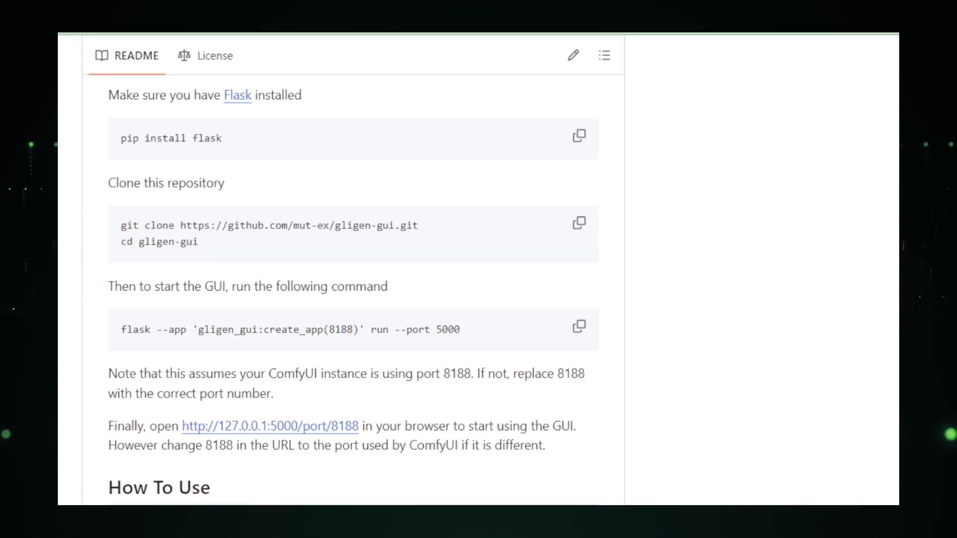
scroll(down, 3)
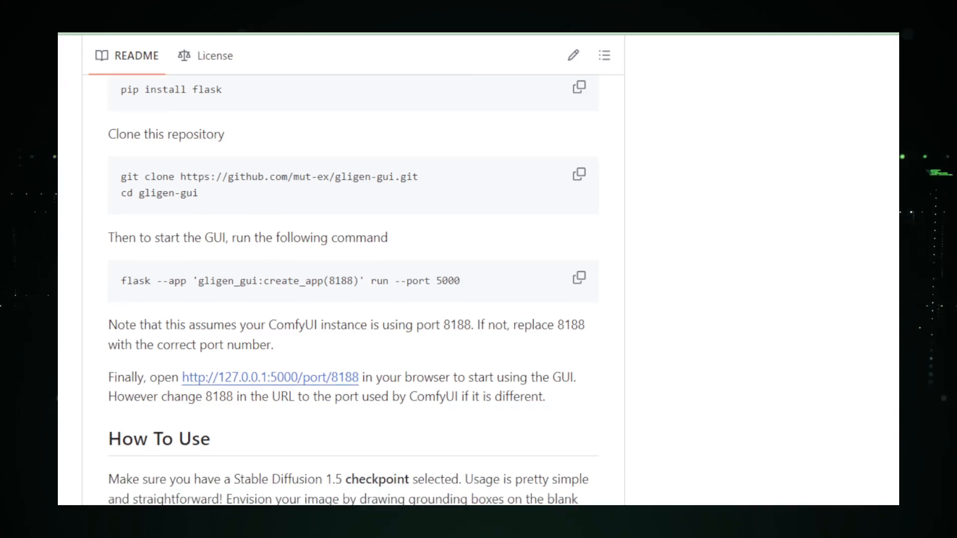
scroll(down, 3)
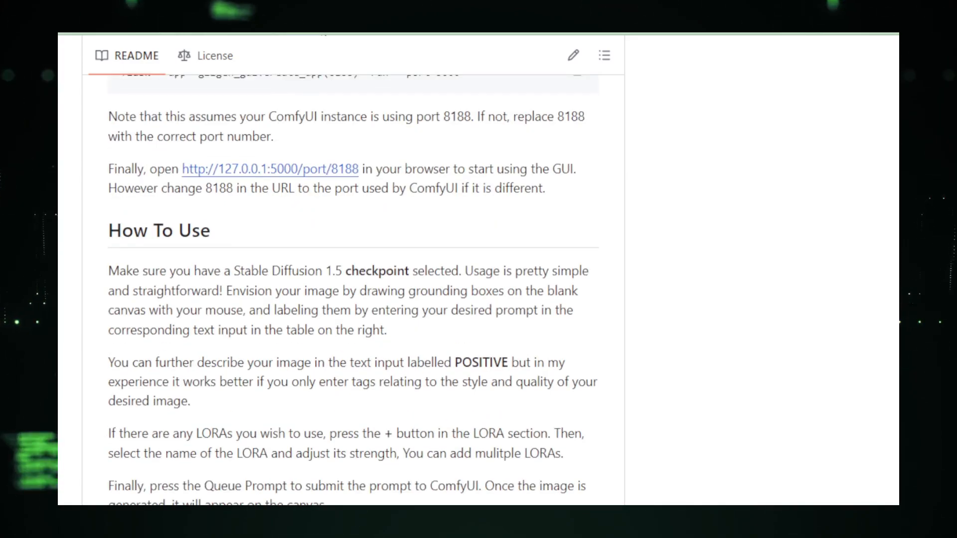
scroll(down, 3)
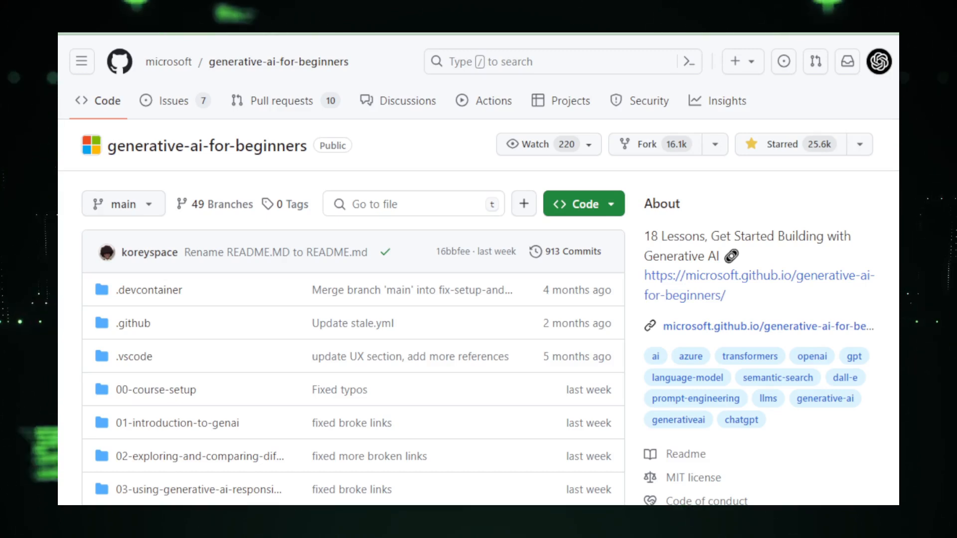
- Scroll past the file list to the README's Version 2 banner, badges and 18-lessons tagline
scroll(down, 3)
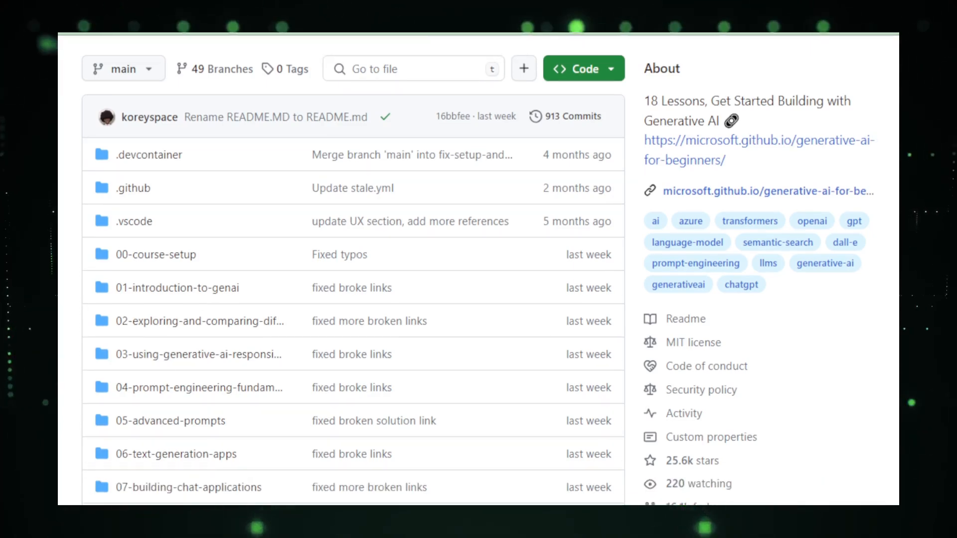
scroll(down, 3)
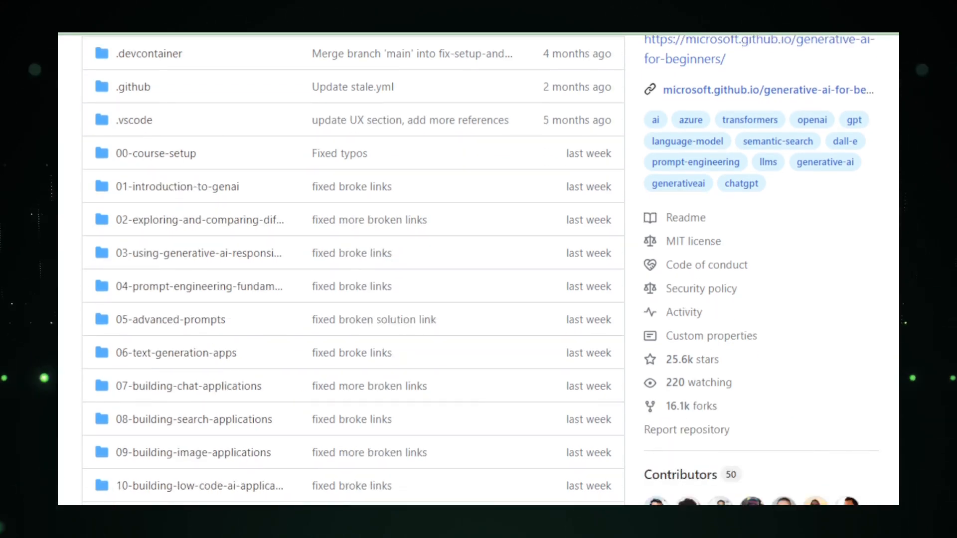
scroll(down, 3)
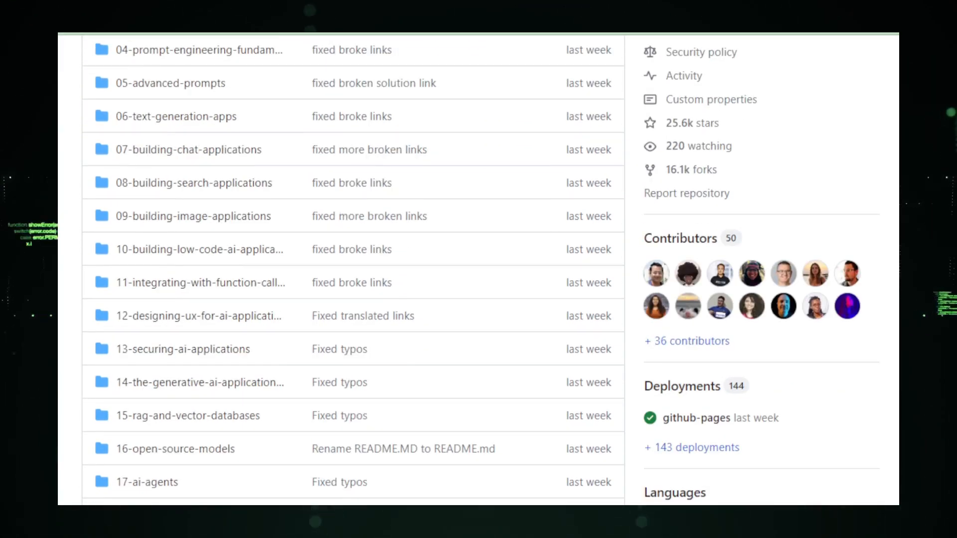
scroll(down, 3)
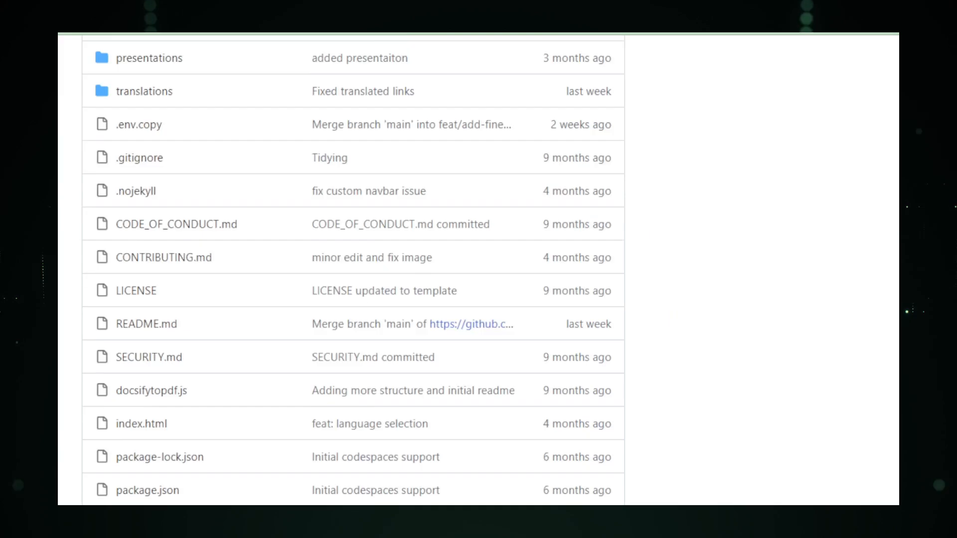
scroll(down, 3)
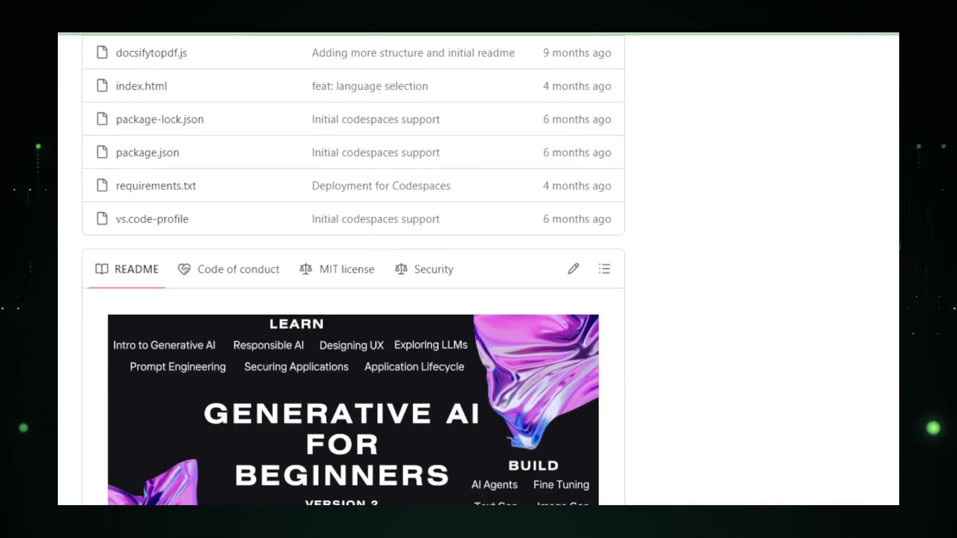
scroll(down, 3)
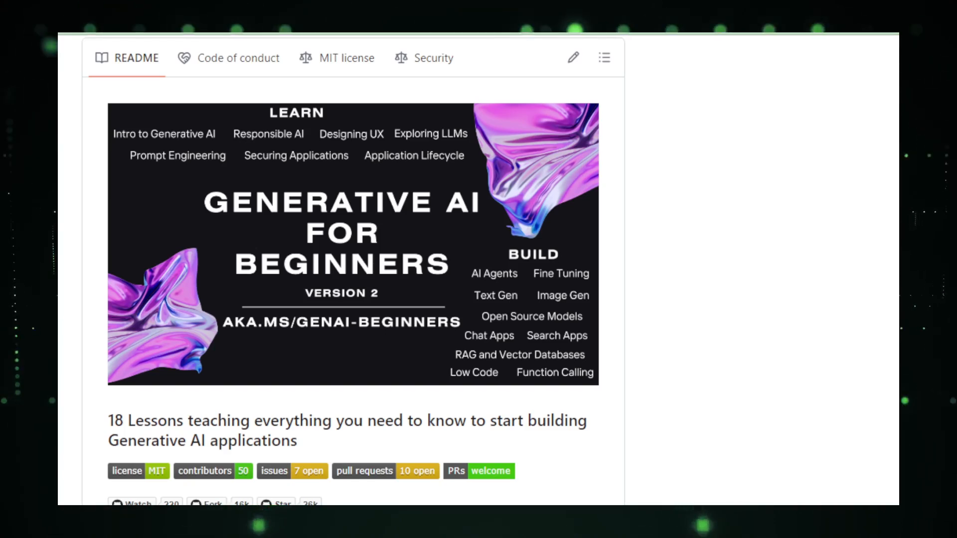
- Scroll through the course introduction and Getting Started requirements of the README
scroll(down, 3)
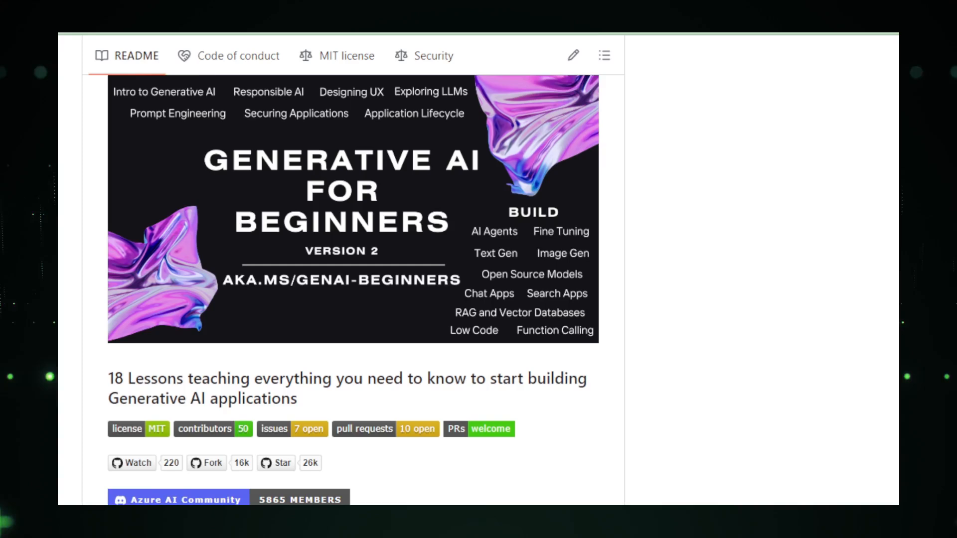
scroll(down, 3)
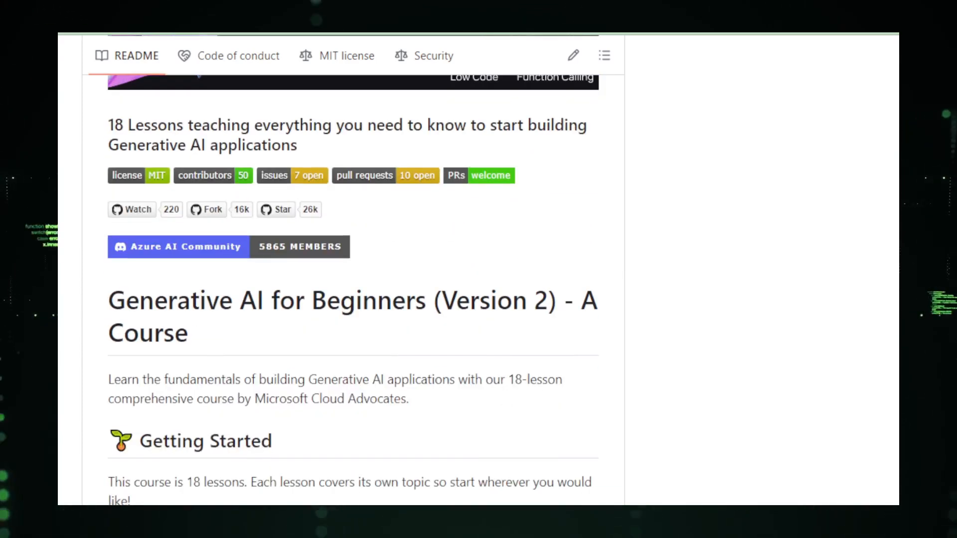
scroll(down, 3)
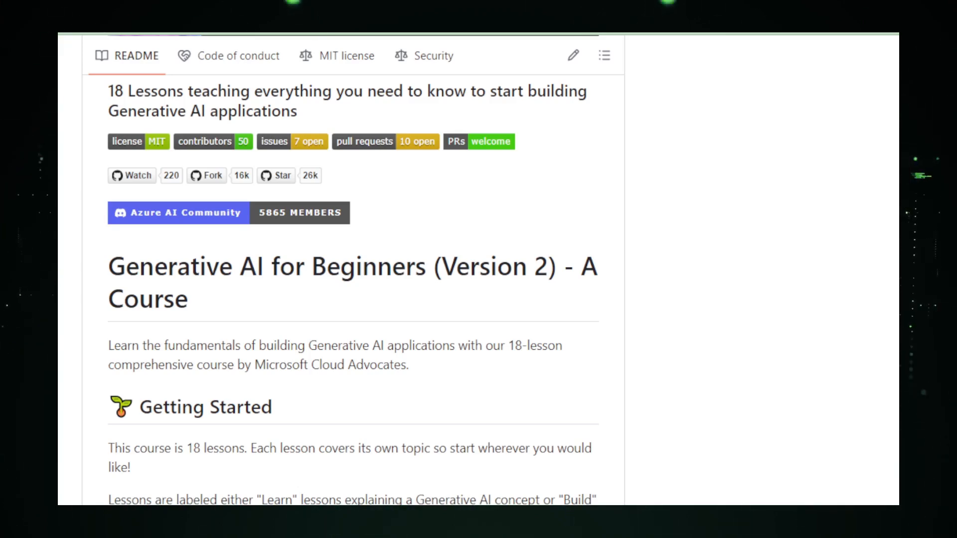
scroll(down, 3)
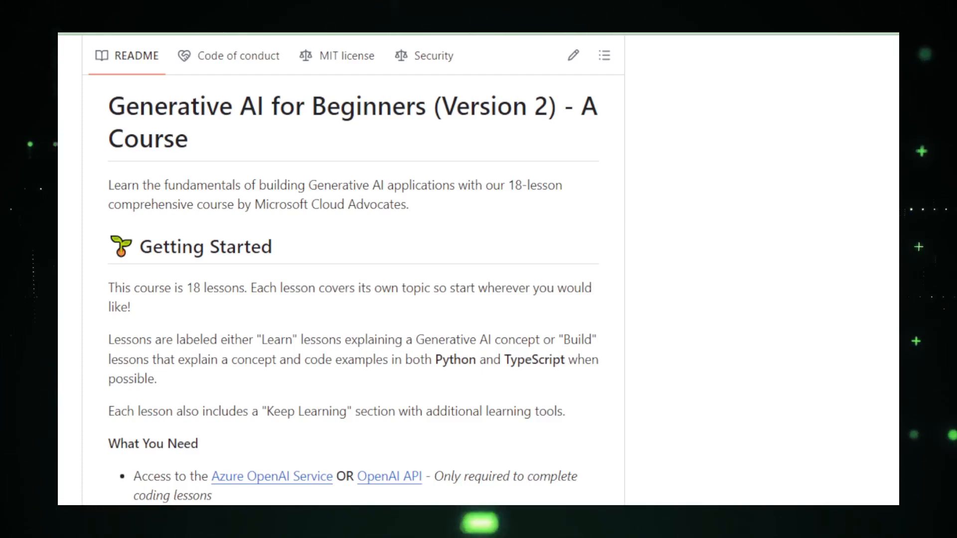
scroll(down, 3)
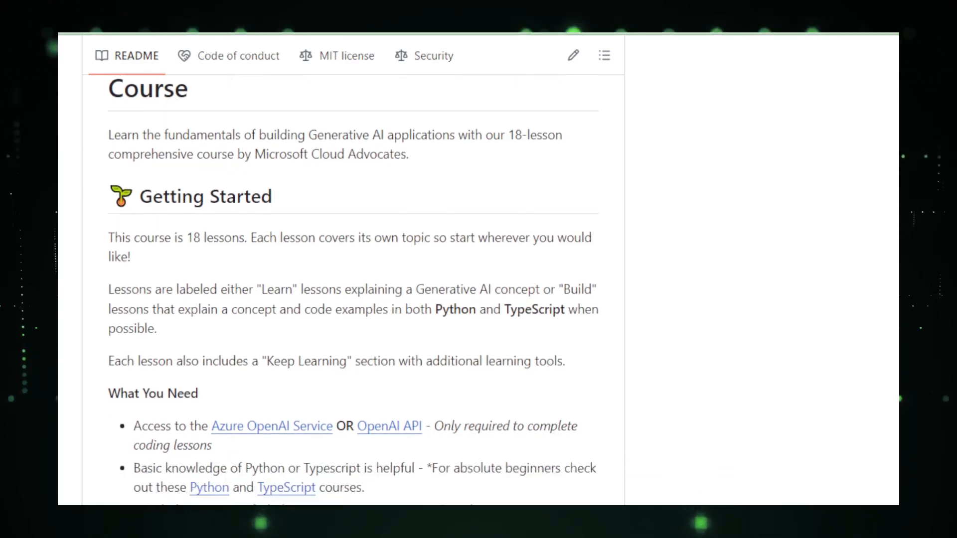
- Continue down past What You Need and the support sections to 'Each lesson includes'
scroll(down, 3)
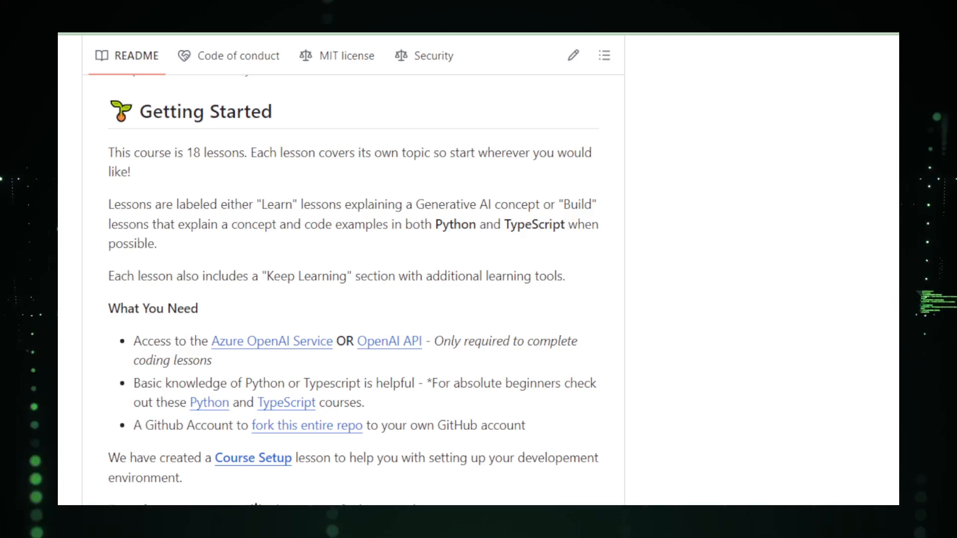
scroll(down, 3)
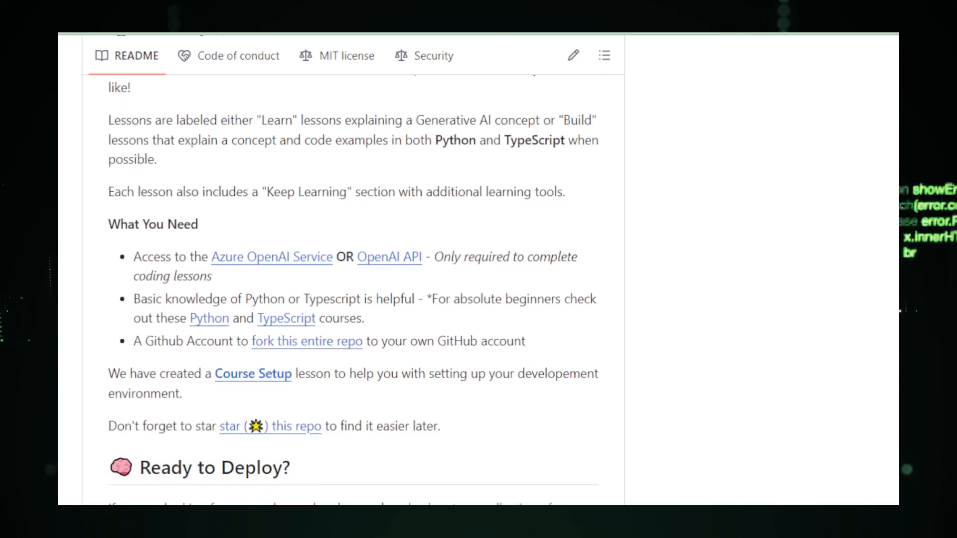
scroll(down, 3)
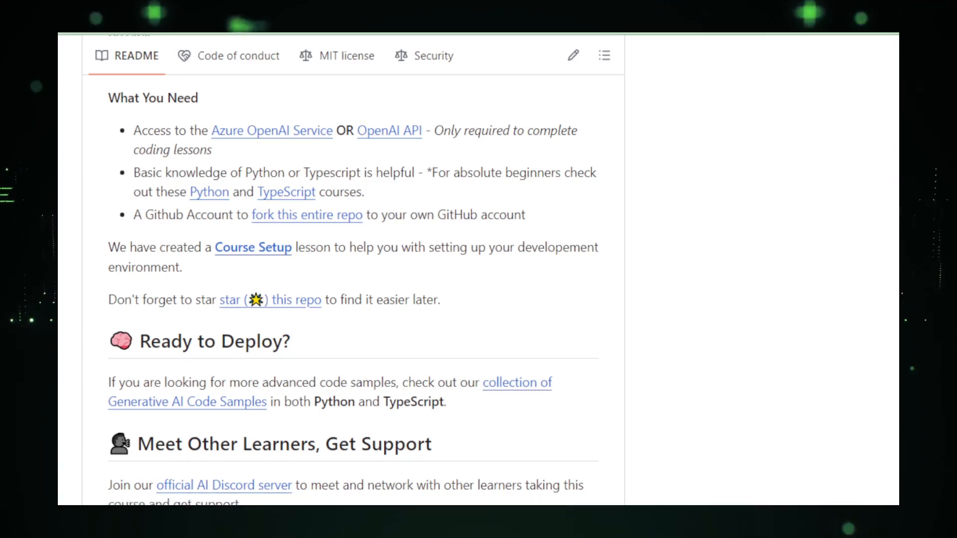
scroll(down, 3)
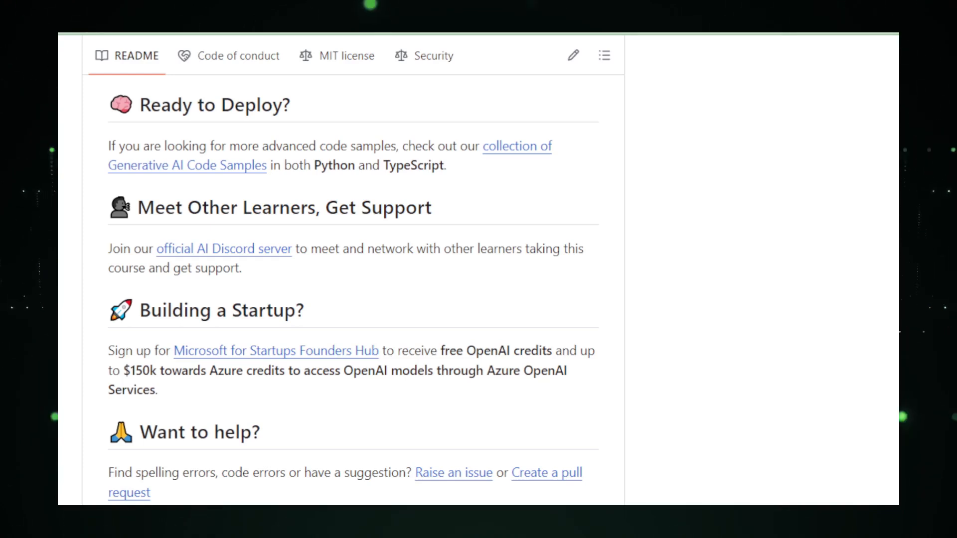
scroll(down, 3)
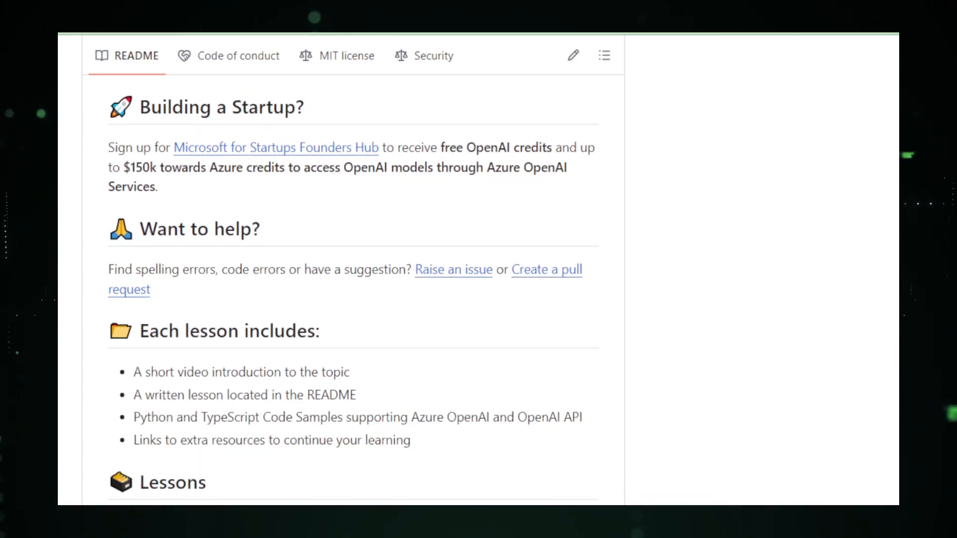
- Scroll down through the first half of the Lessons table starting at lesson 00
scroll(down, 3)
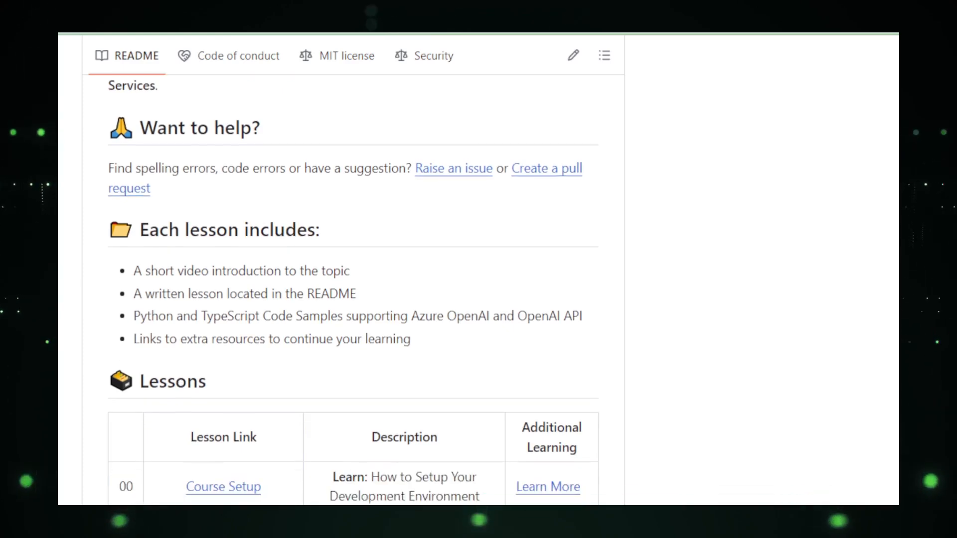
scroll(down, 3)
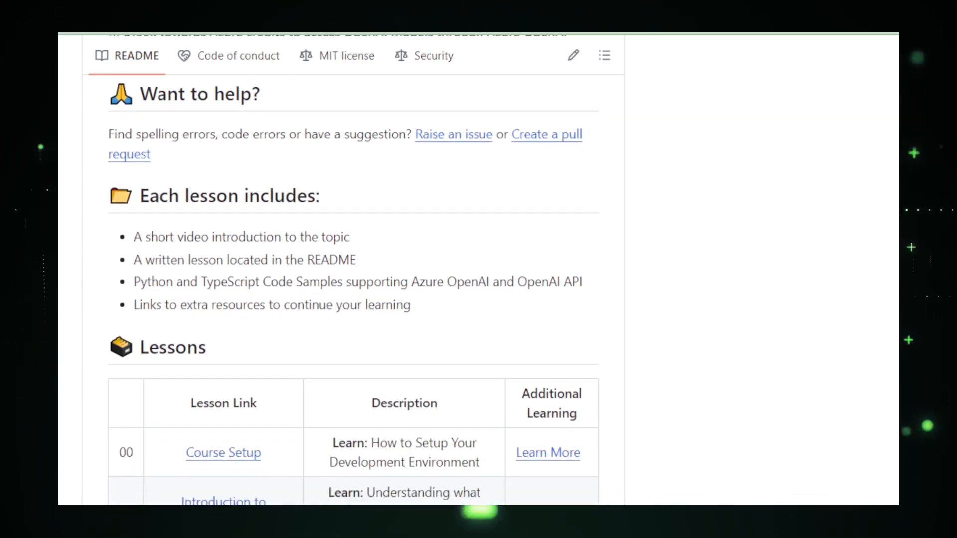
scroll(down, 3)
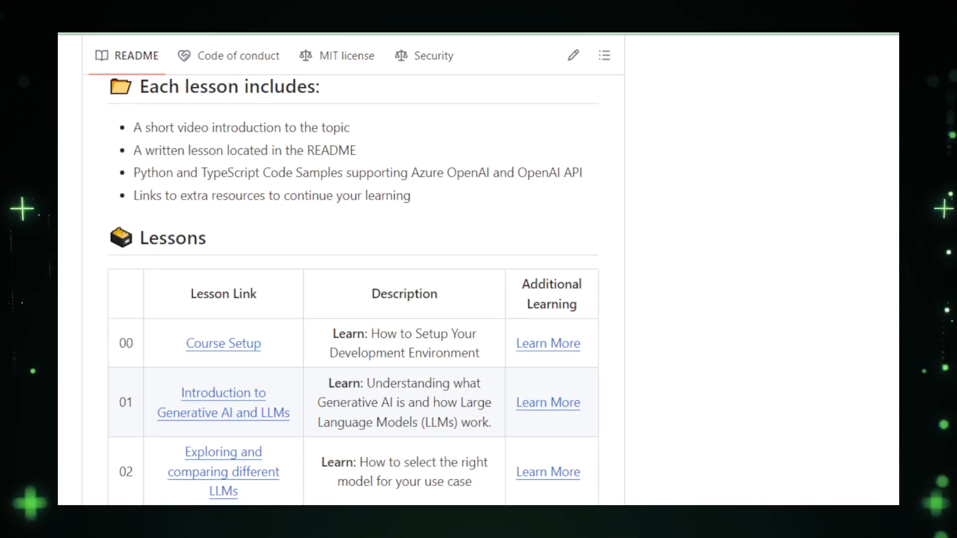
scroll(down, 3)
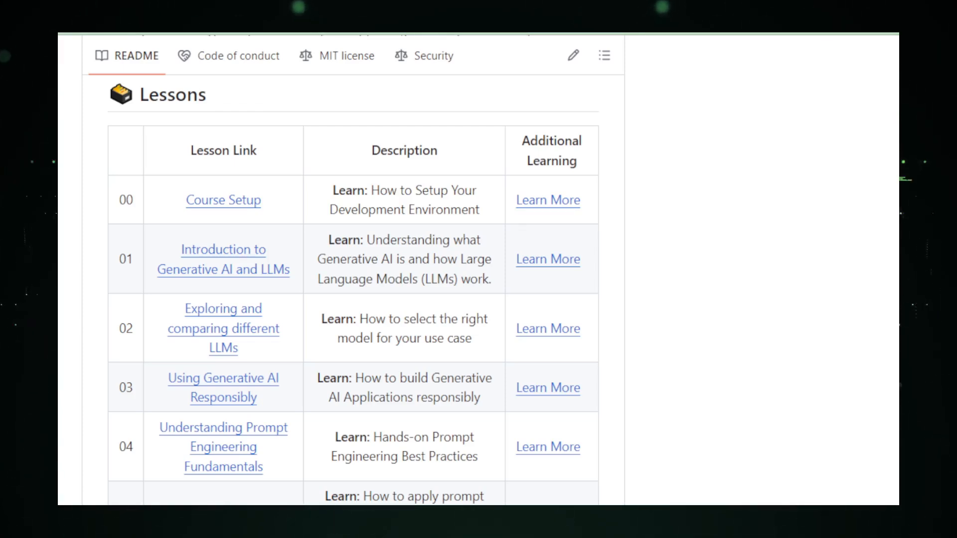
scroll(down, 3)
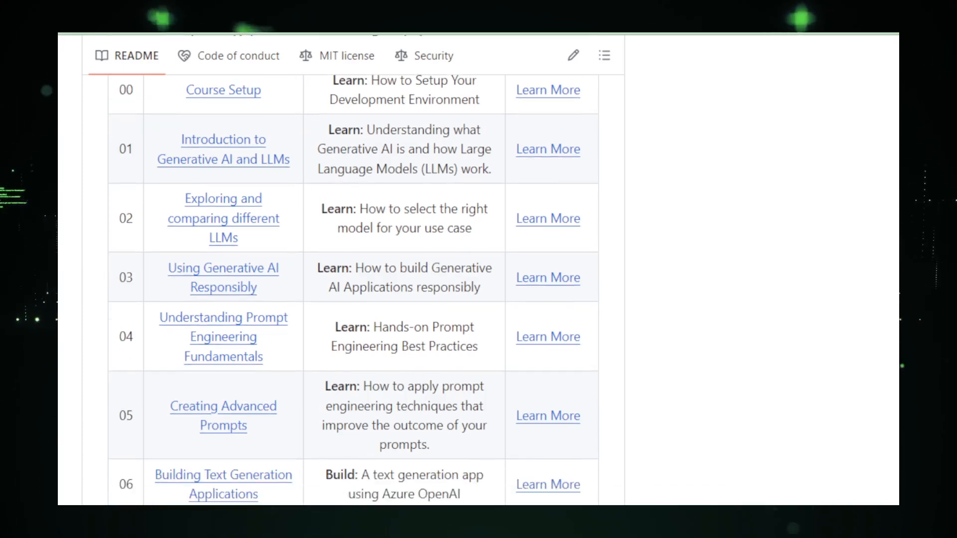
scroll(down, 3)
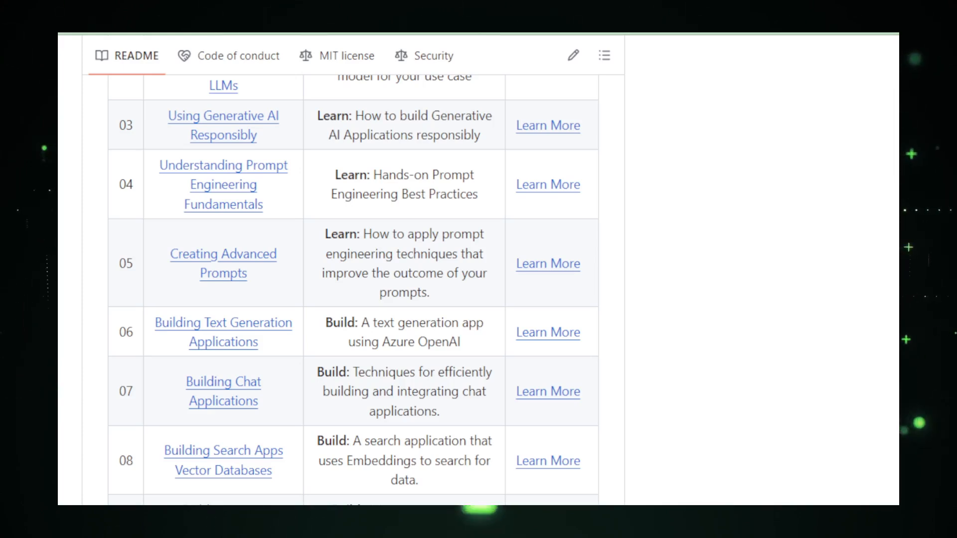
- Continue through lesson 18 Fine-Tuning LLMs to the Special thanks and Other Courses list
scroll(down, 3)
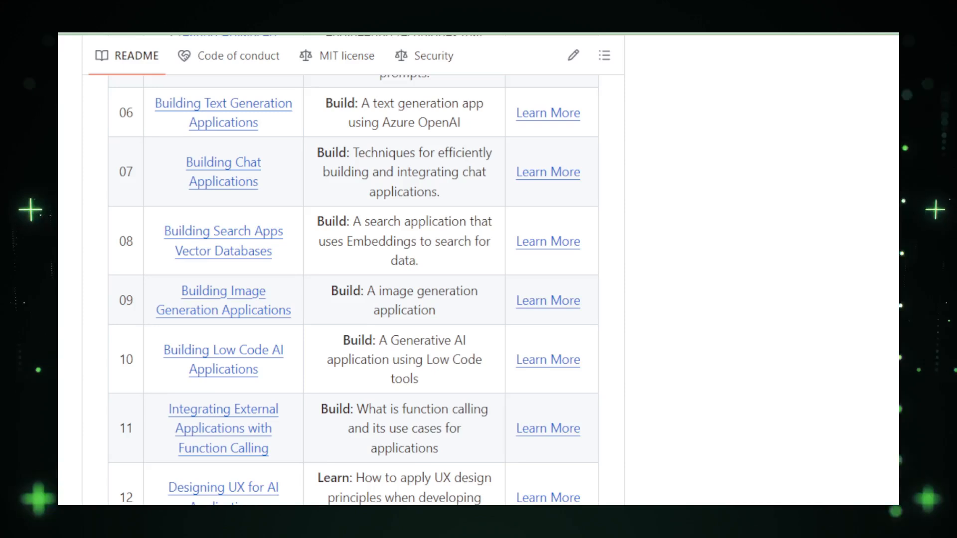
scroll(down, 3)
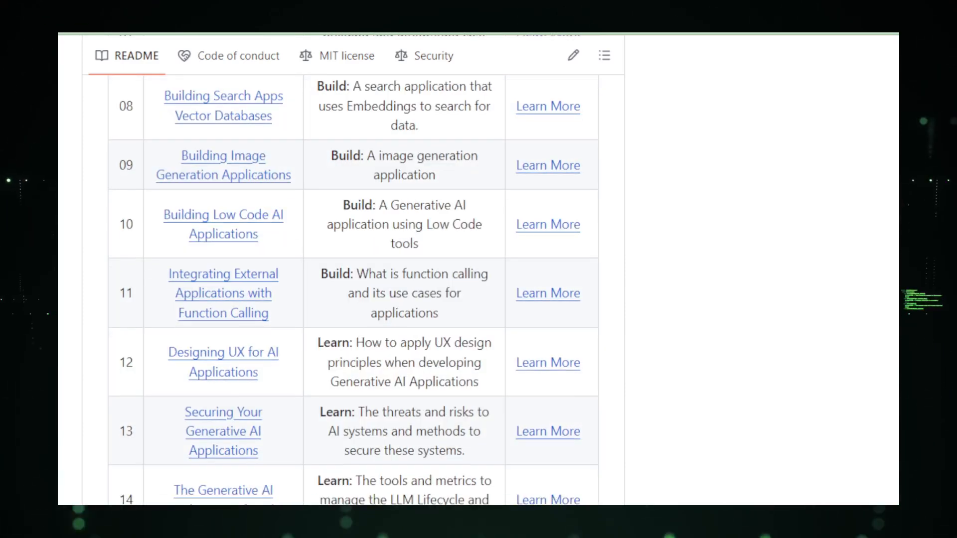
scroll(down, 3)
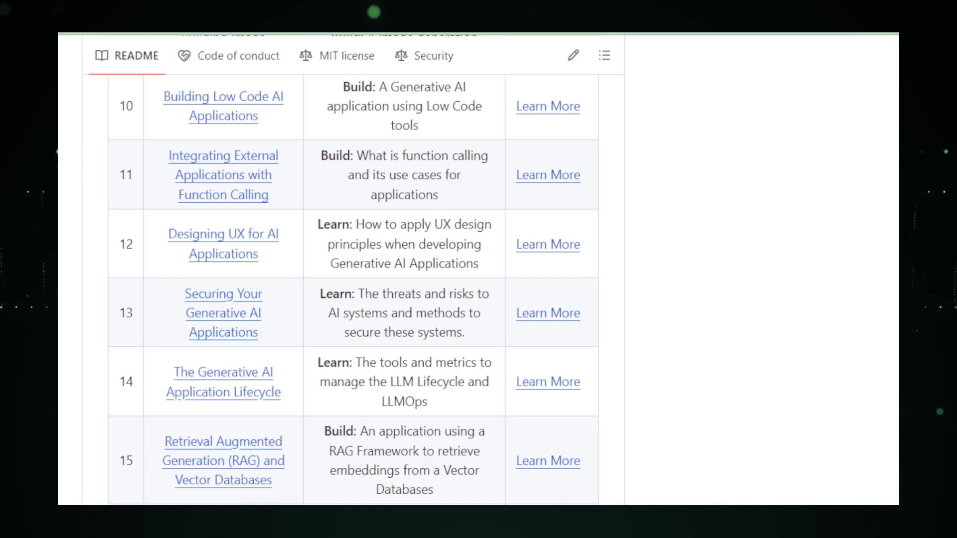
scroll(down, 3)
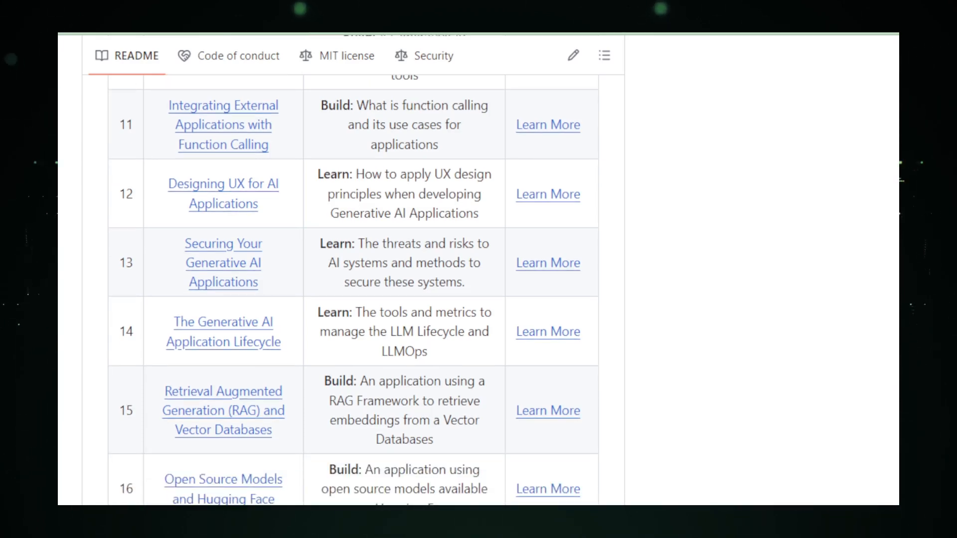
scroll(down, 3)
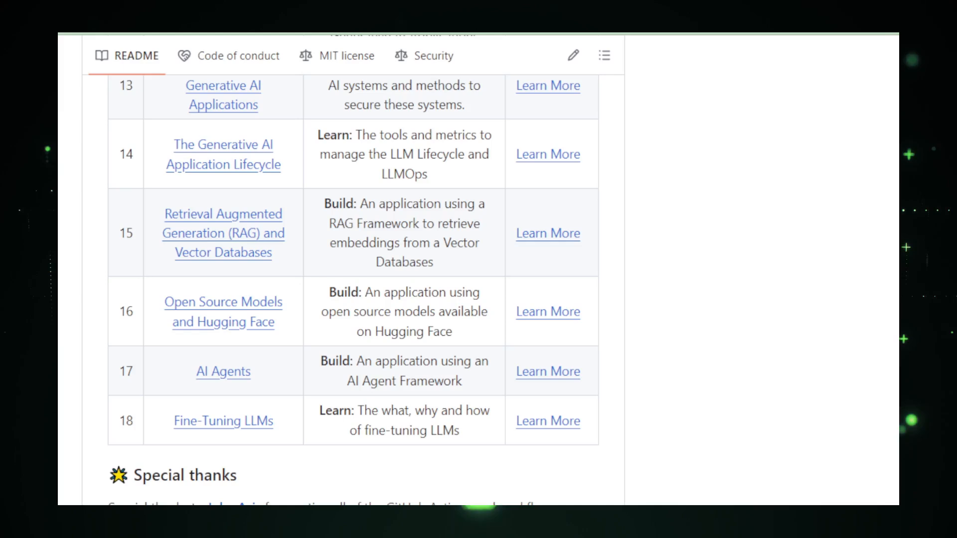
scroll(down, 3)
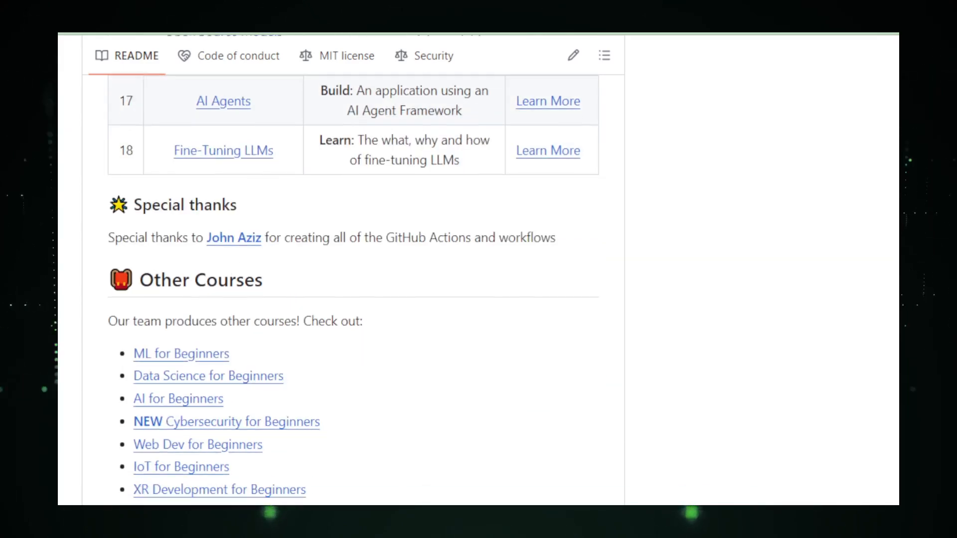
scroll(down, 3)
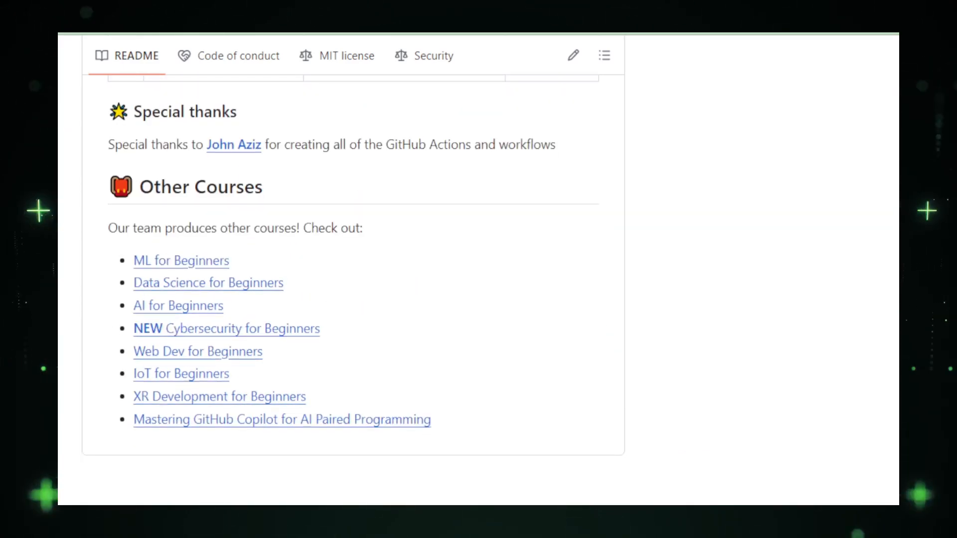